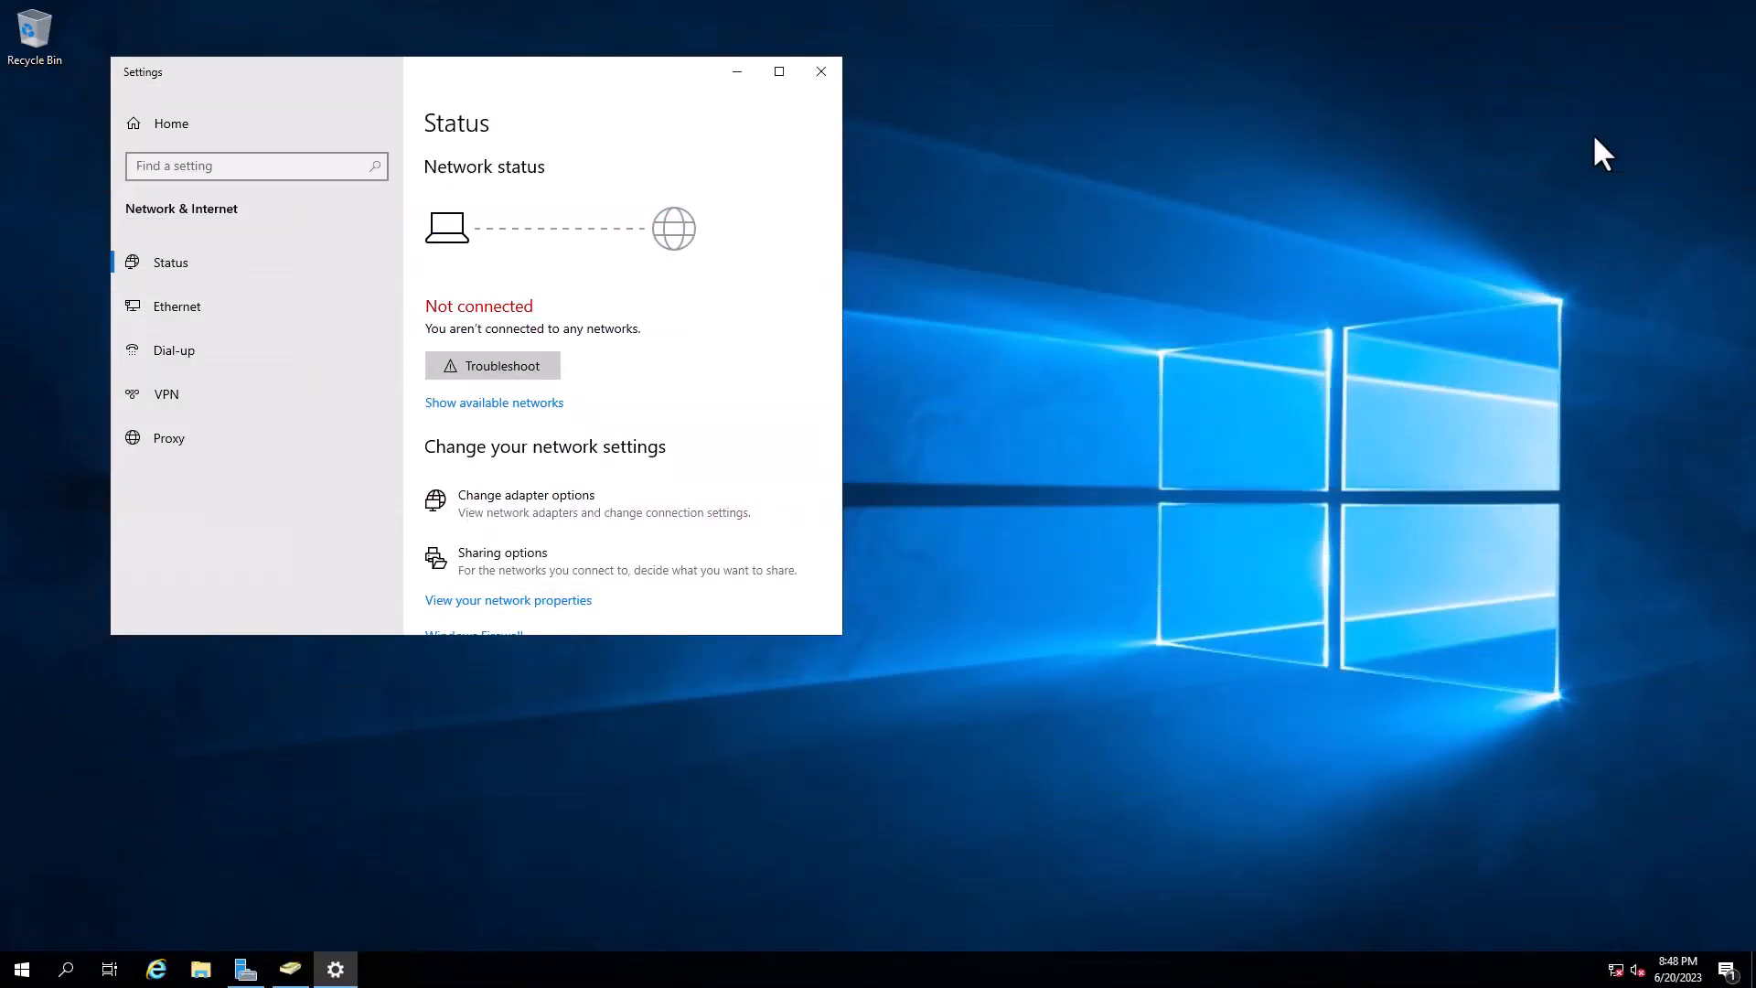
Step: Attempt to open adapter options, dismiss the access error, and launch Server Manager
click(525, 494)
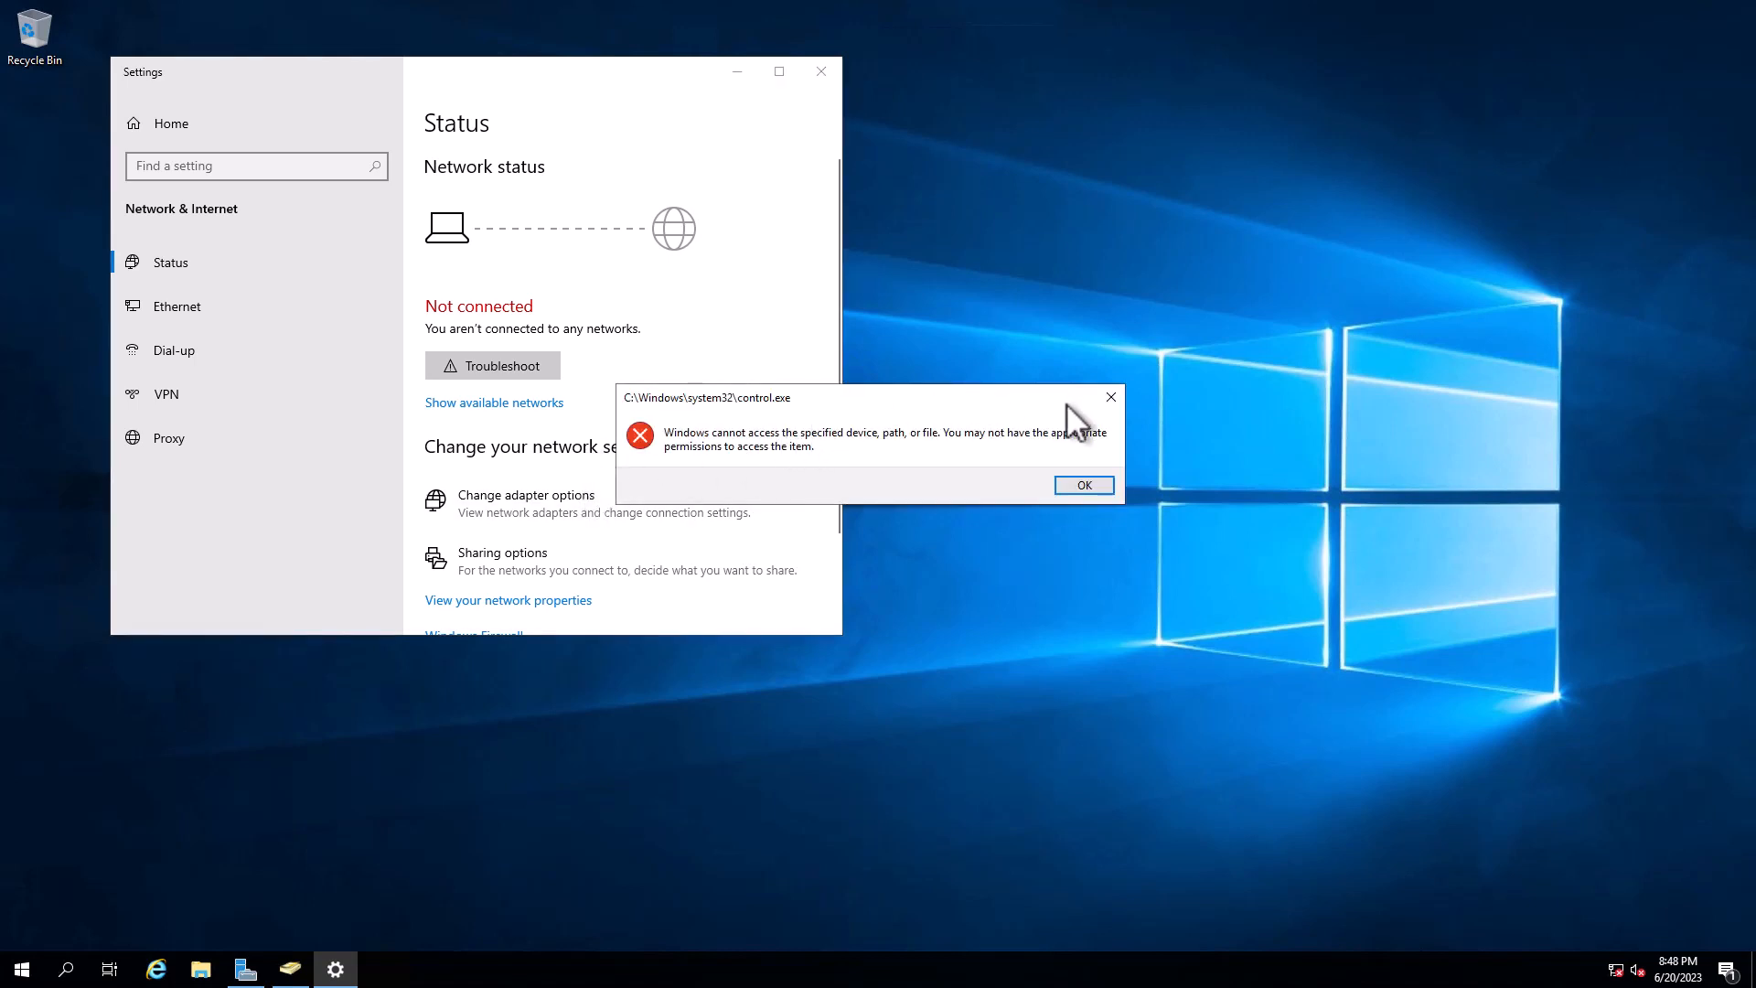
click(1083, 485)
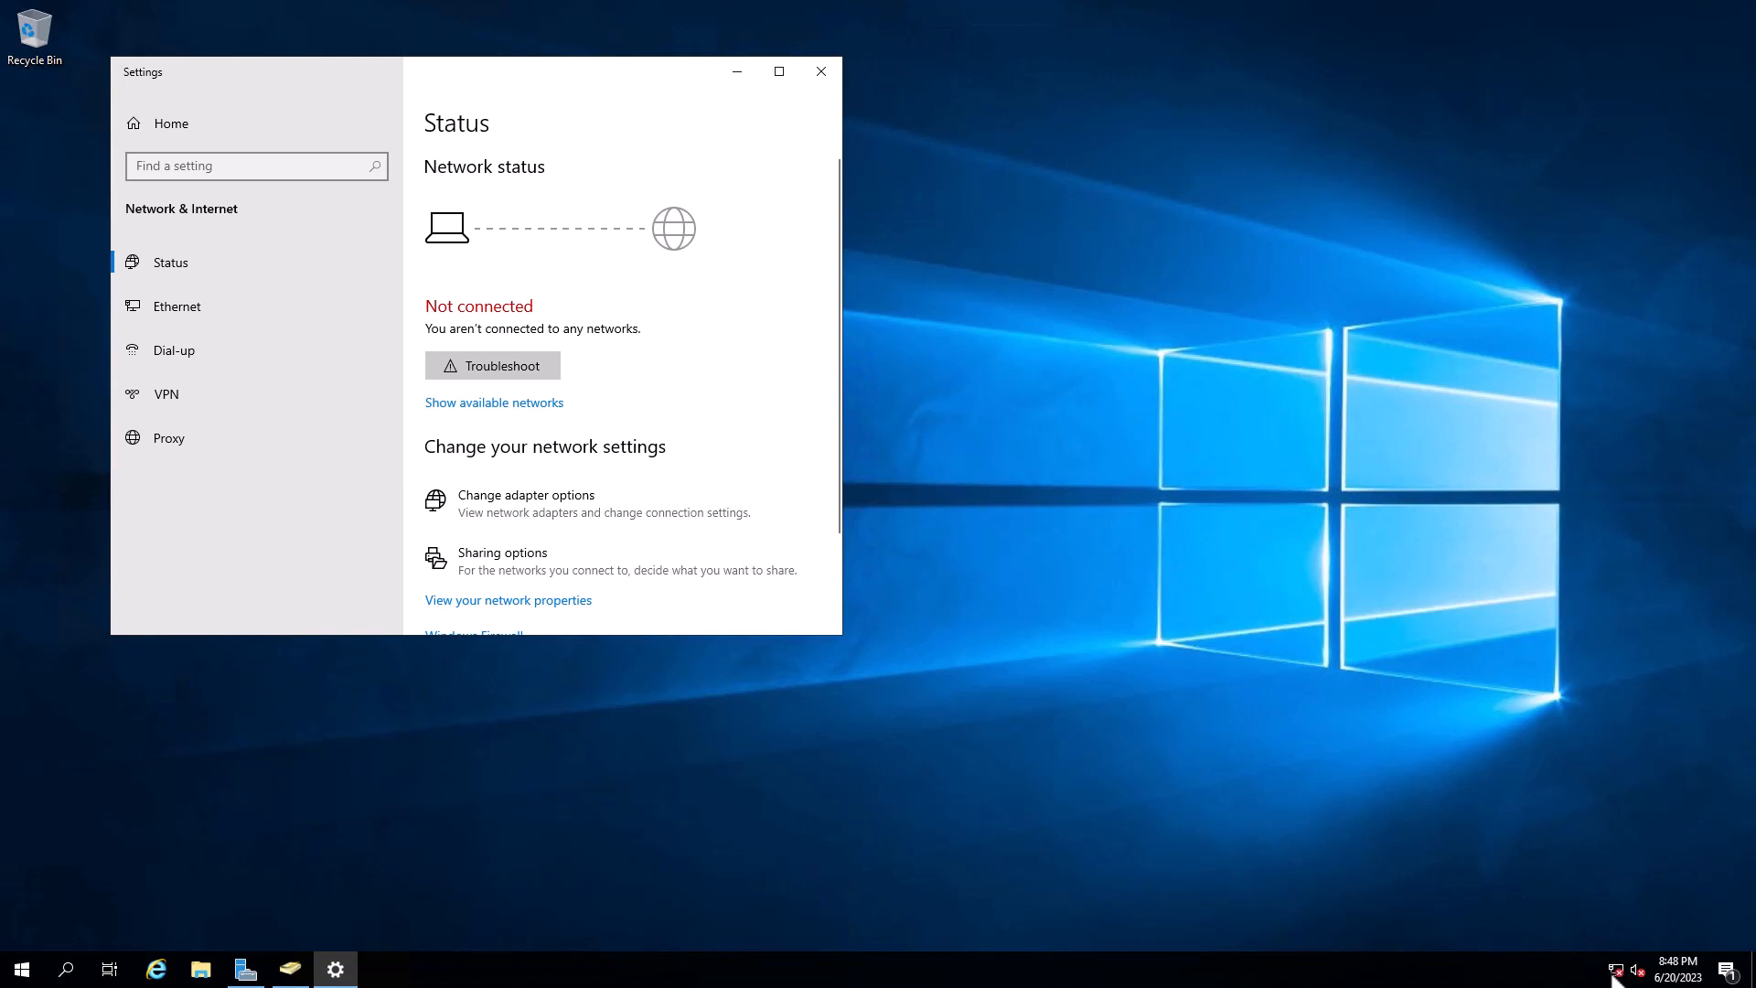
mouse_move(1617, 969)
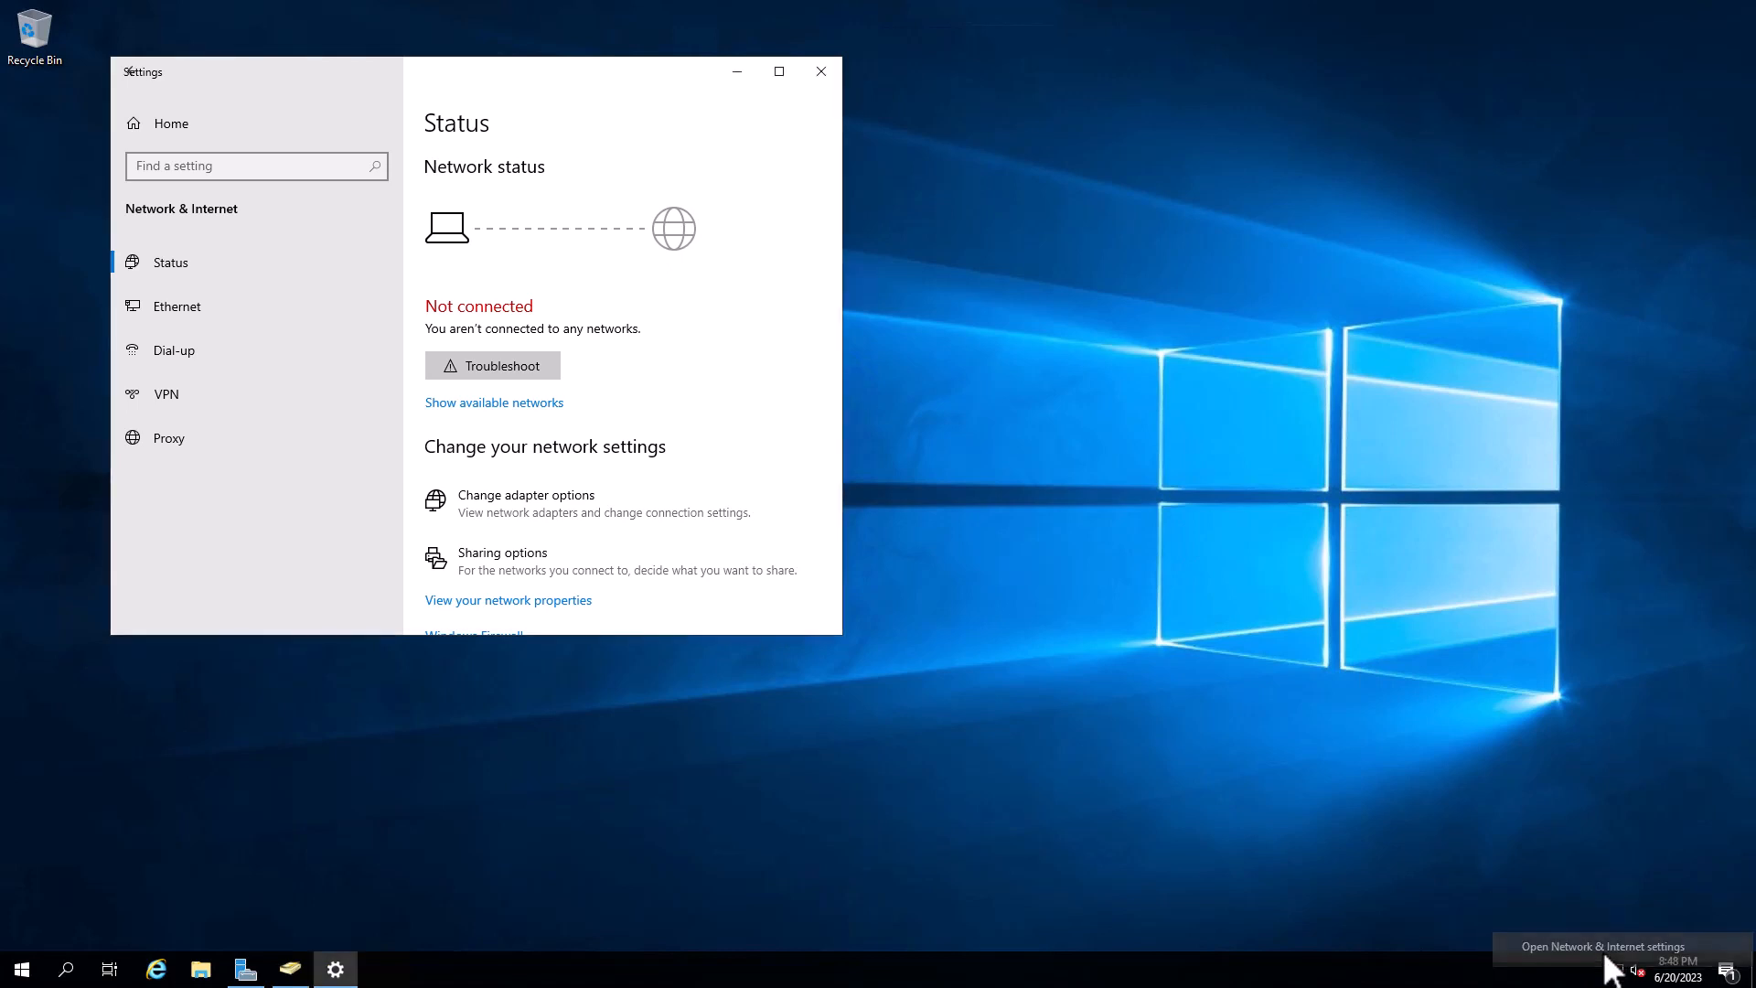
mouse_move(527, 524)
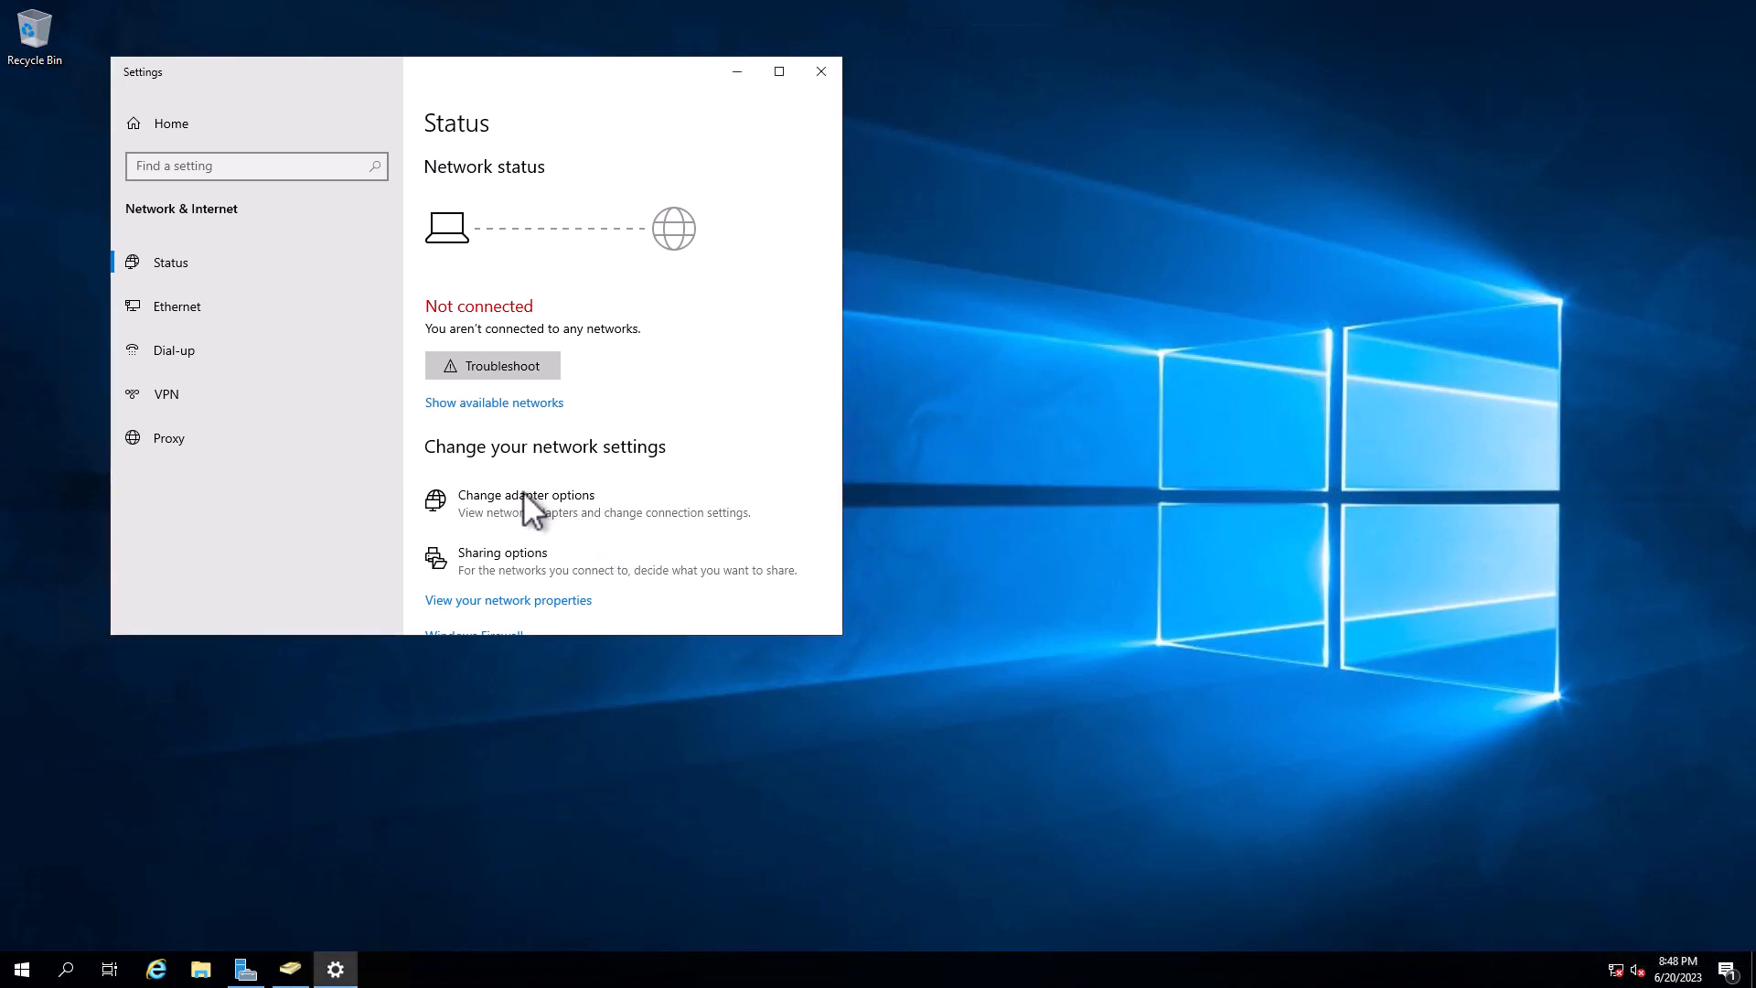
mouse_move(549, 531)
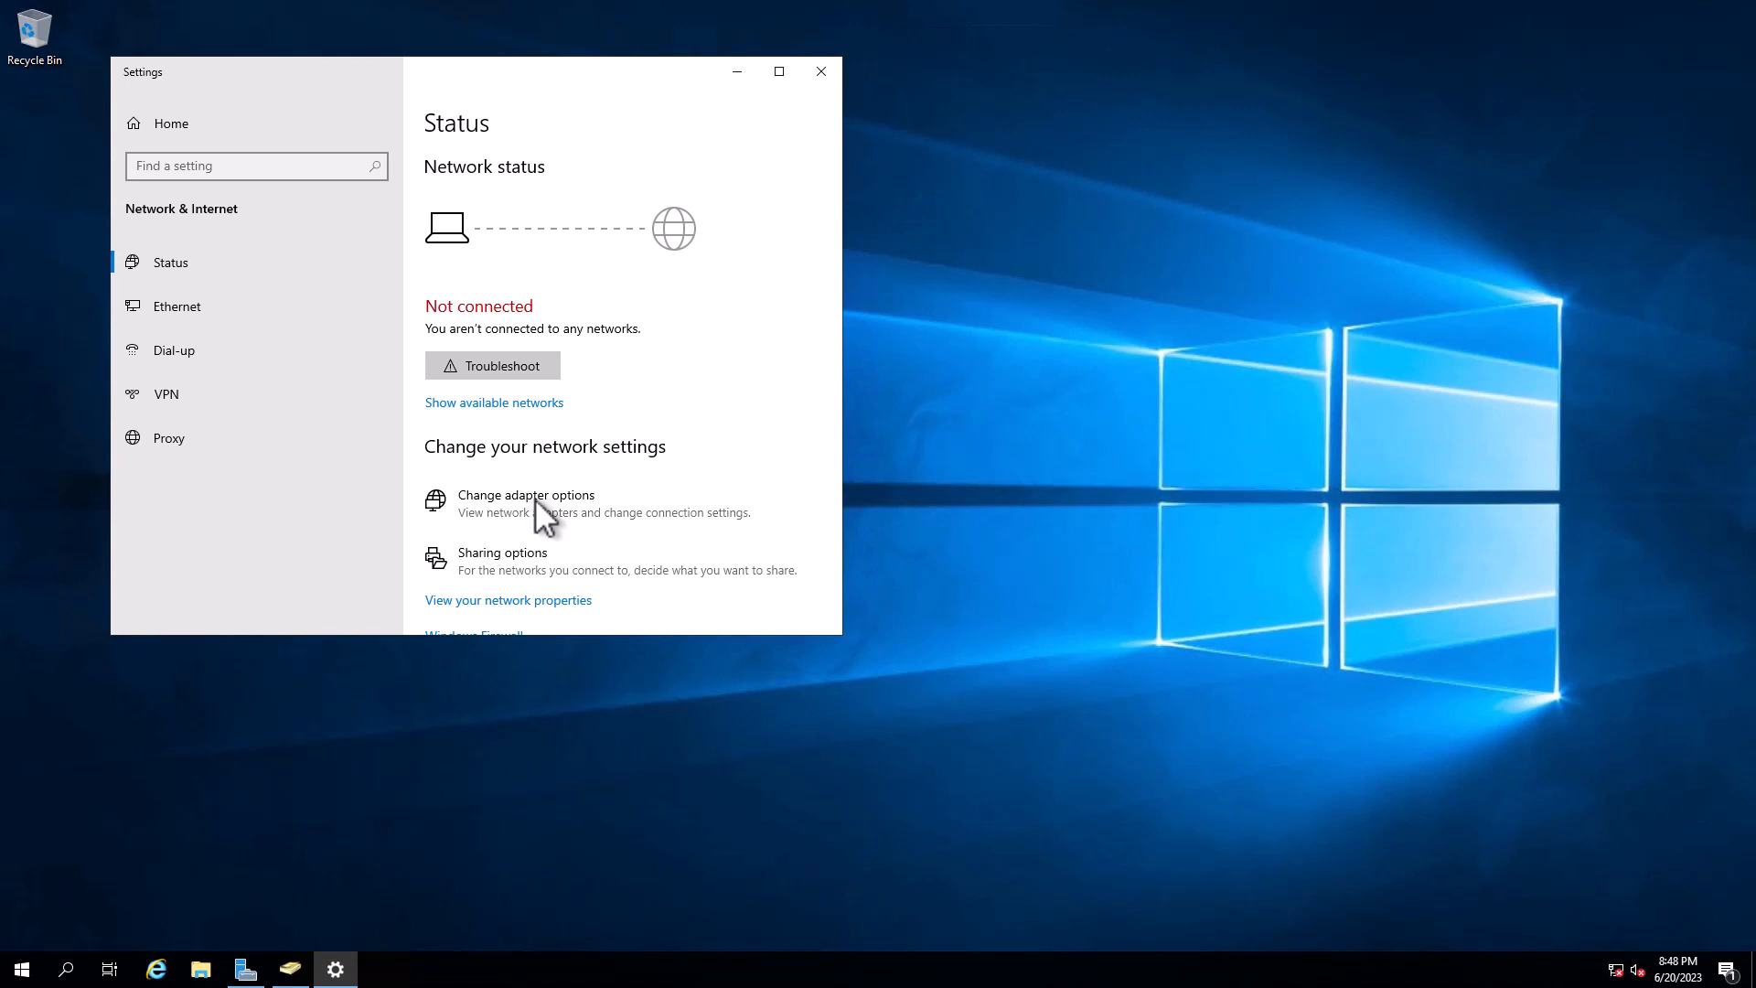
mouse_move(618, 177)
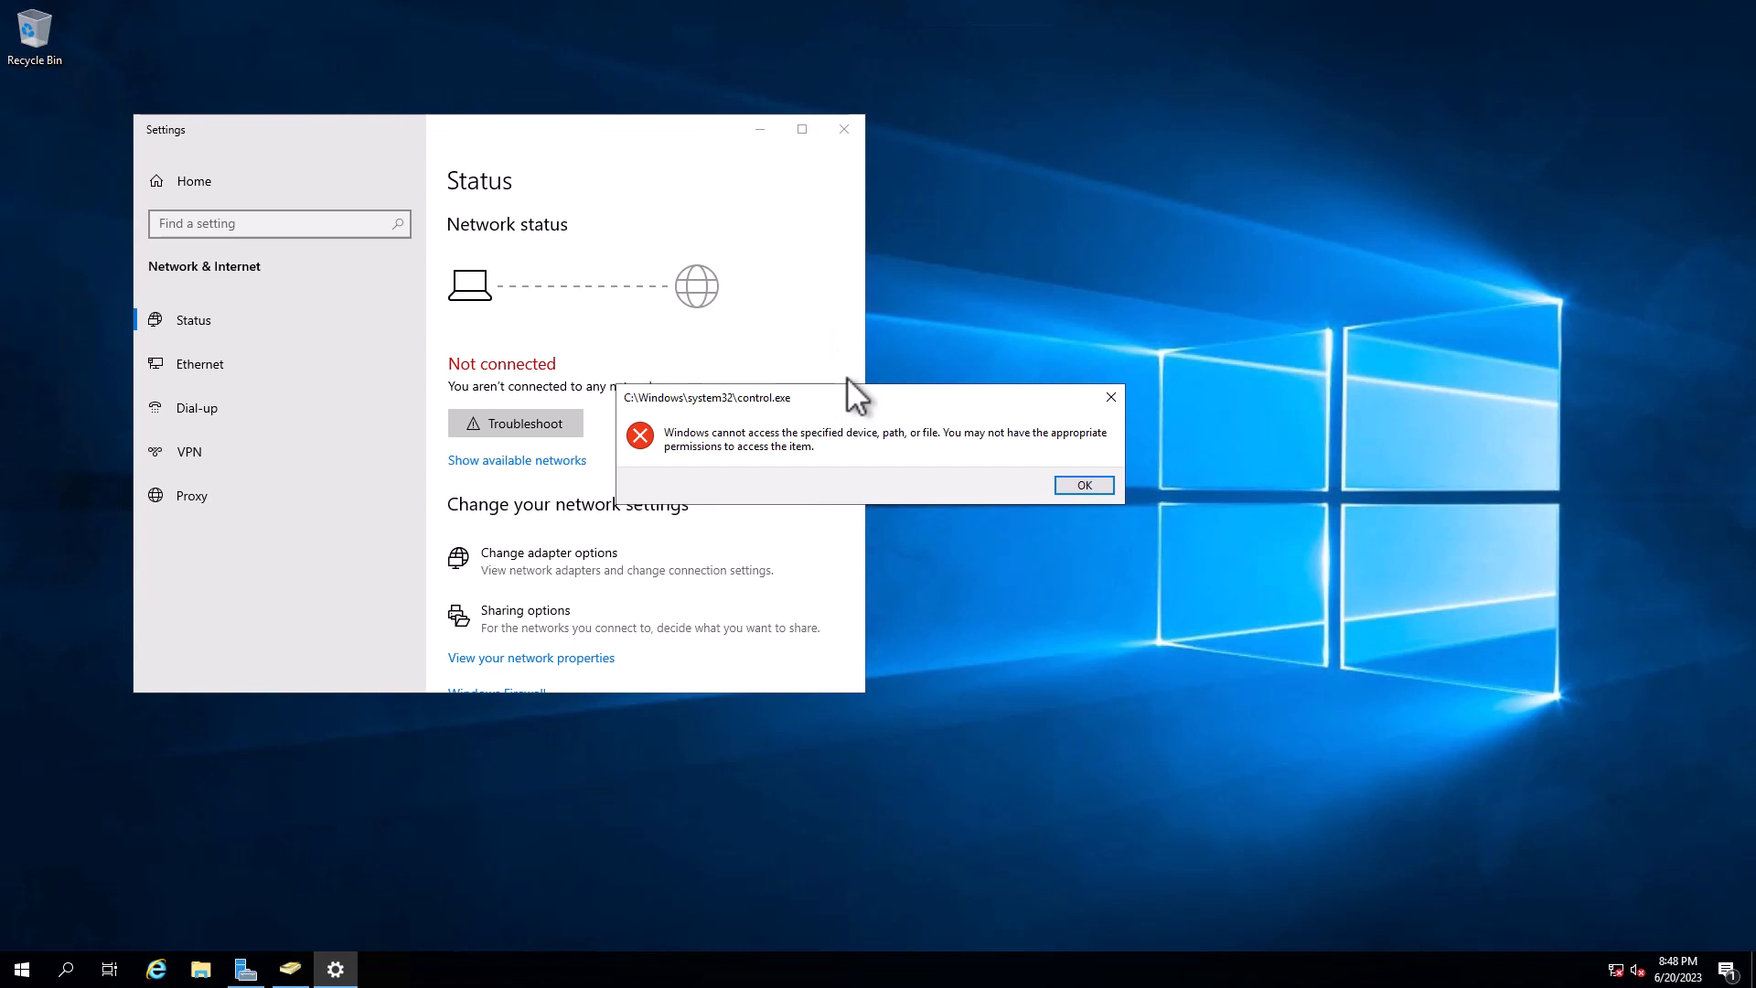
mouse_move(748, 499)
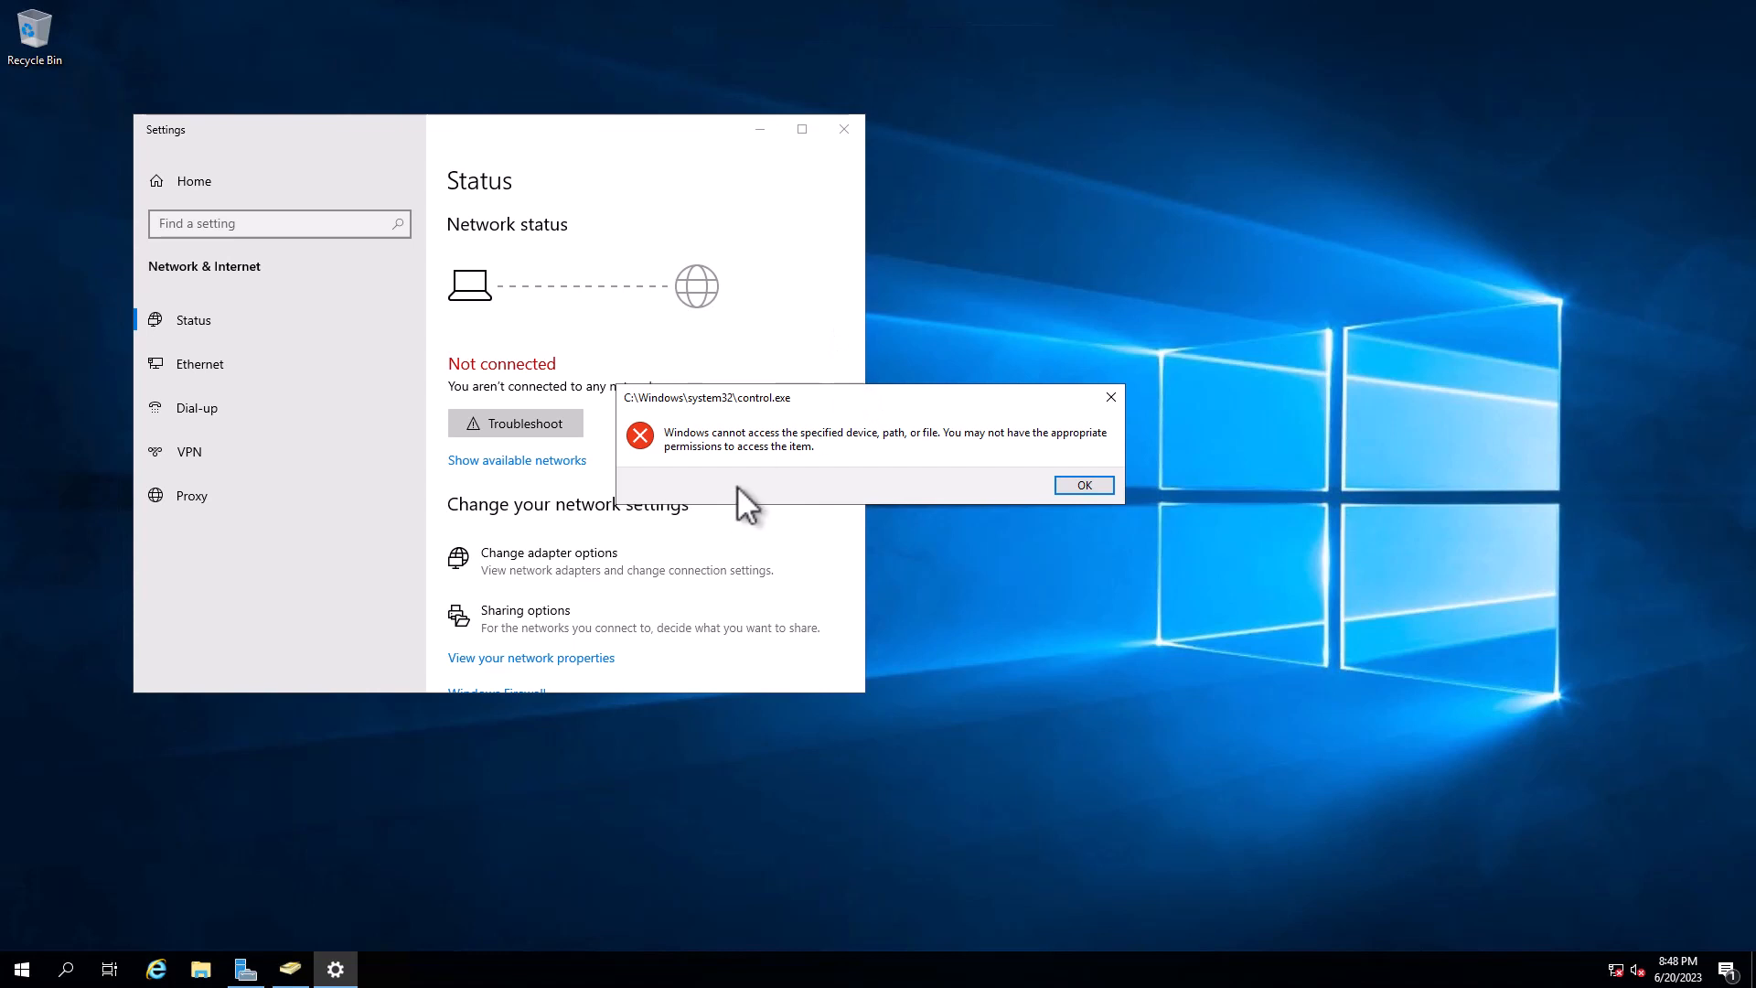
mouse_move(534, 302)
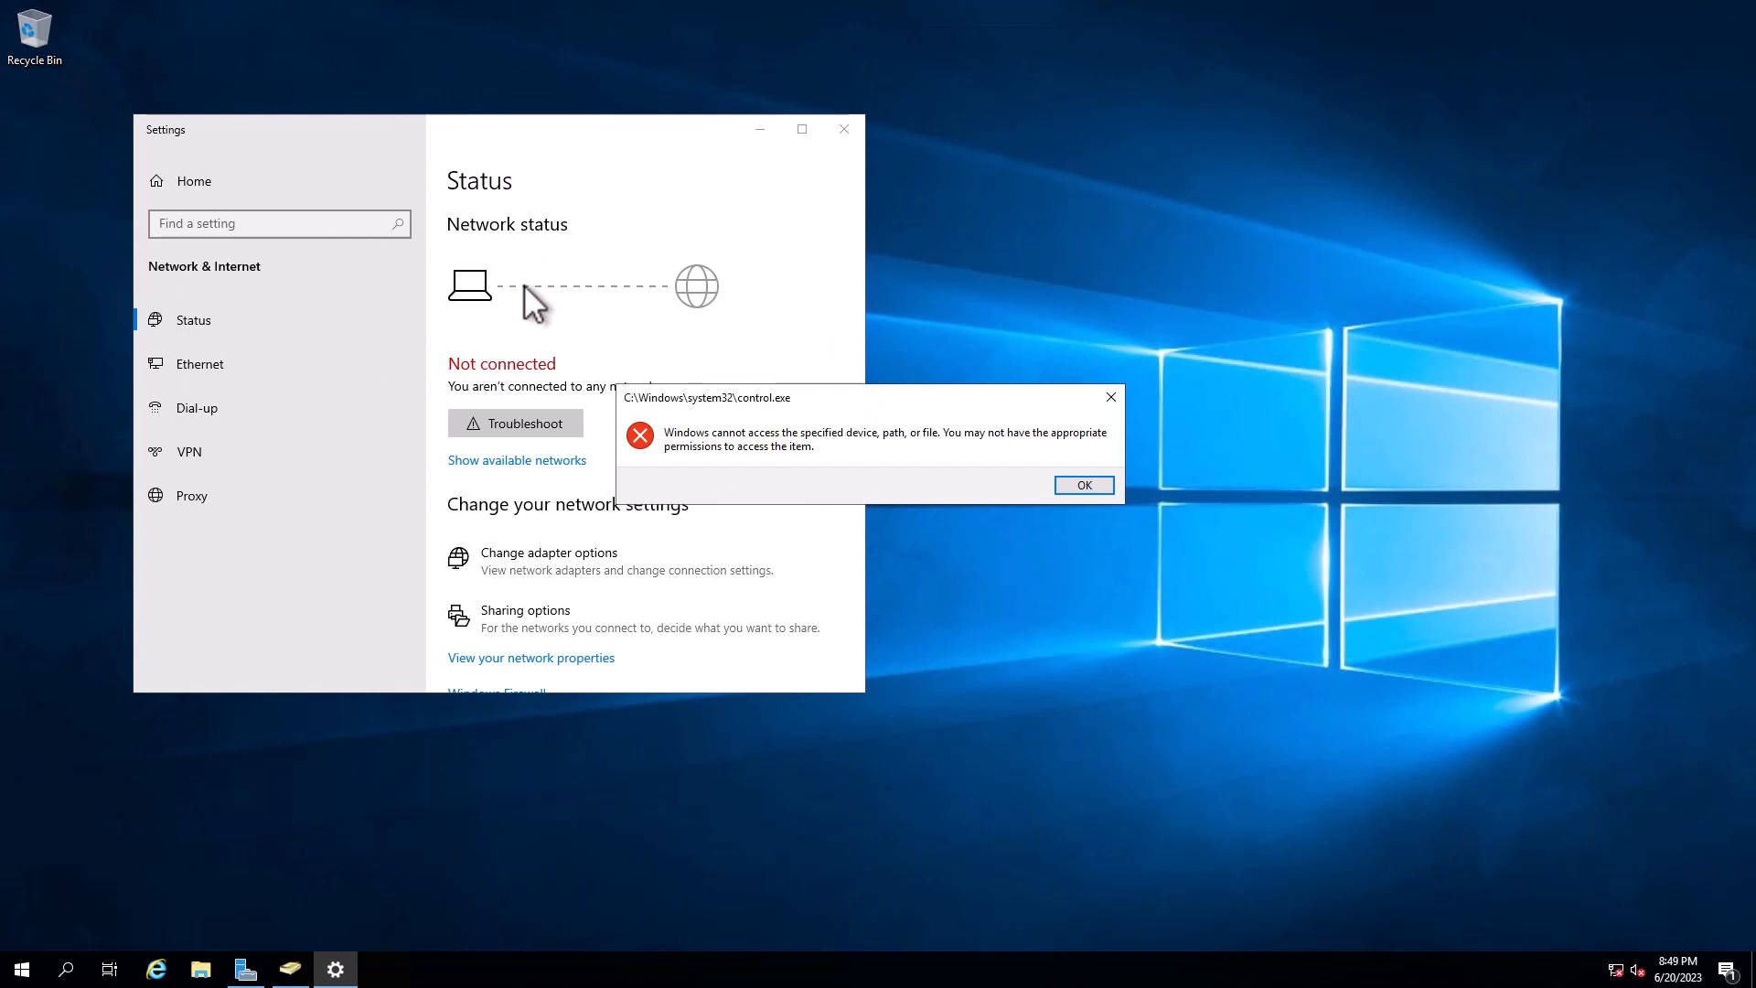
click(22, 970)
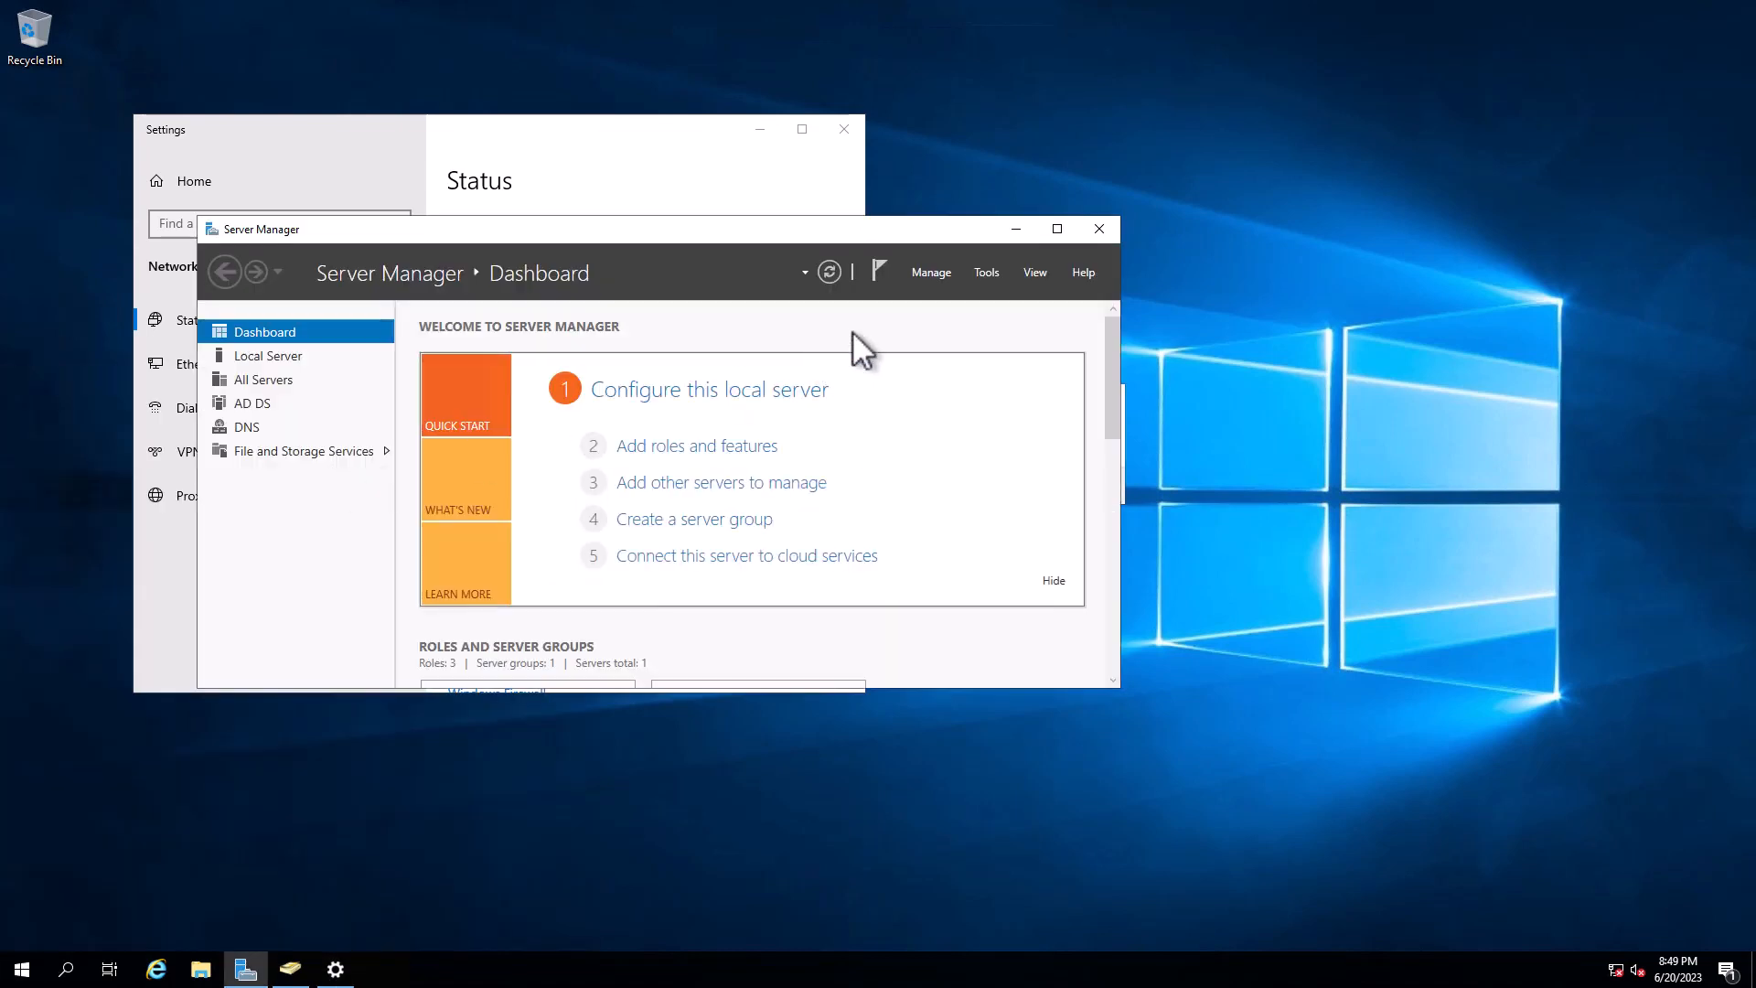
Step: Start Group Policy Management from Tools and expand the AdminTips.local forest
click(986, 270)
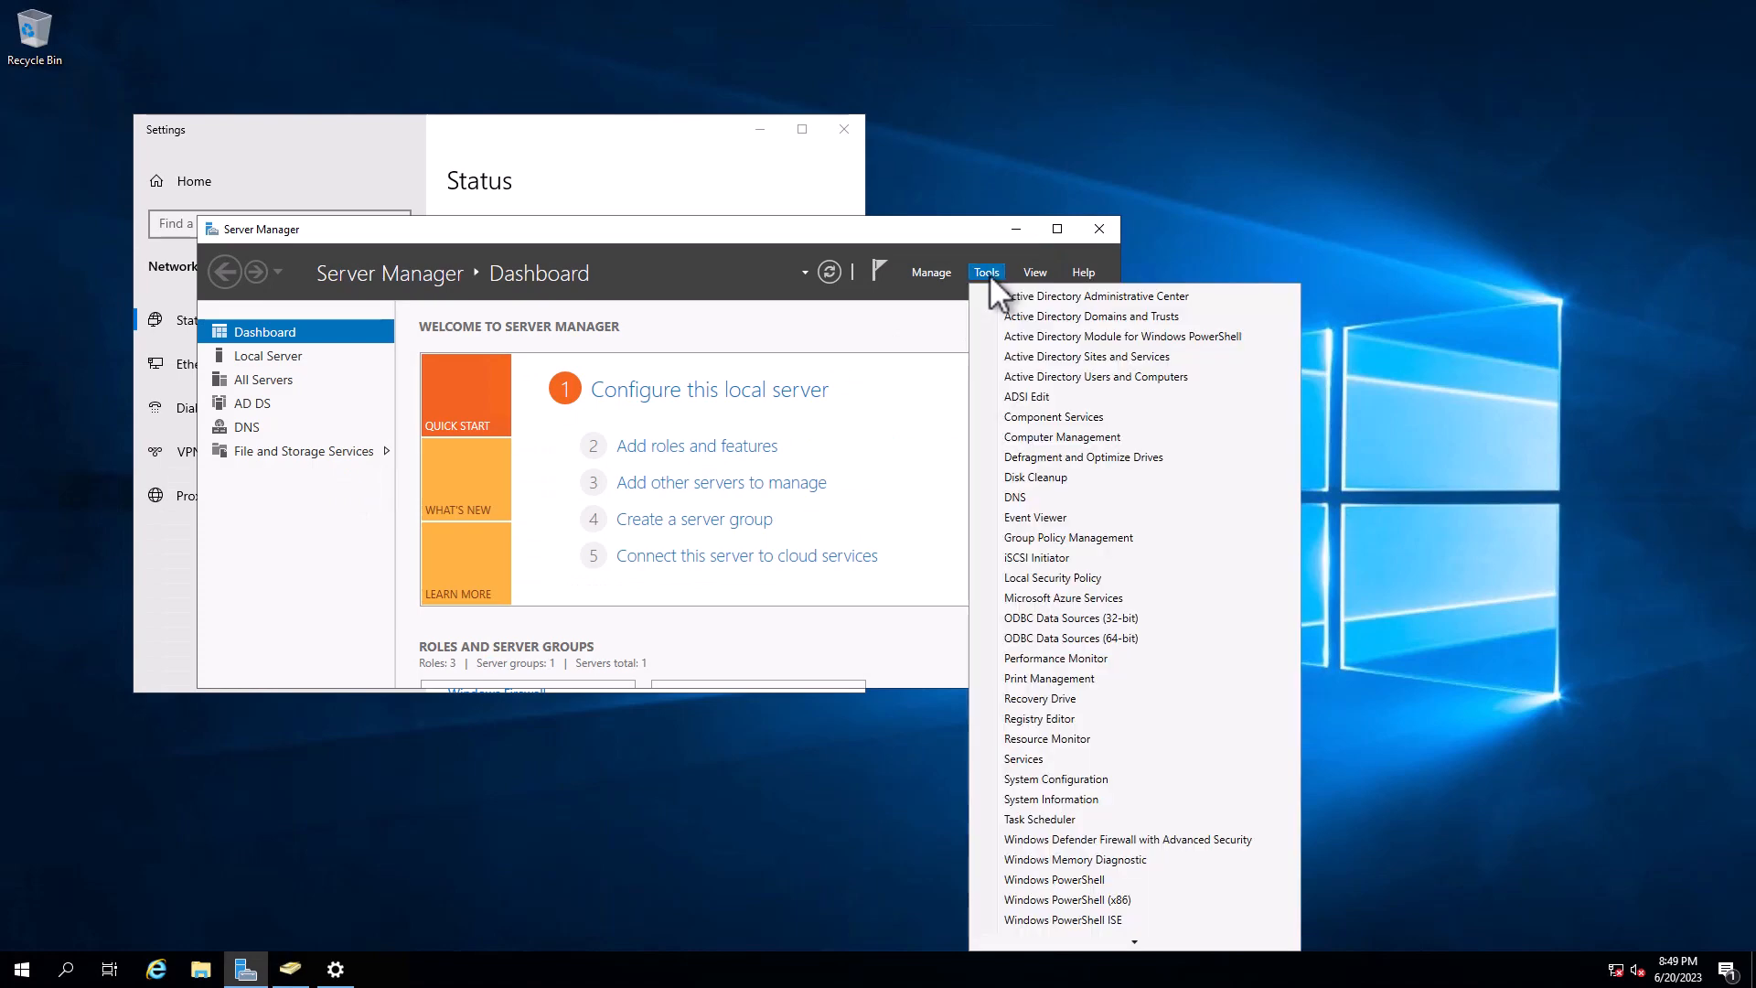
mouse_move(1067, 560)
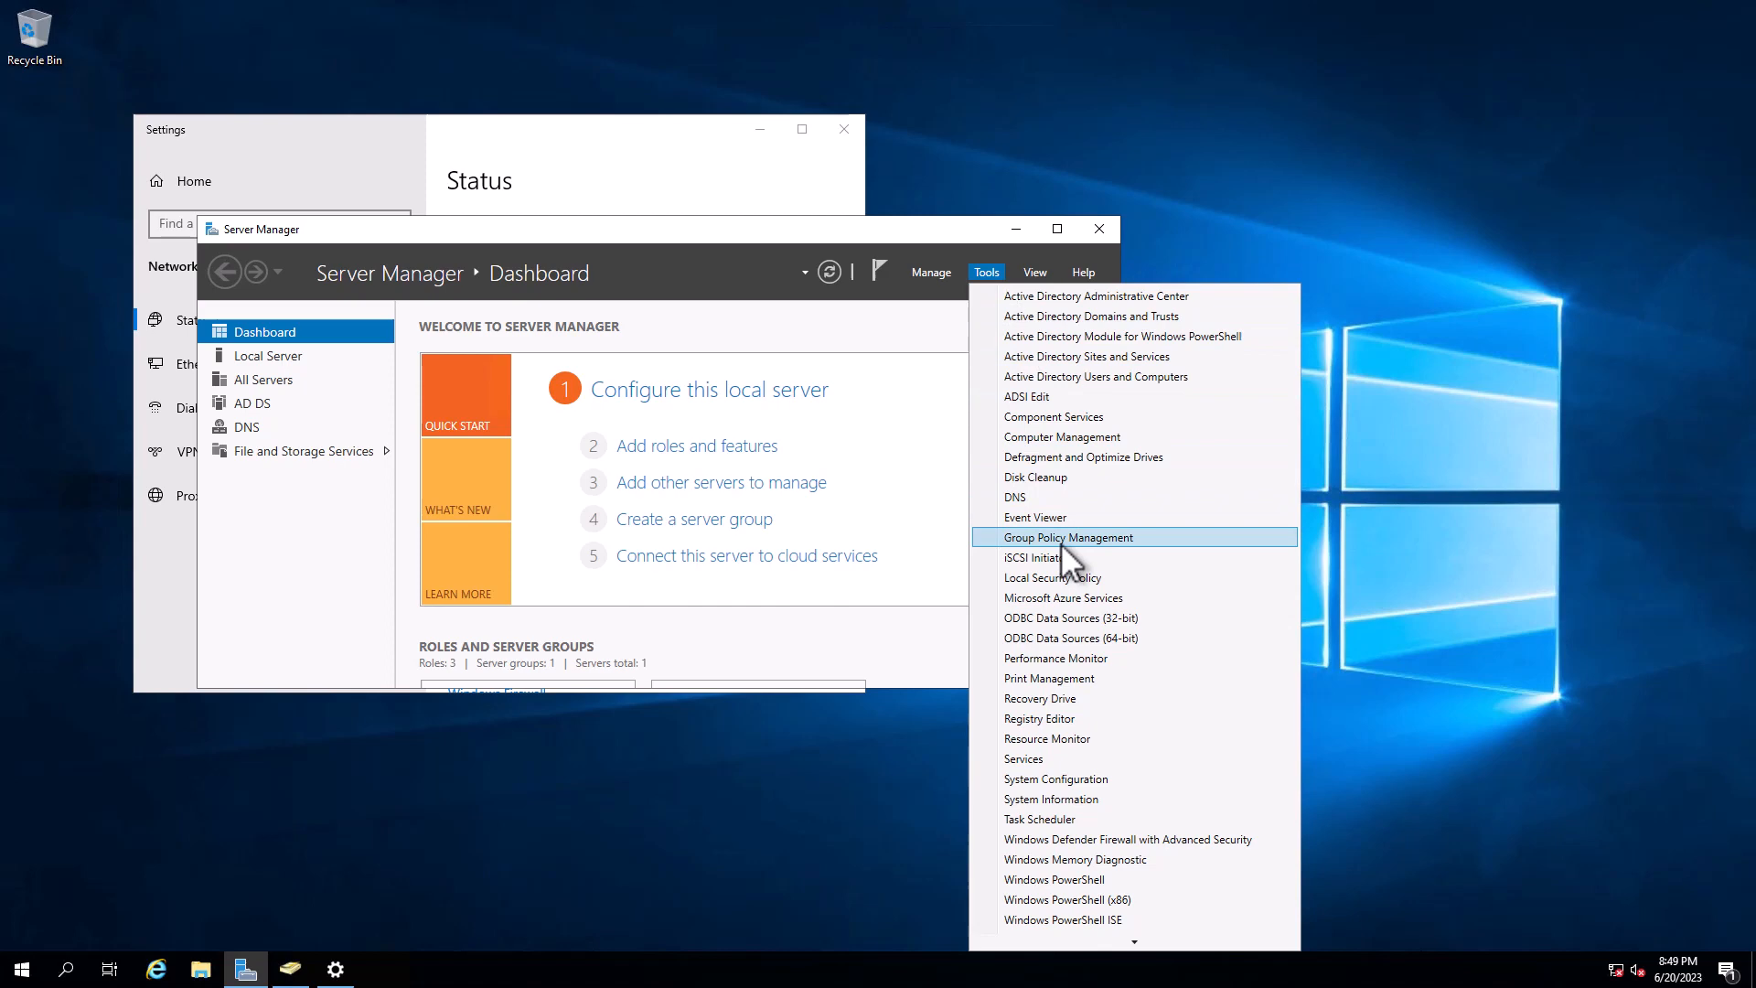
click(1068, 538)
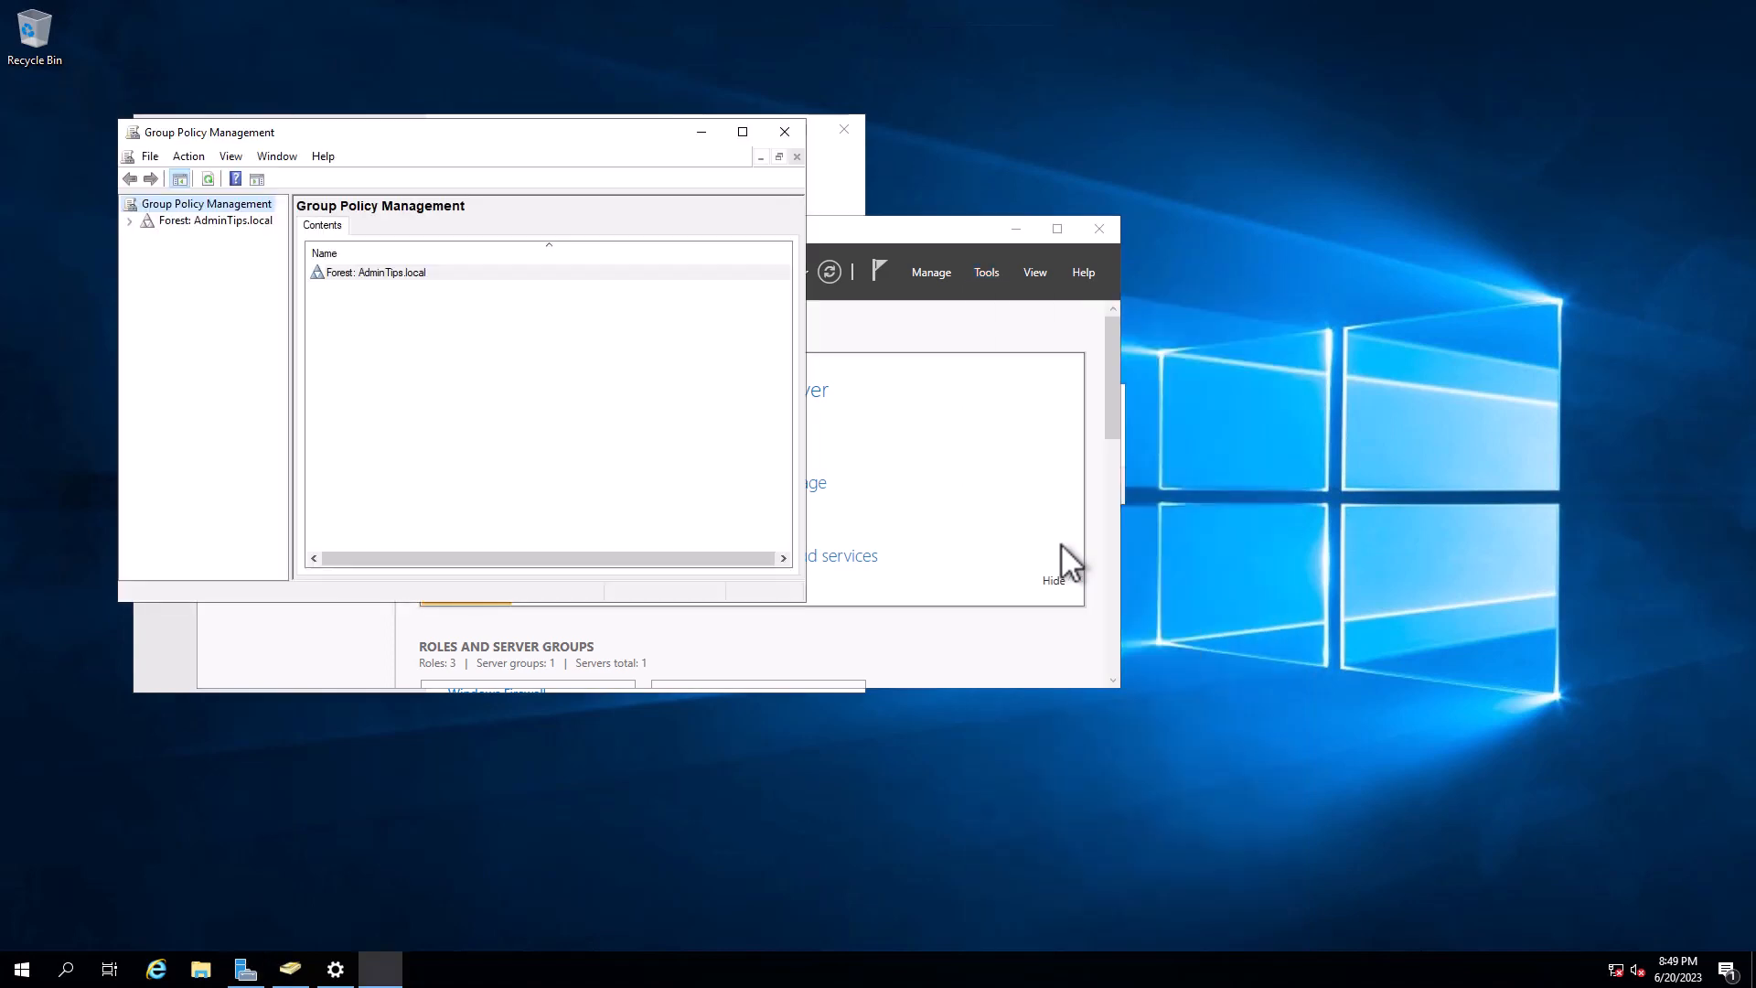
click(211, 219)
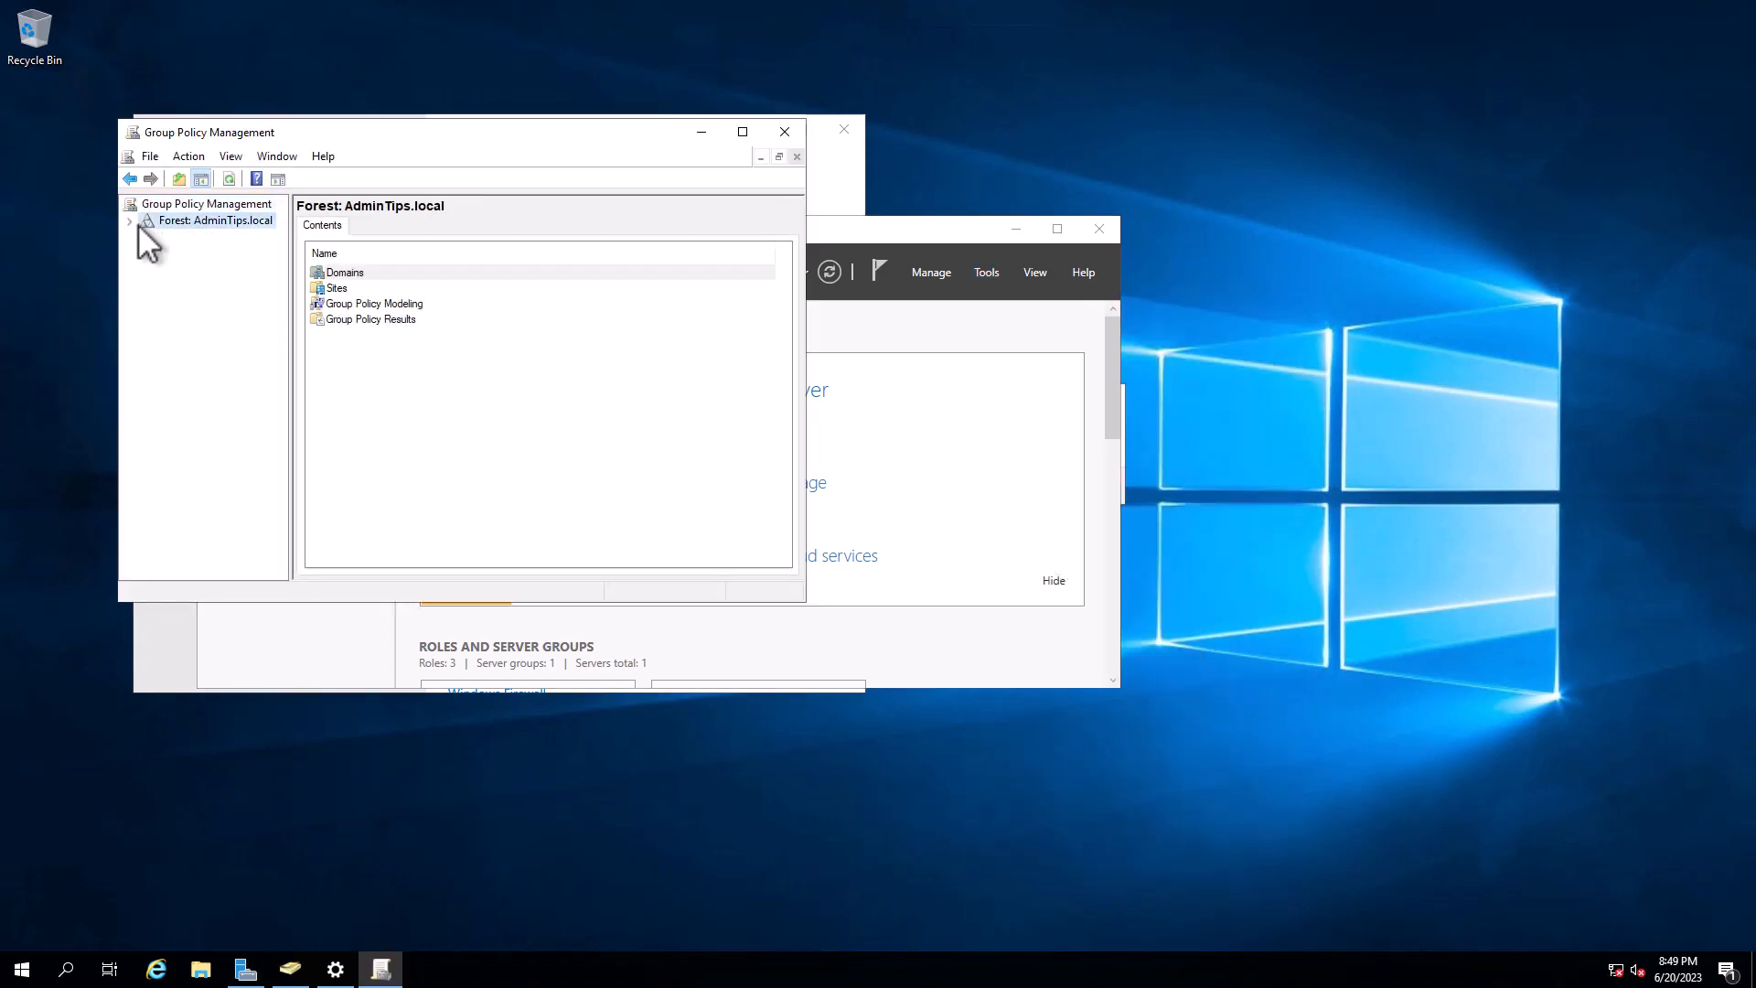
click(132, 220)
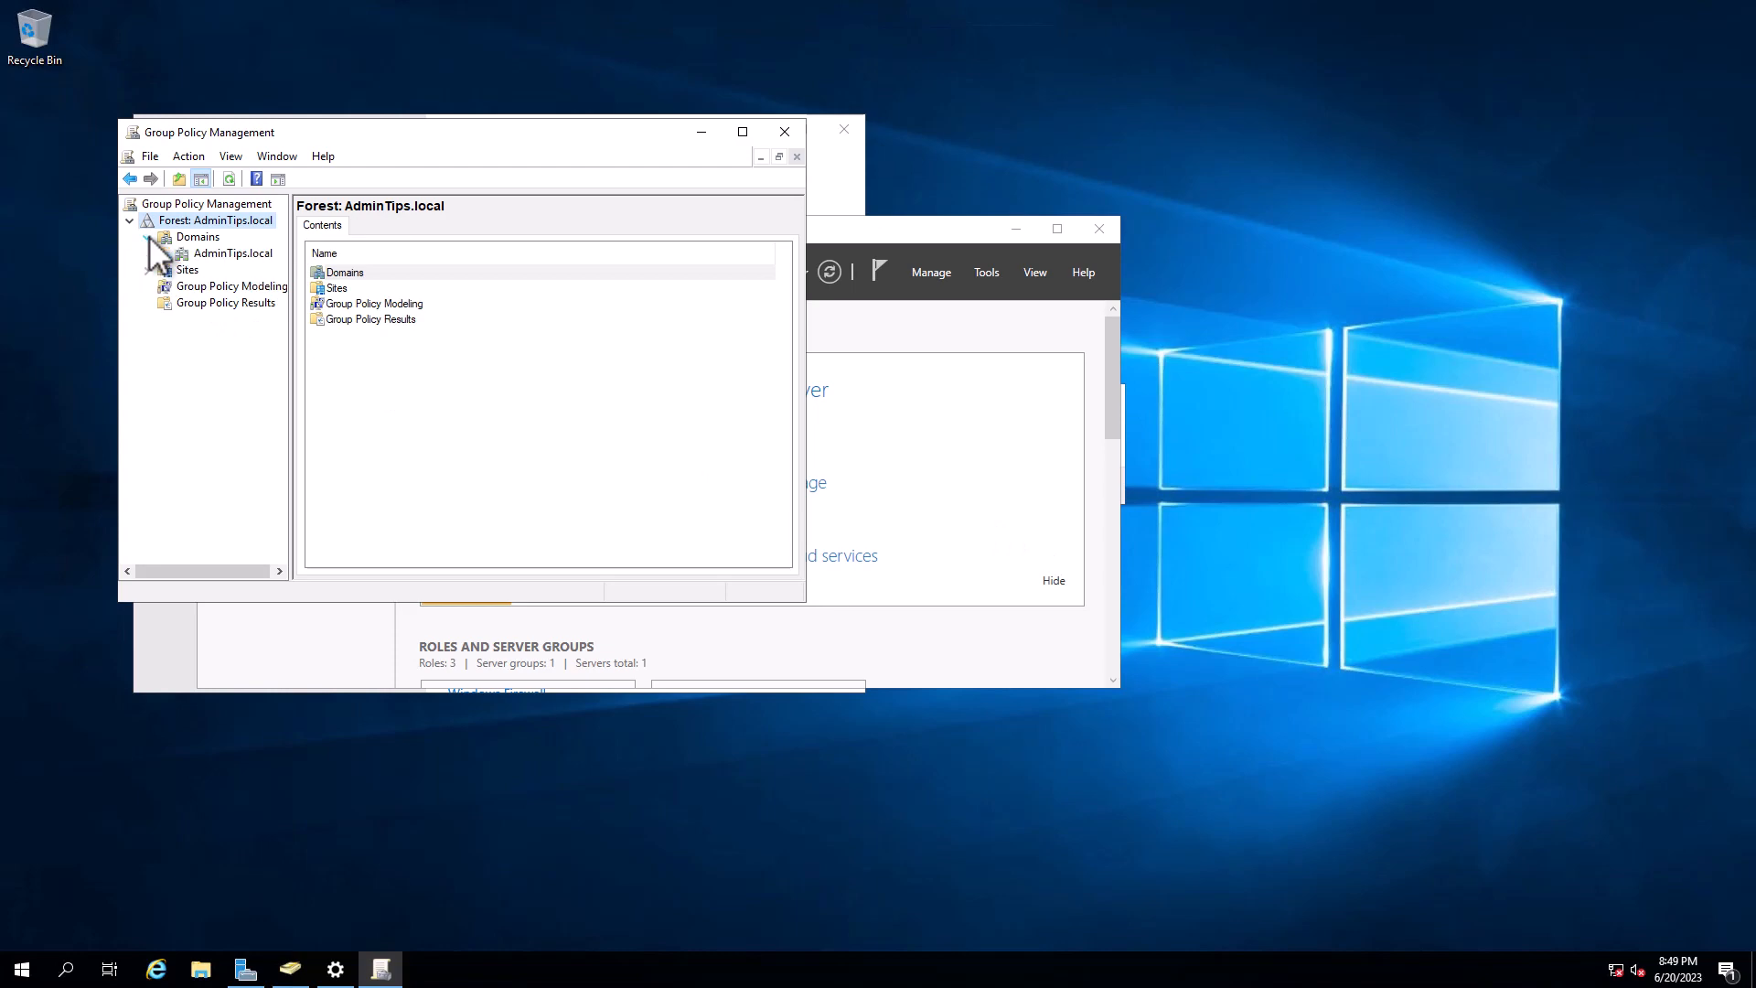
Step: Select the Default Domain Policy in AdminTips.local and acknowledge the linked-GPO notice
click(233, 252)
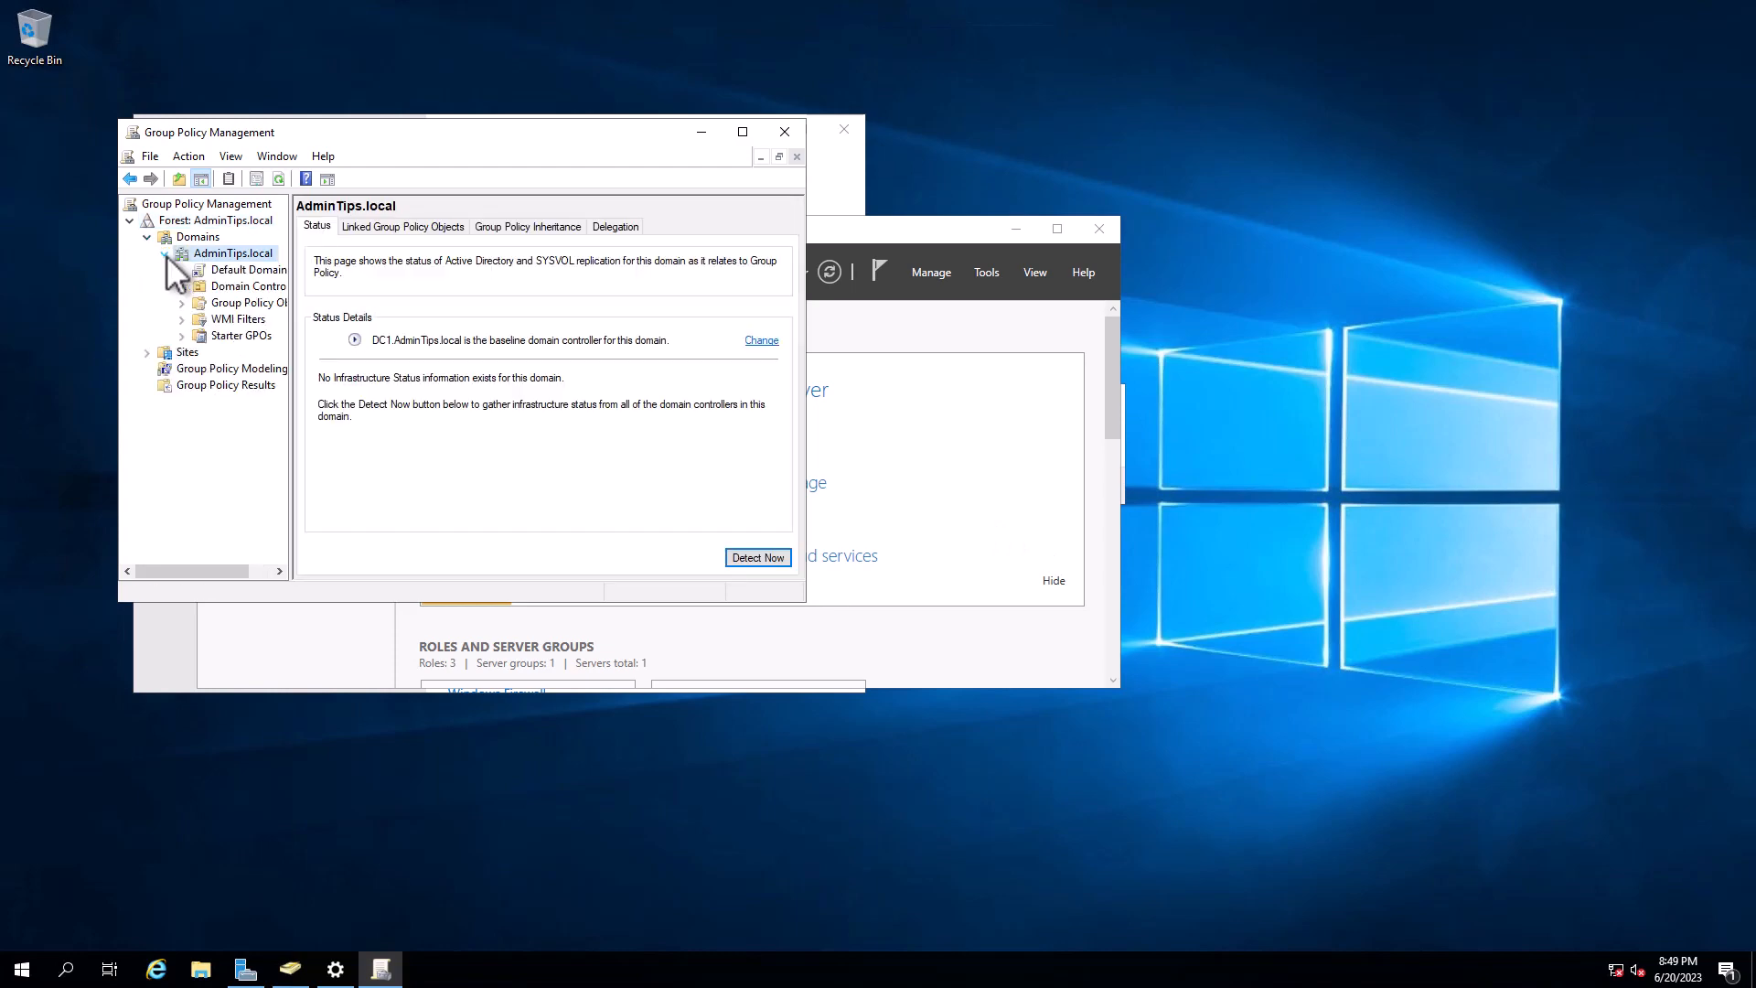
click(247, 269)
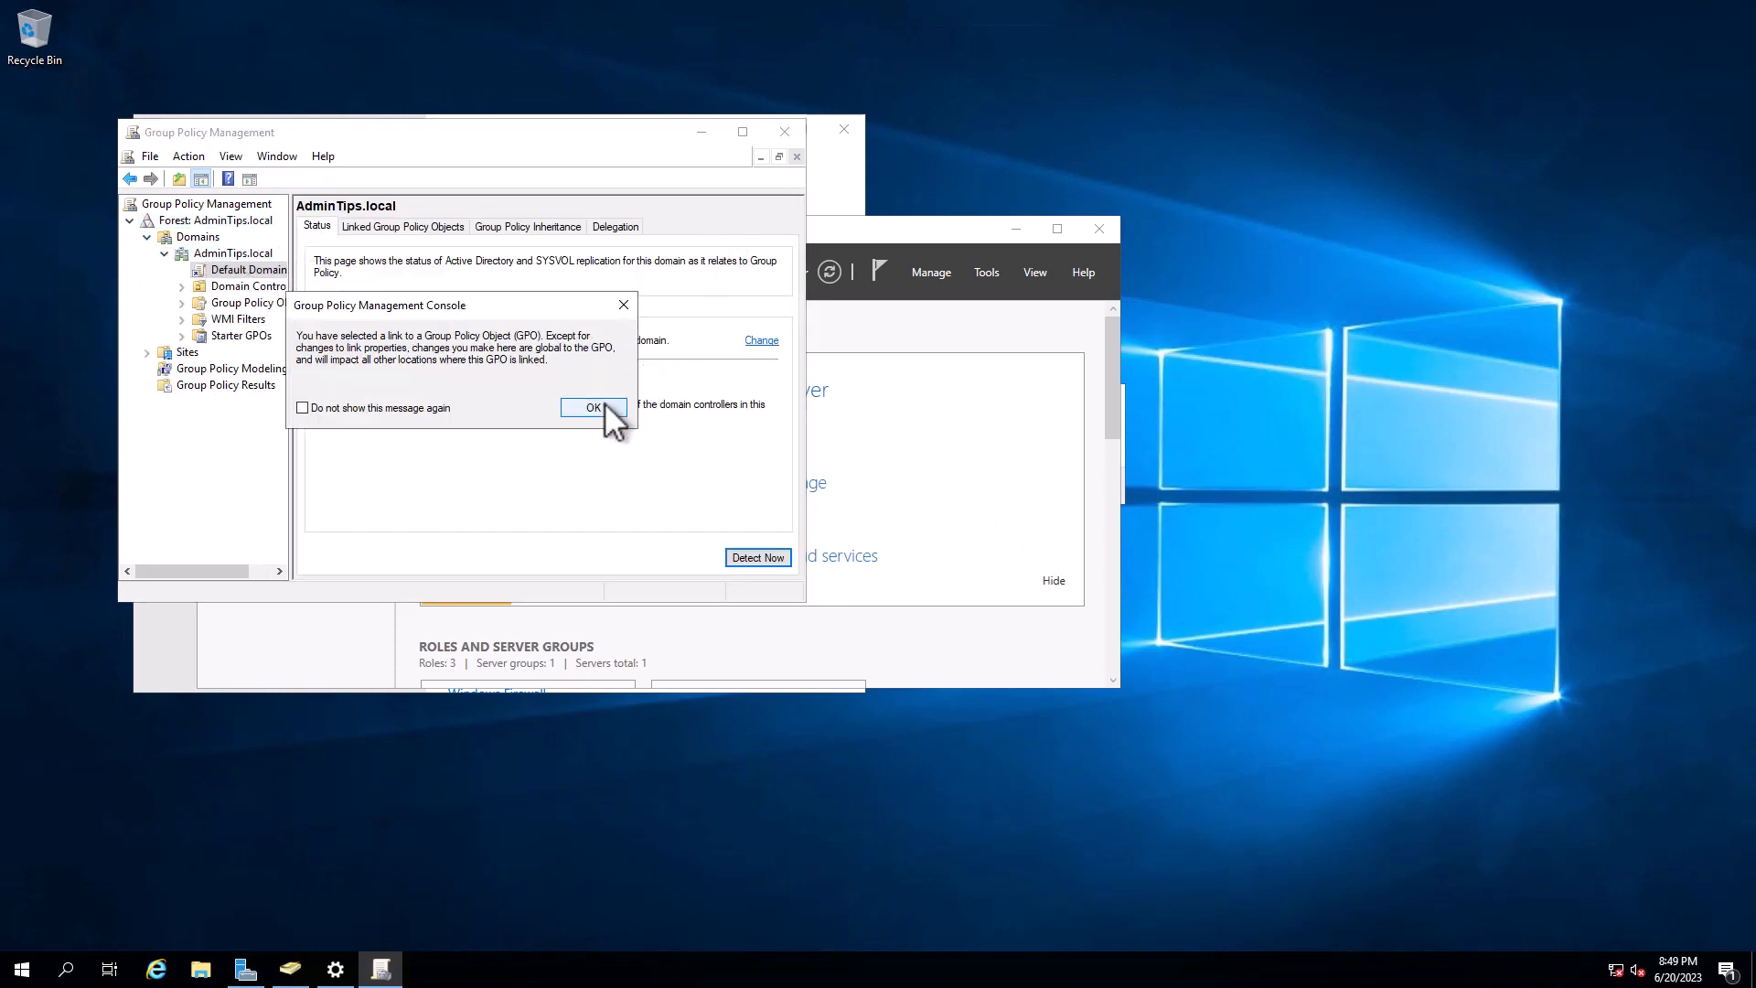
click(593, 406)
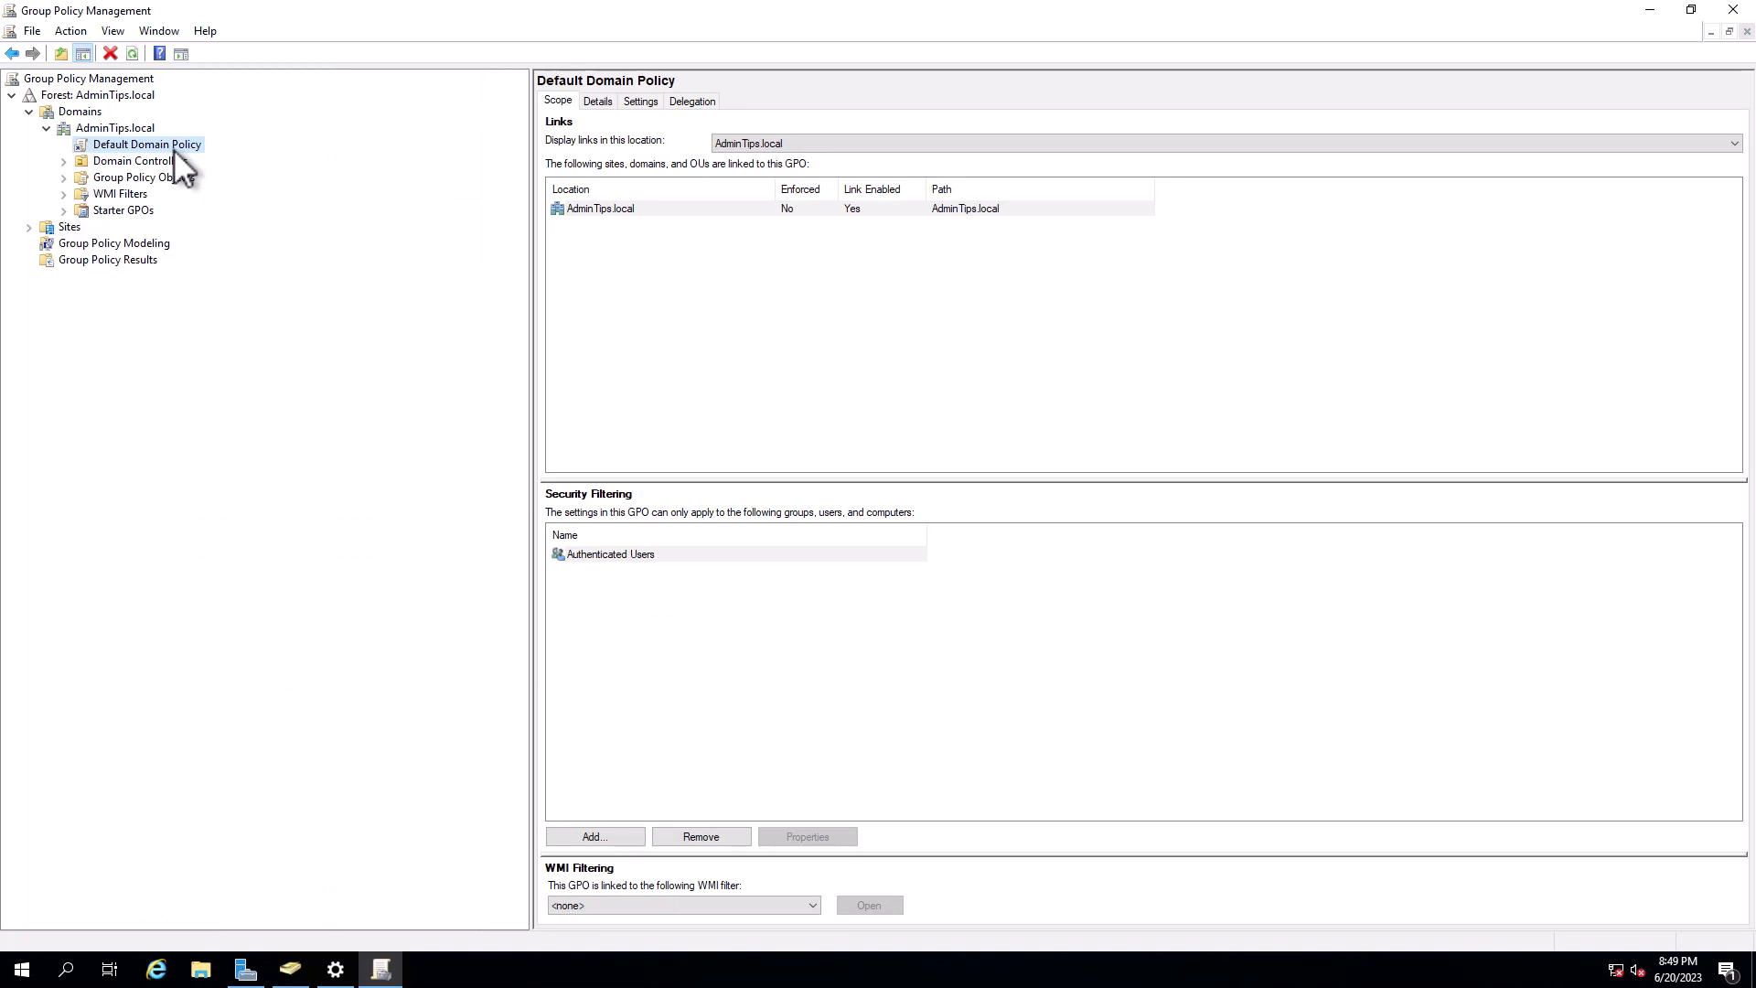
mouse_move(224, 188)
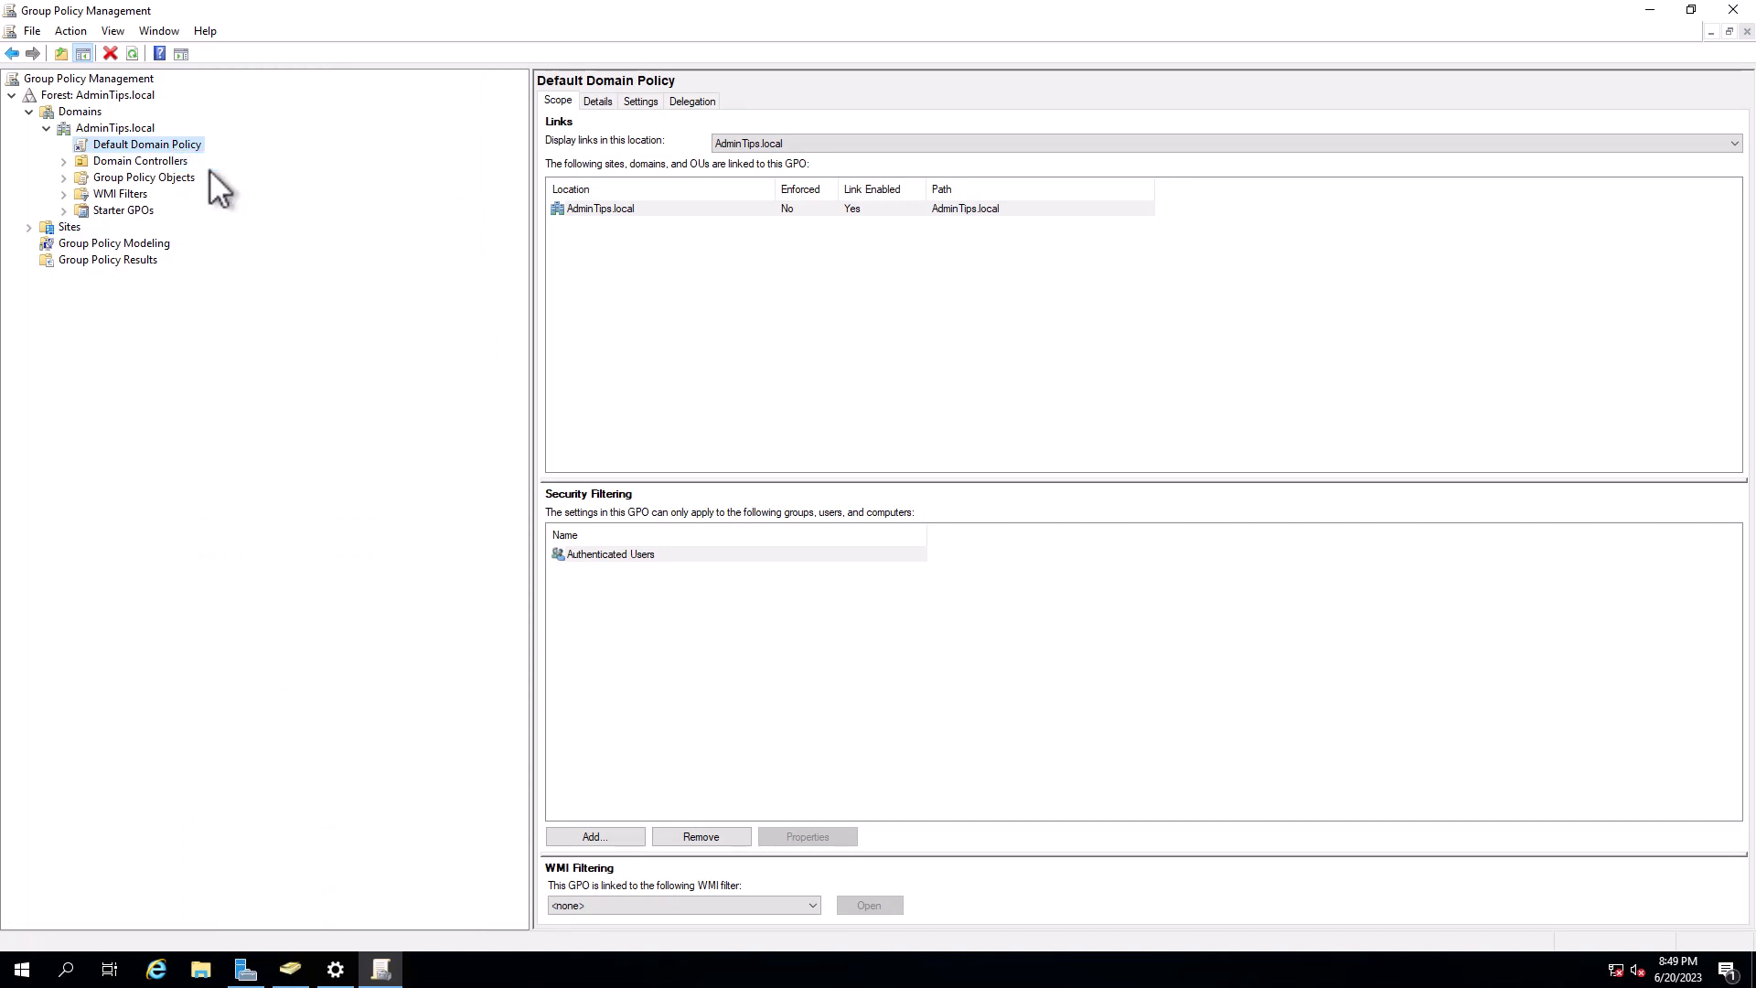
Step: Edit the Default Domain Policy and expand Local Policies under Security Settings
double_click(147, 143)
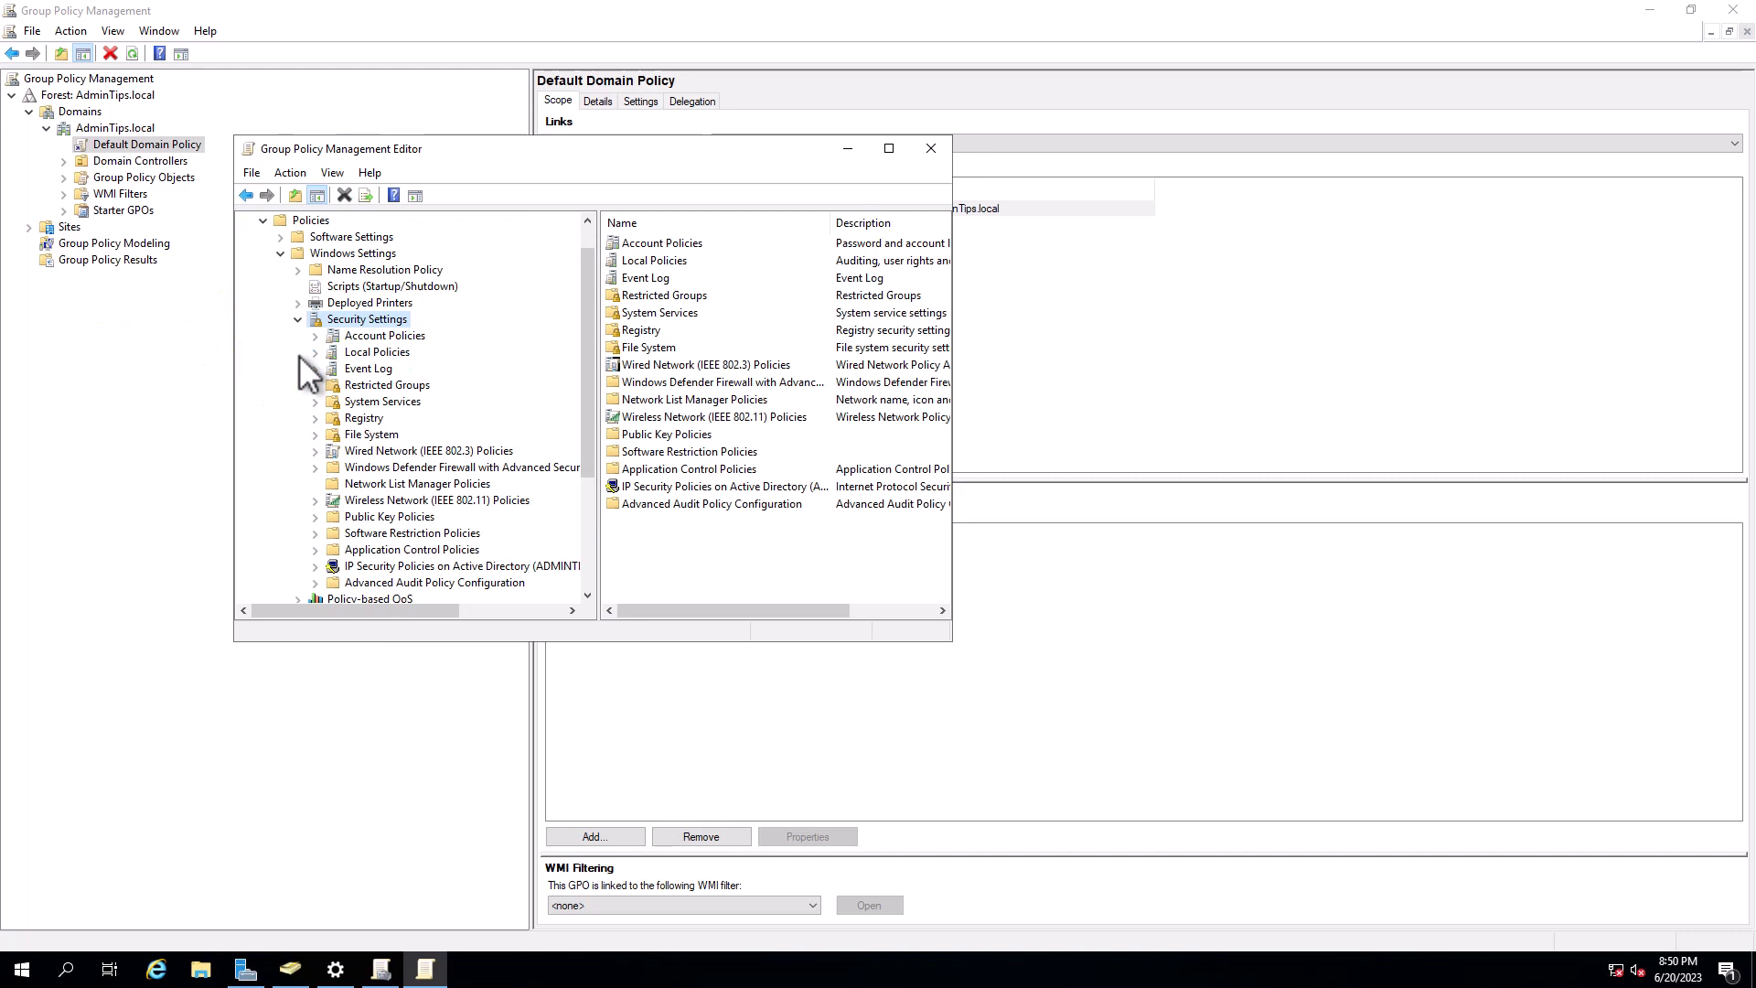
mouse_move(392, 395)
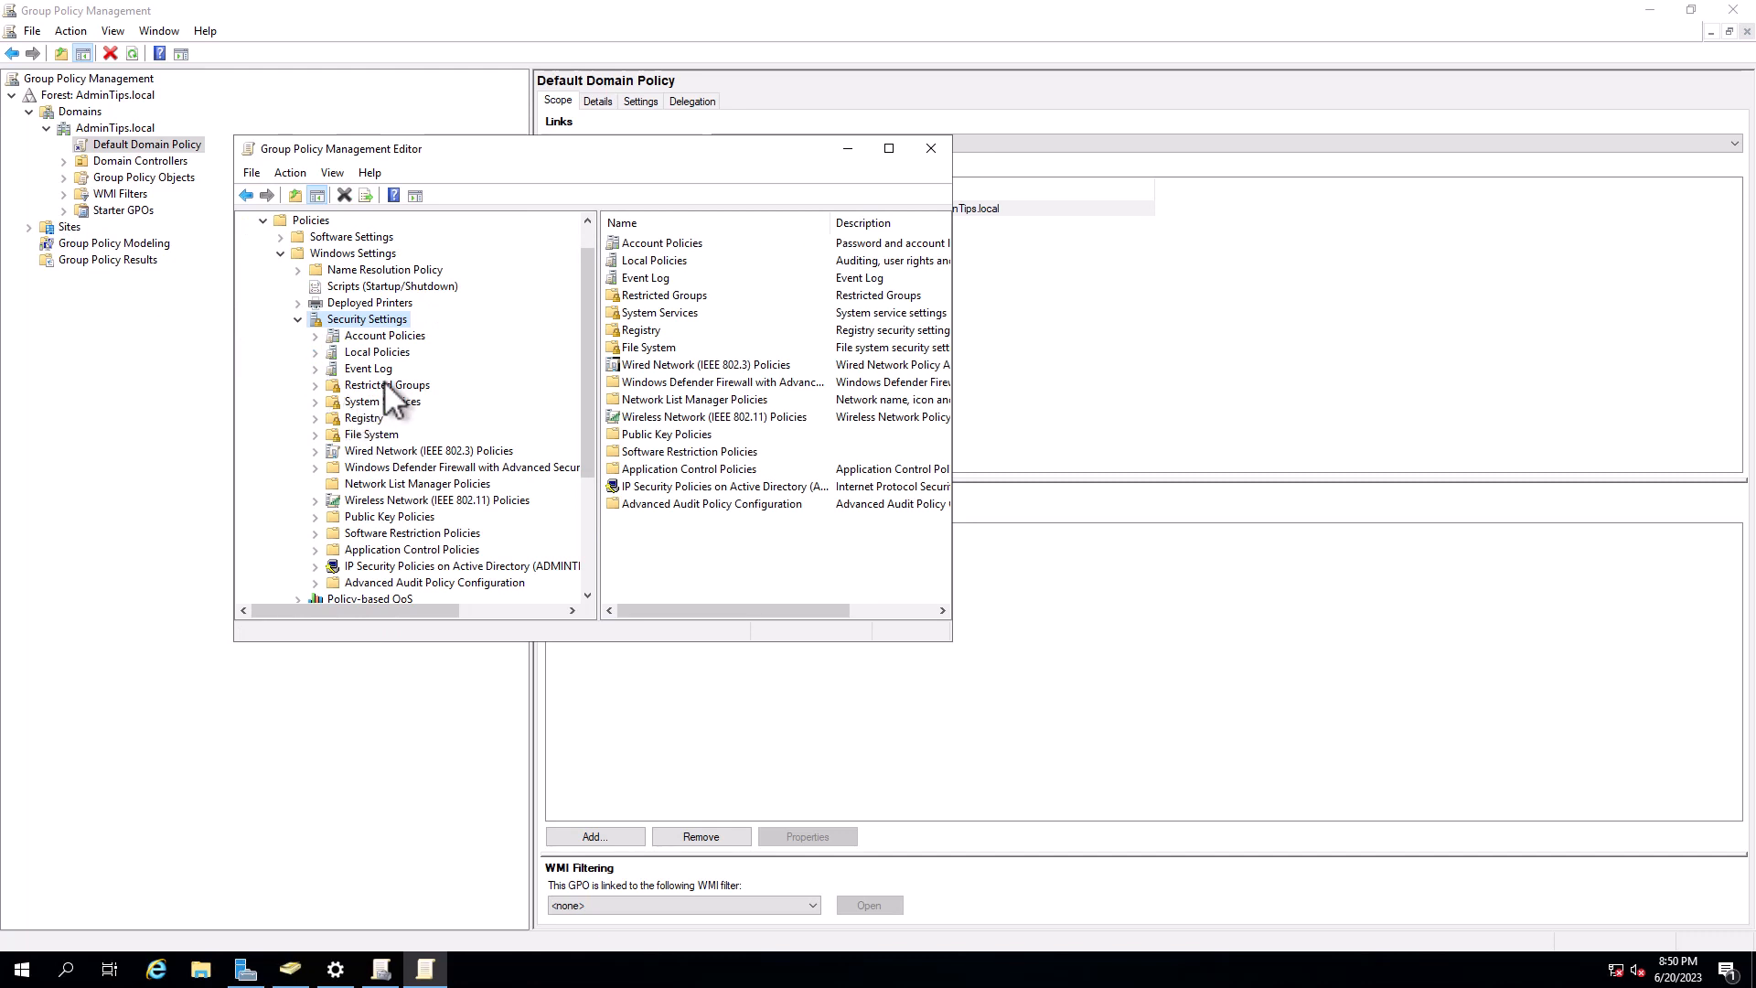
click(377, 351)
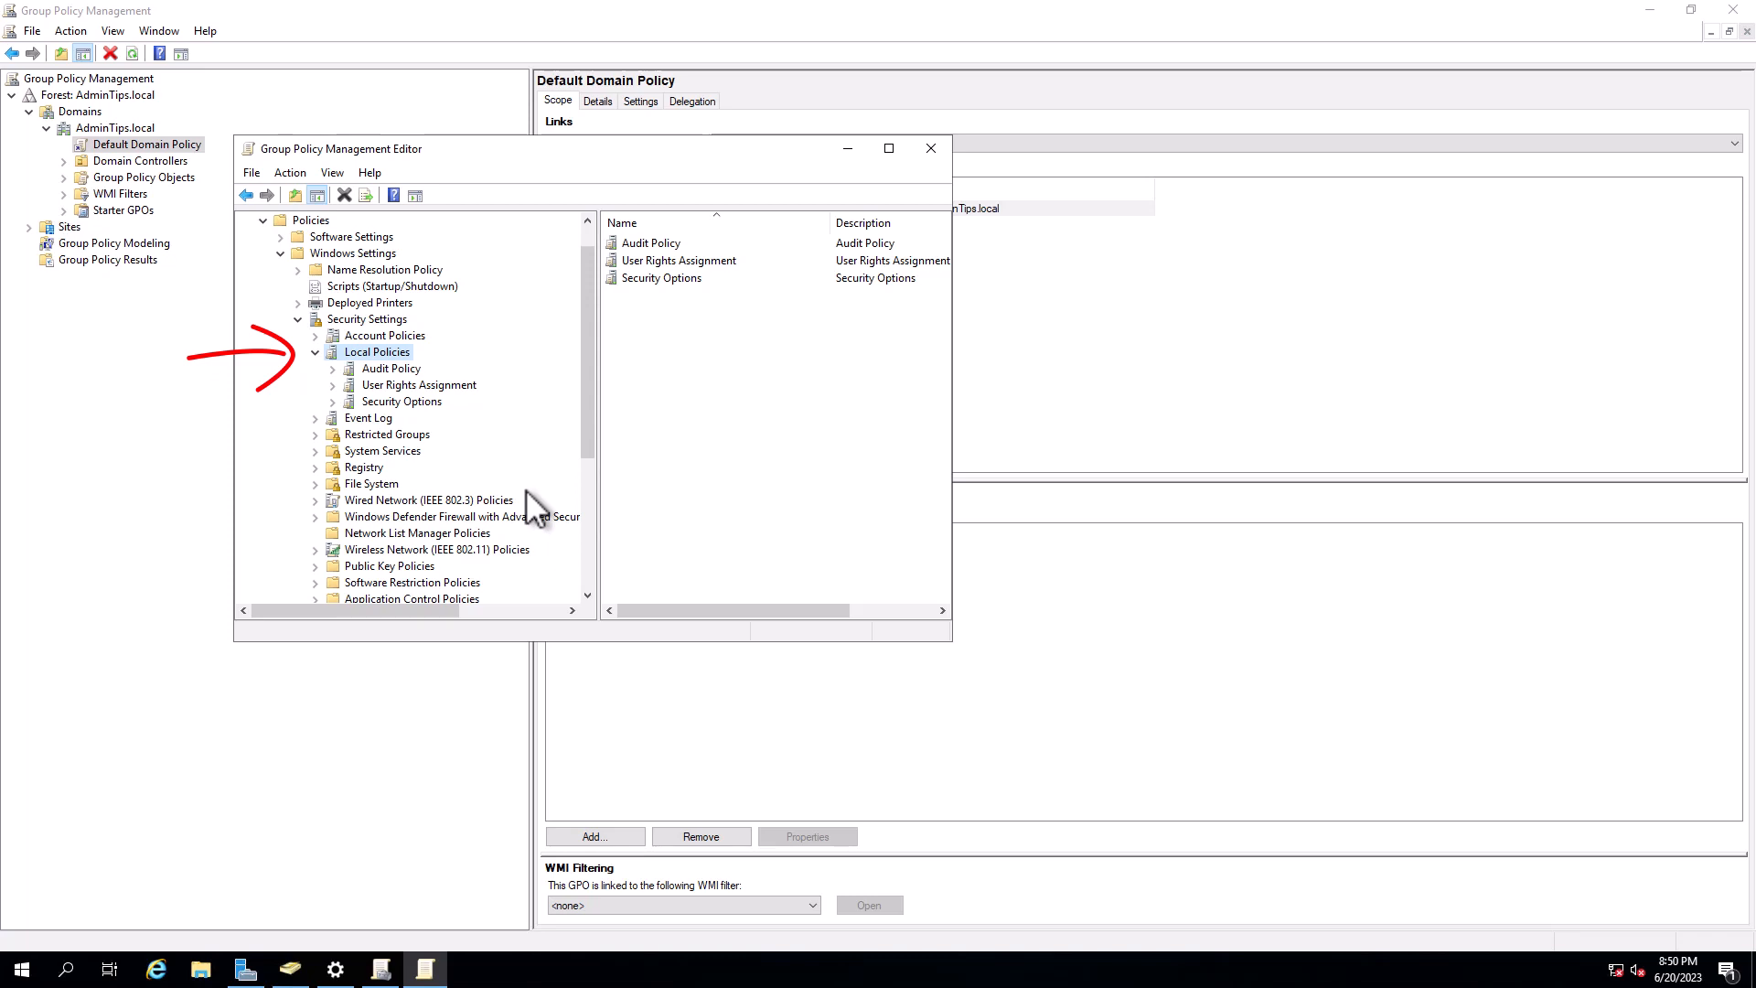
mouse_move(419, 430)
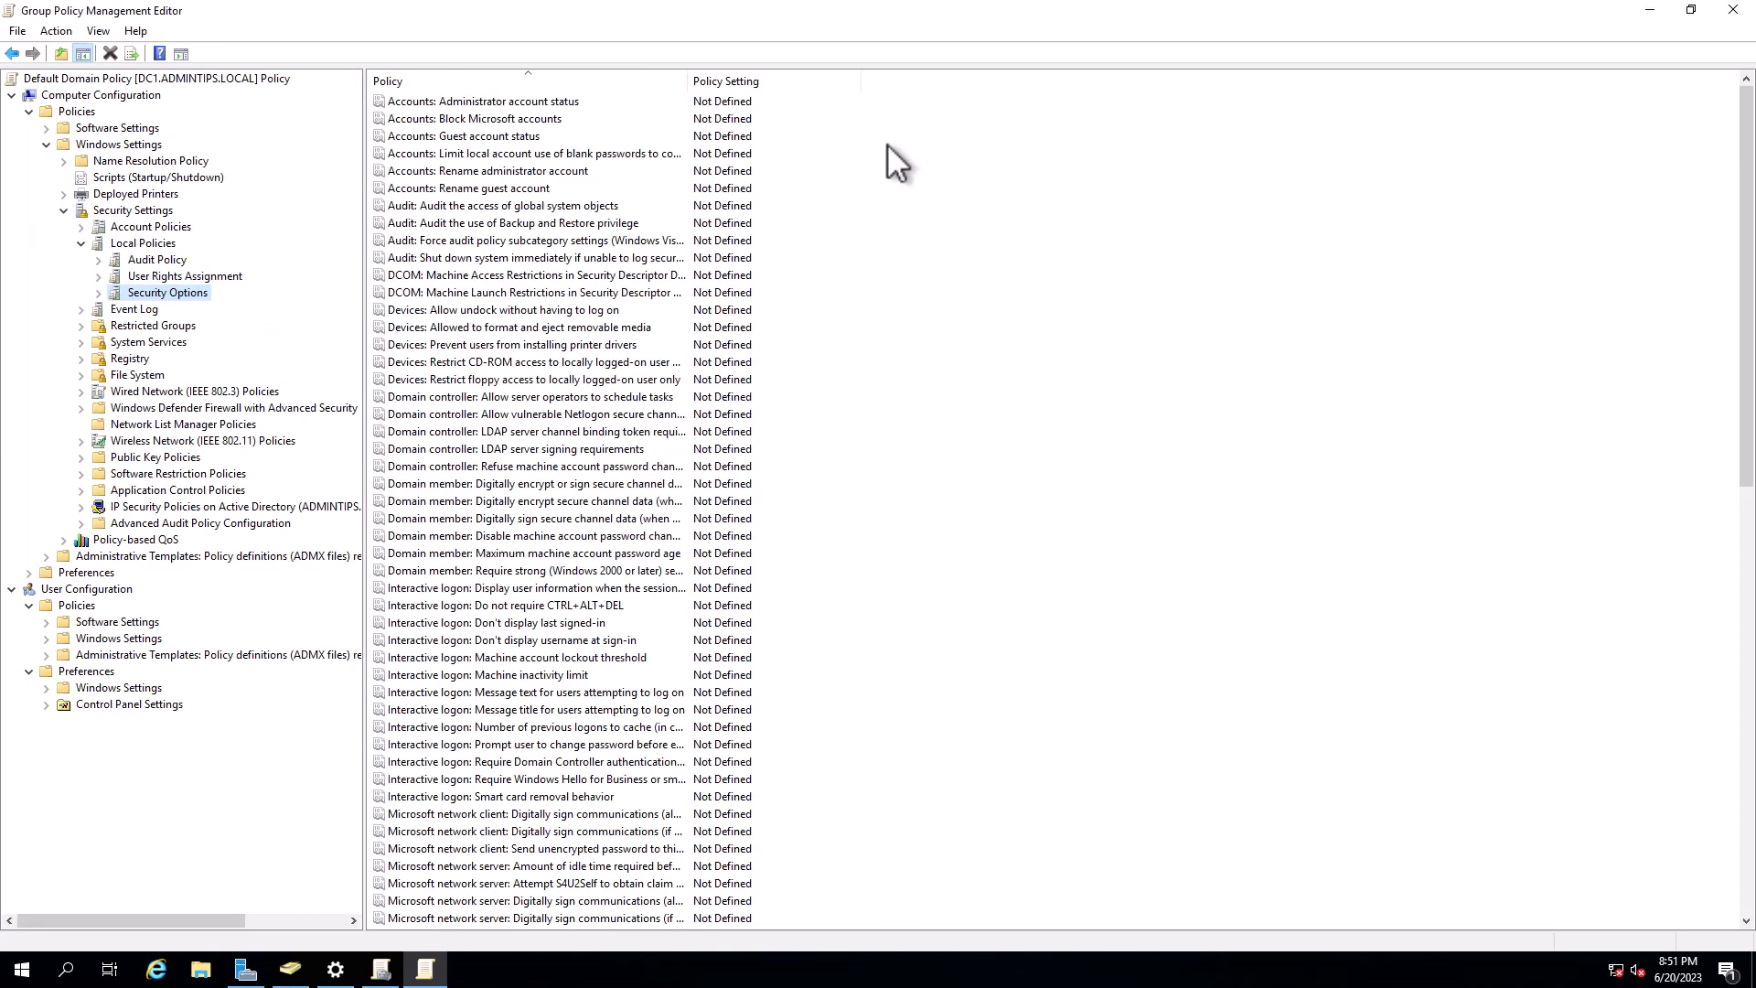
mouse_move(908, 405)
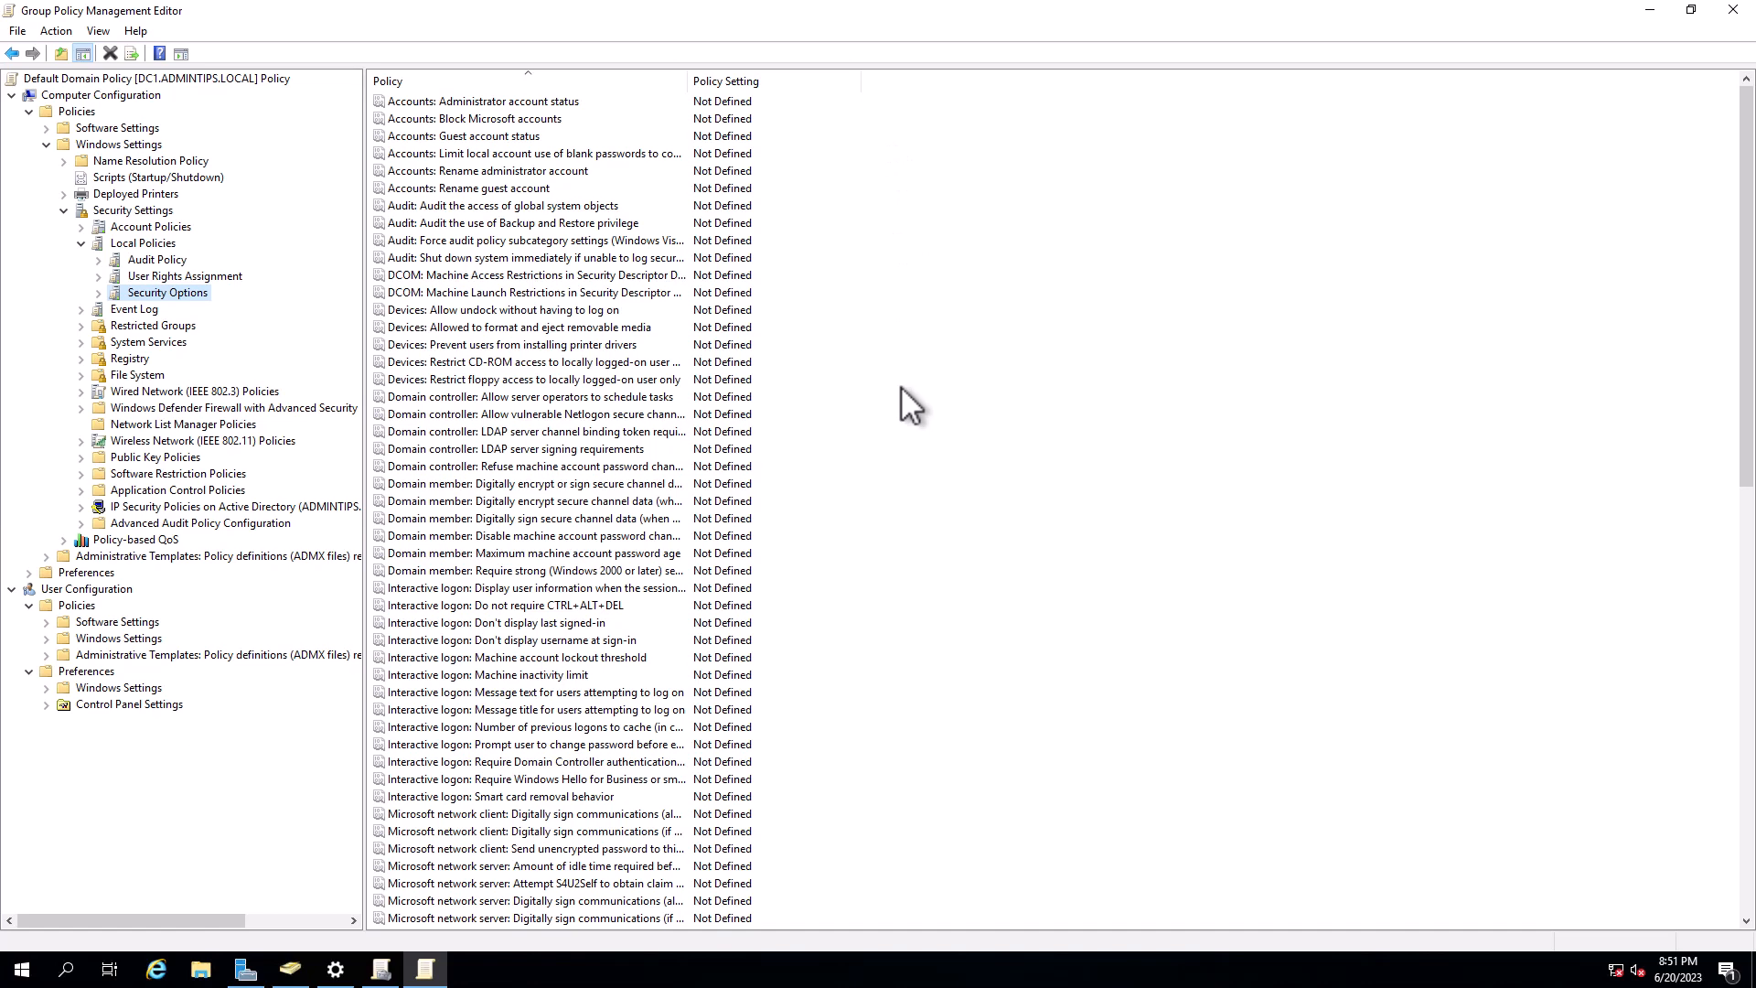
mouse_move(834, 441)
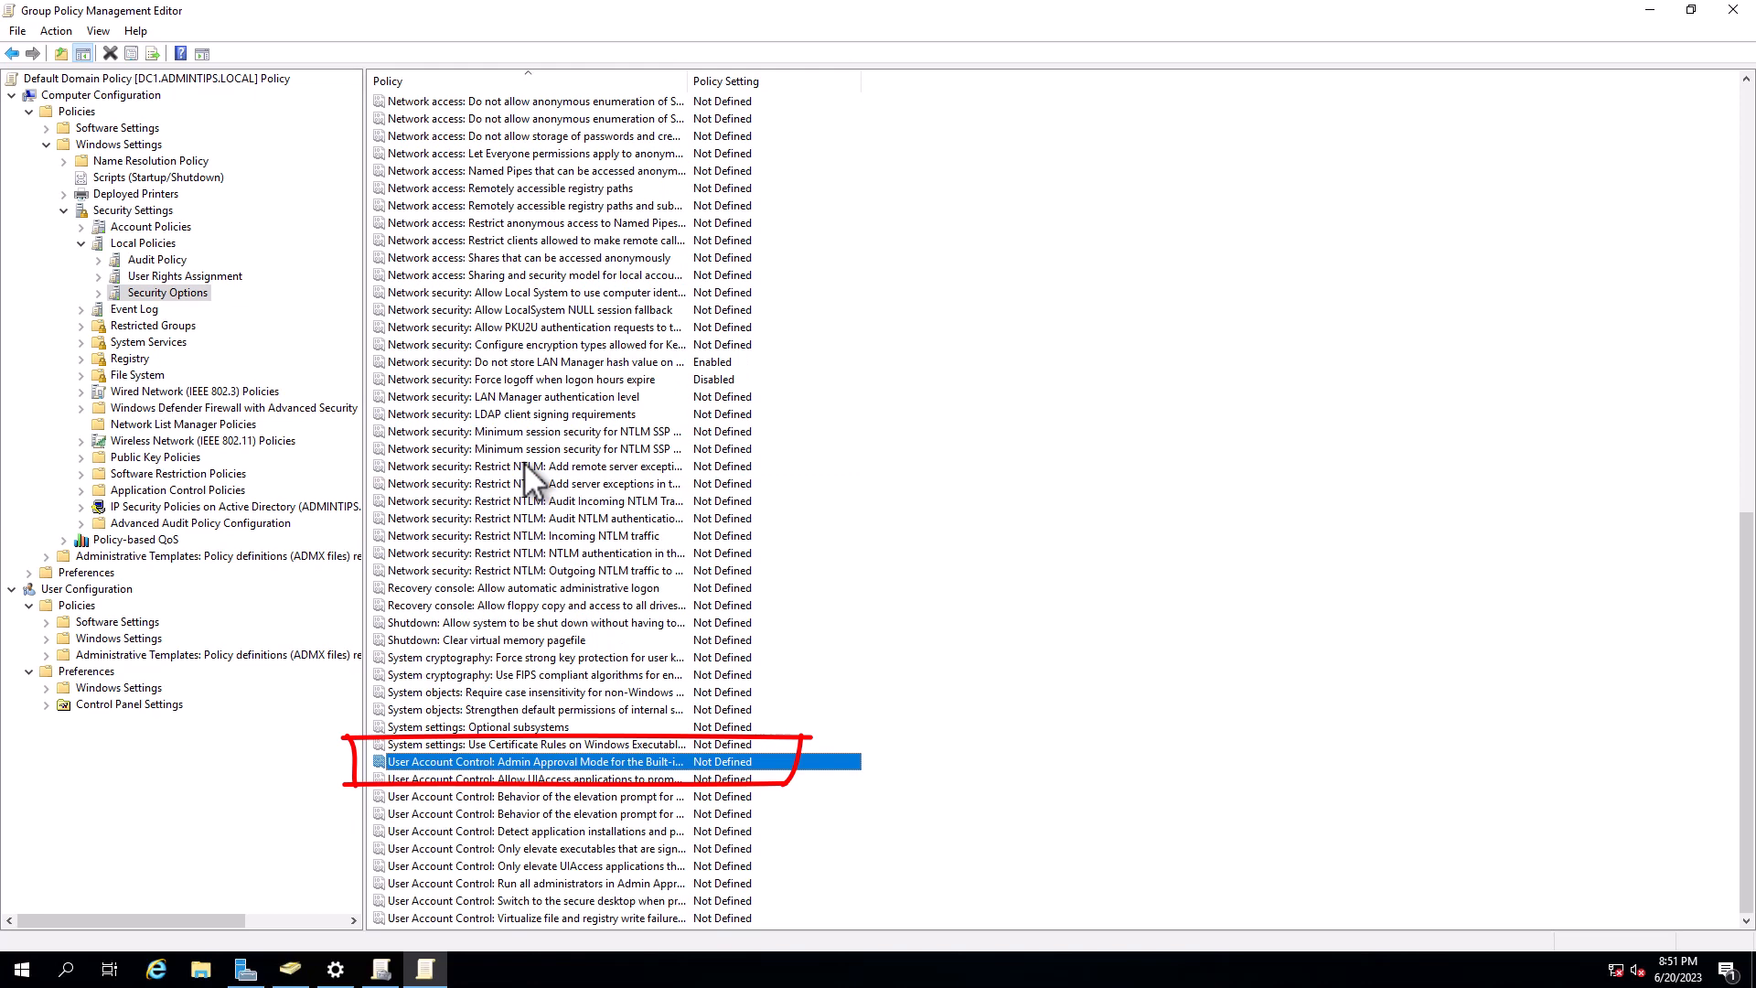
mouse_move(537, 479)
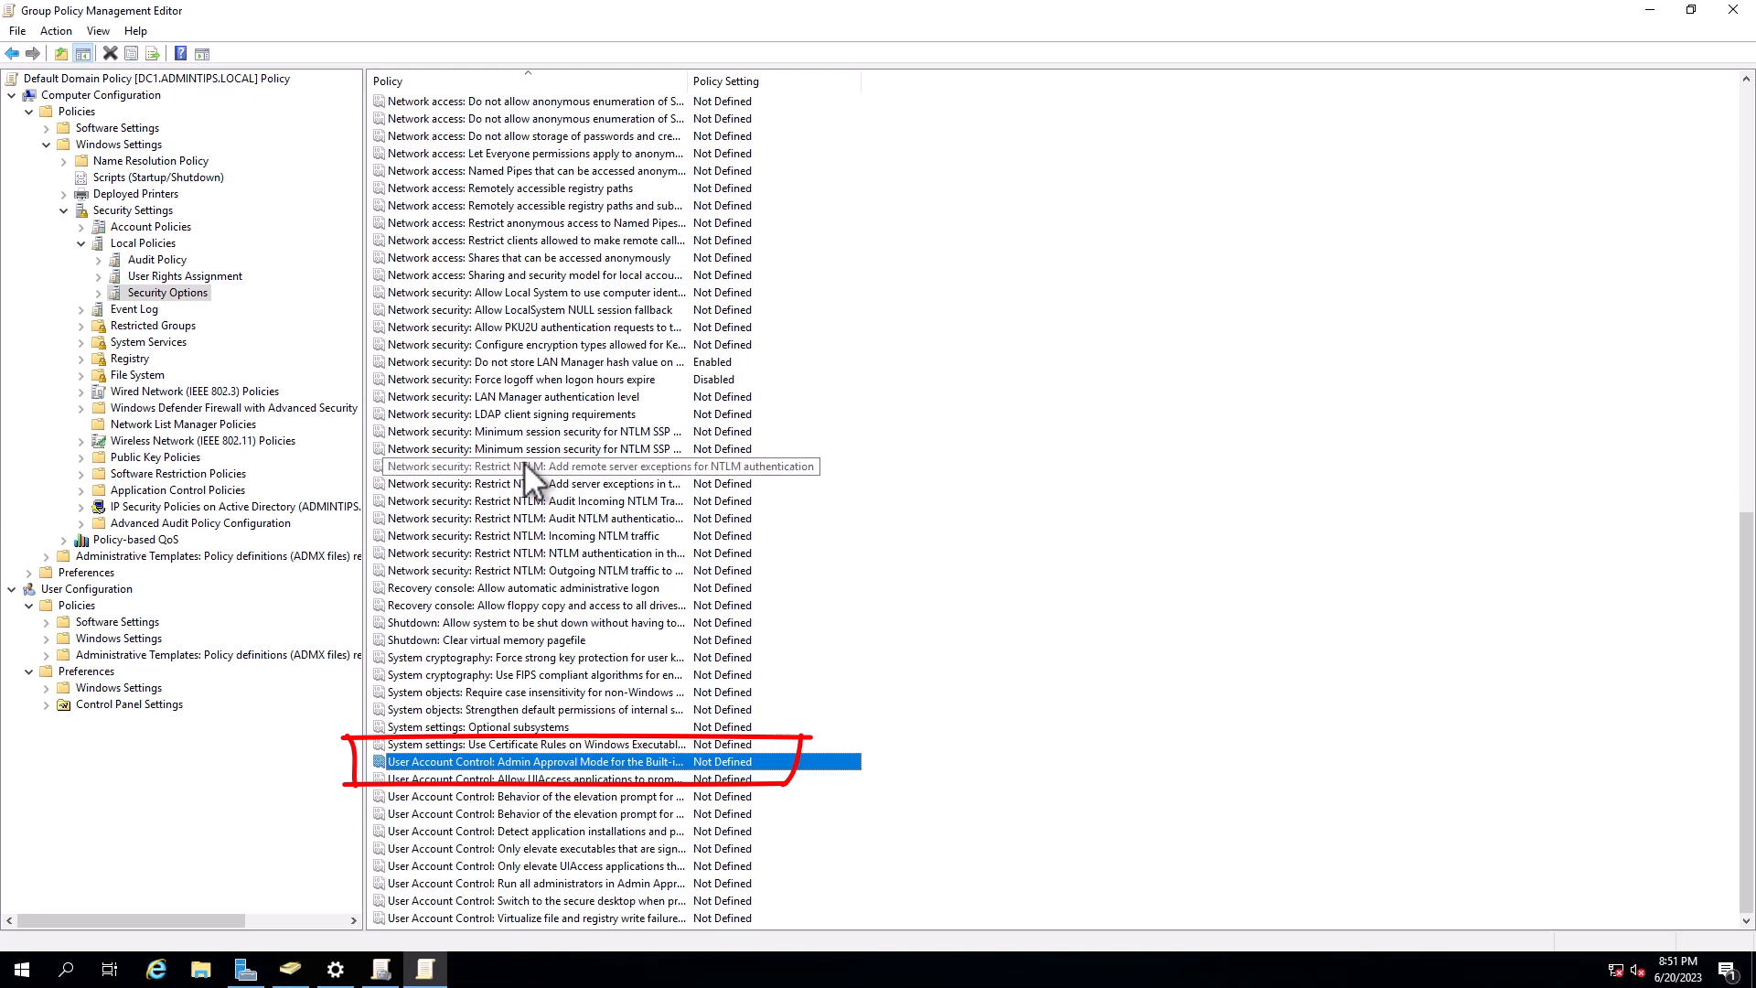
mouse_move(981, 165)
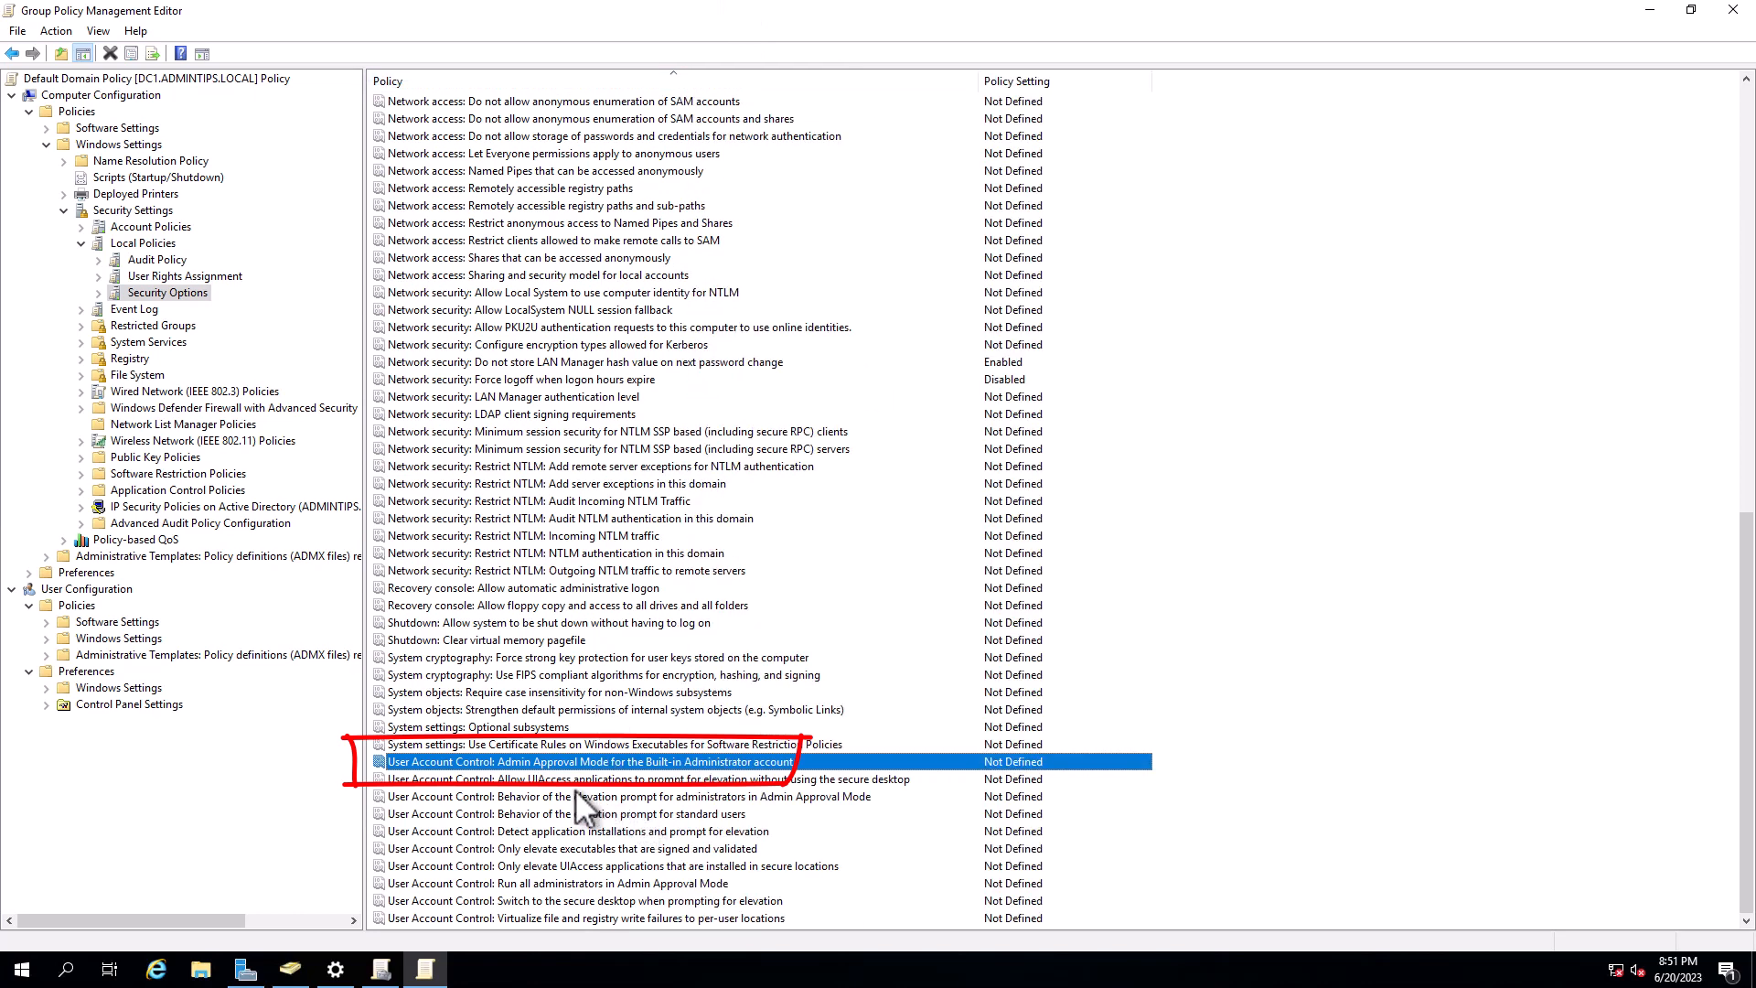
mouse_move(583, 805)
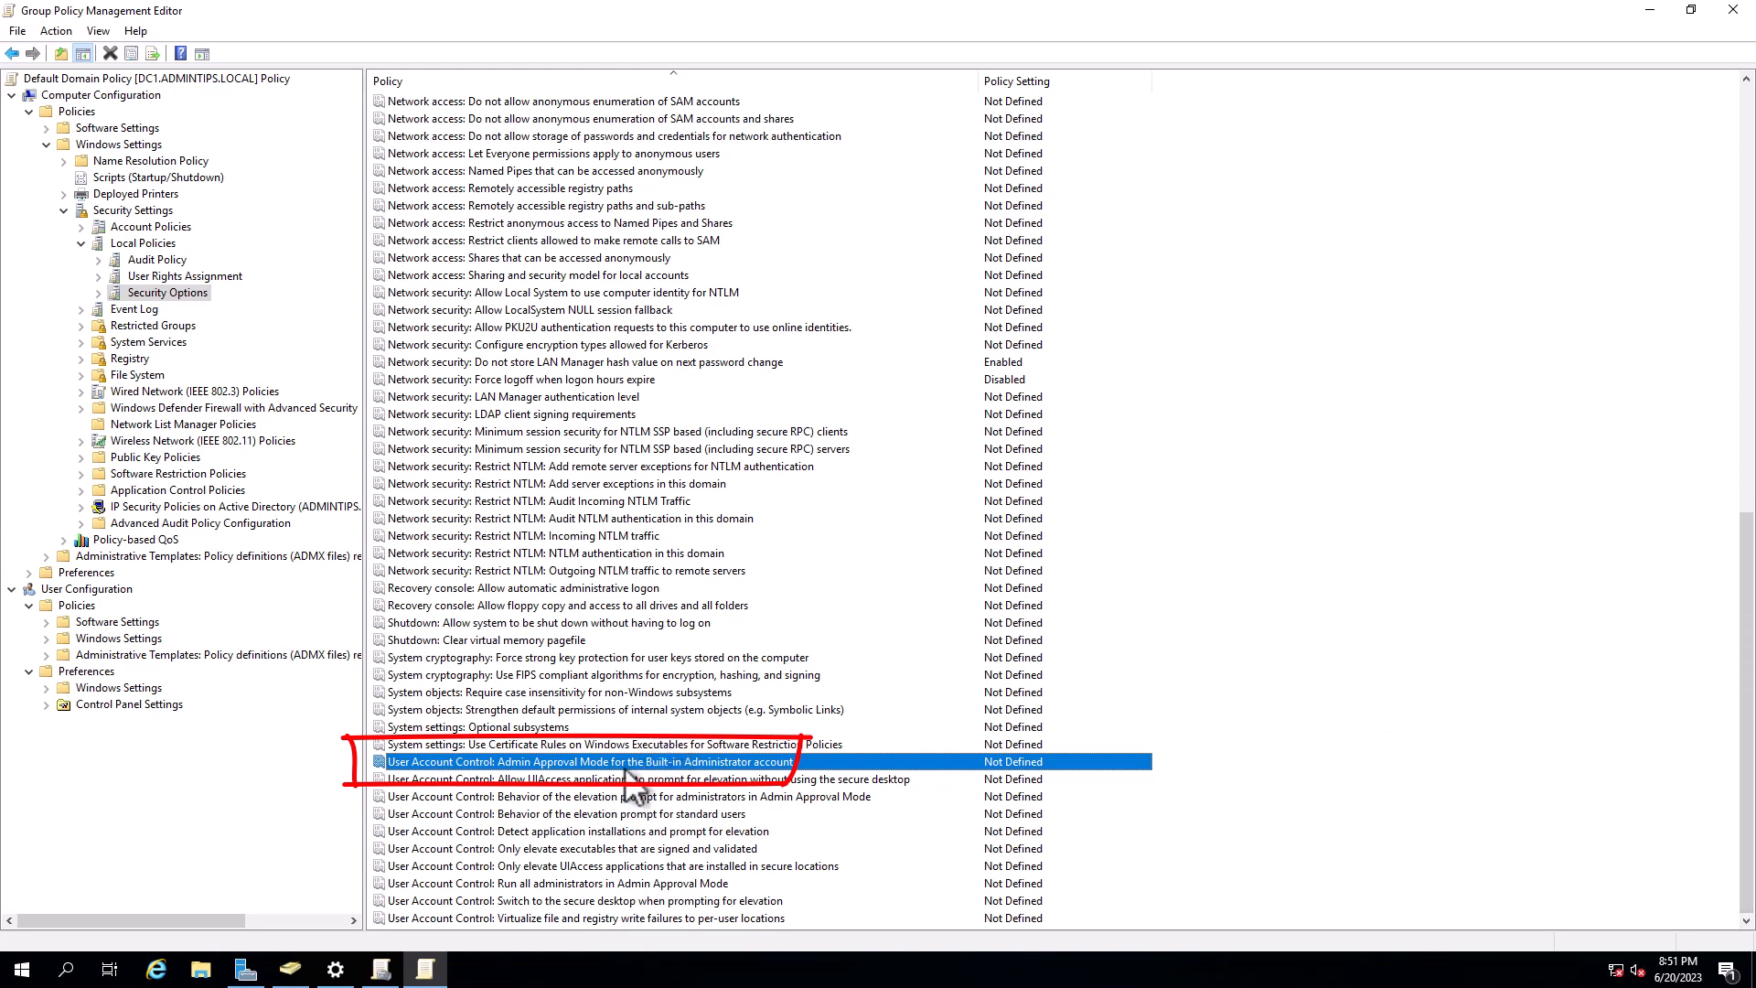
Step: Open the 'UAC: Admin Approval Mode for the Built-in Administrator account' setting in Security Options
double_click(580, 761)
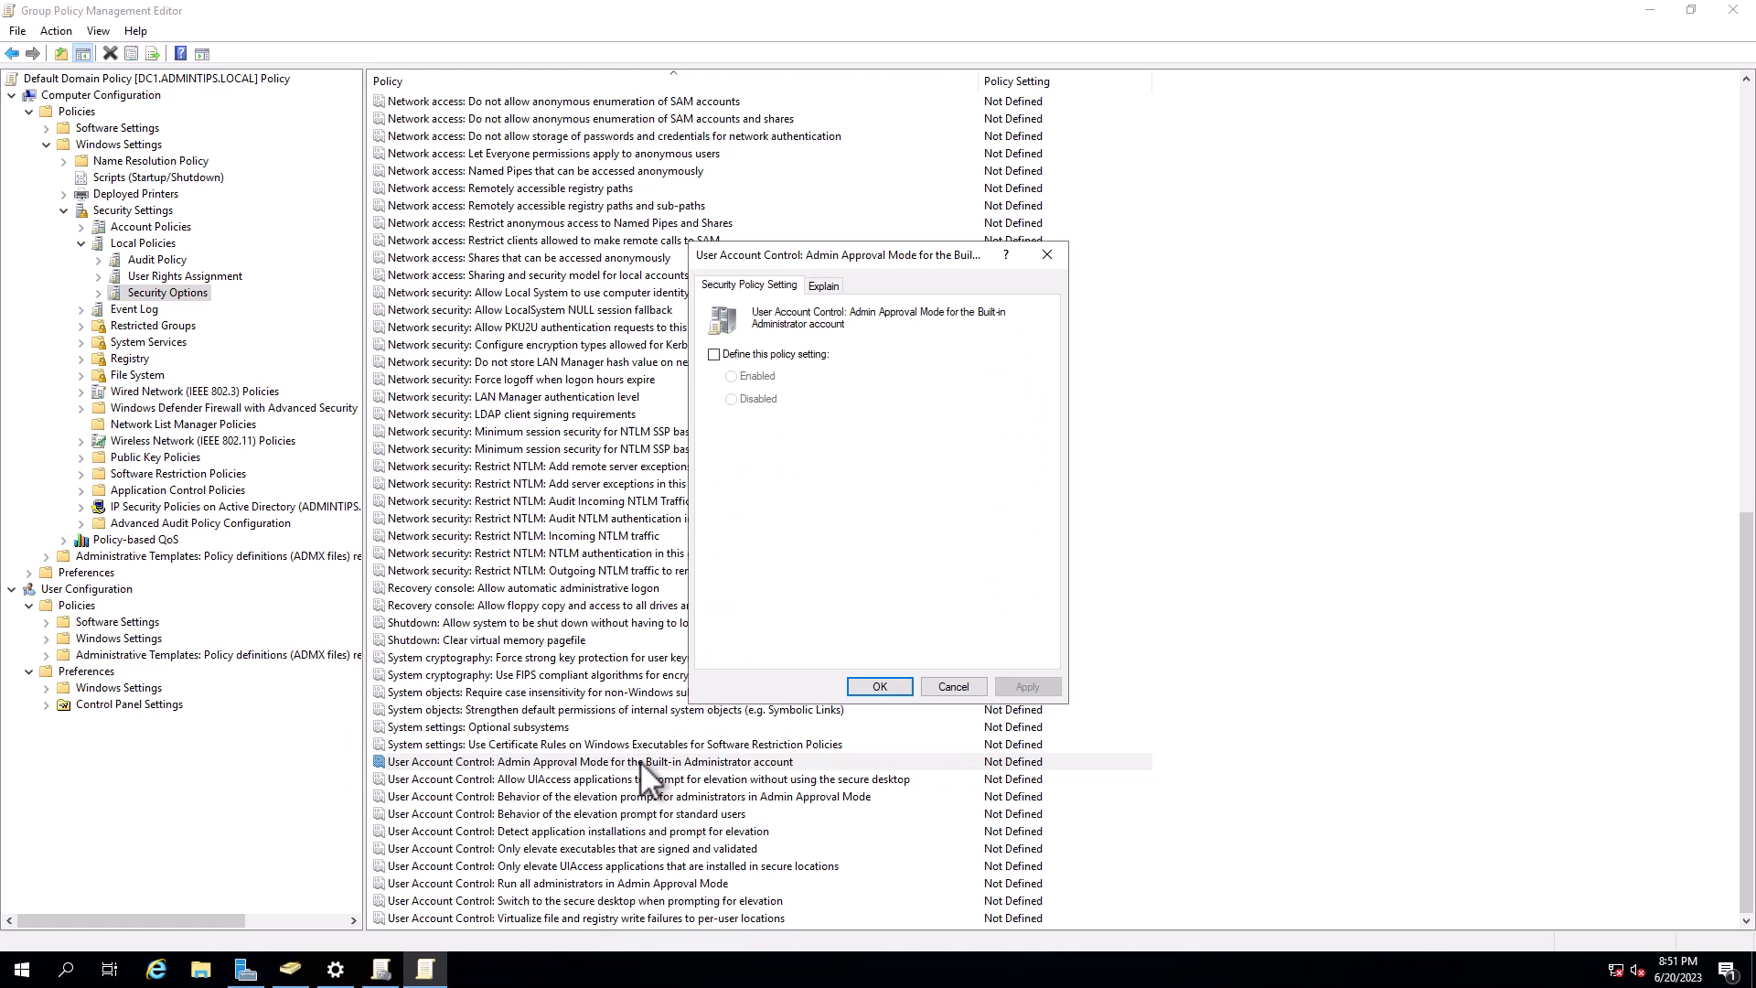
Step: Define the policy setting as Enabled and apply it
click(714, 355)
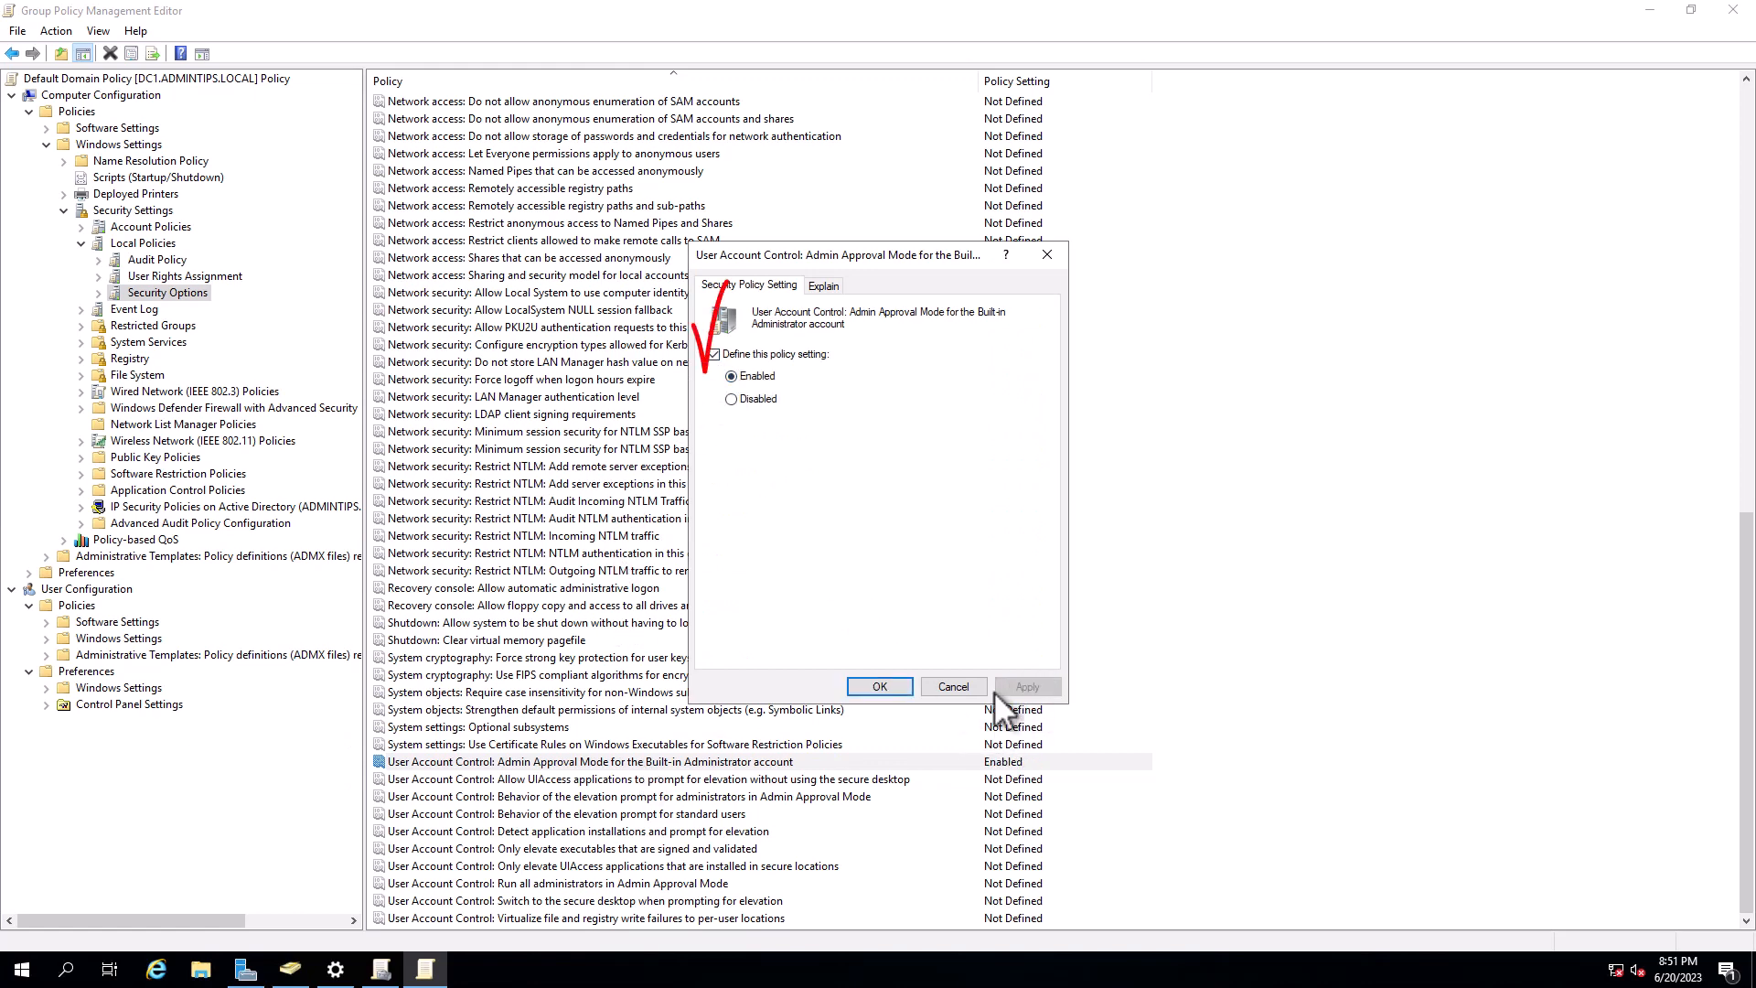
click(879, 686)
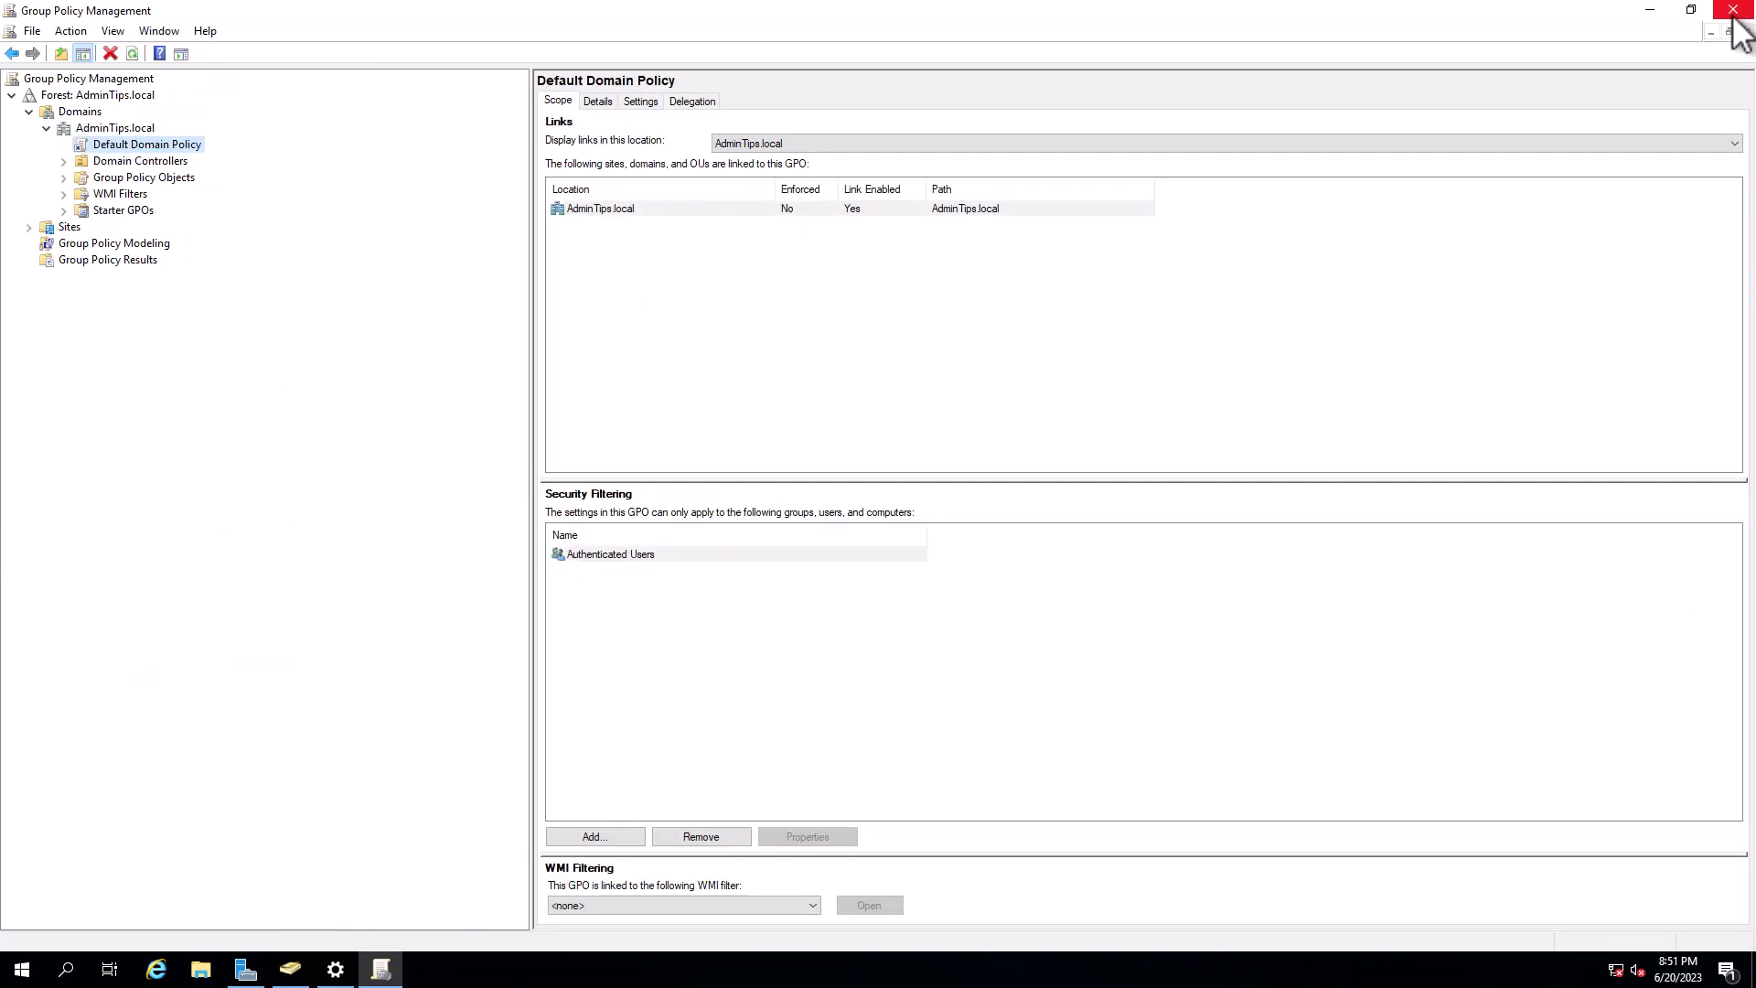
Step: Close Group Policy Management and dismiss the leftover control.exe access error
click(1734, 10)
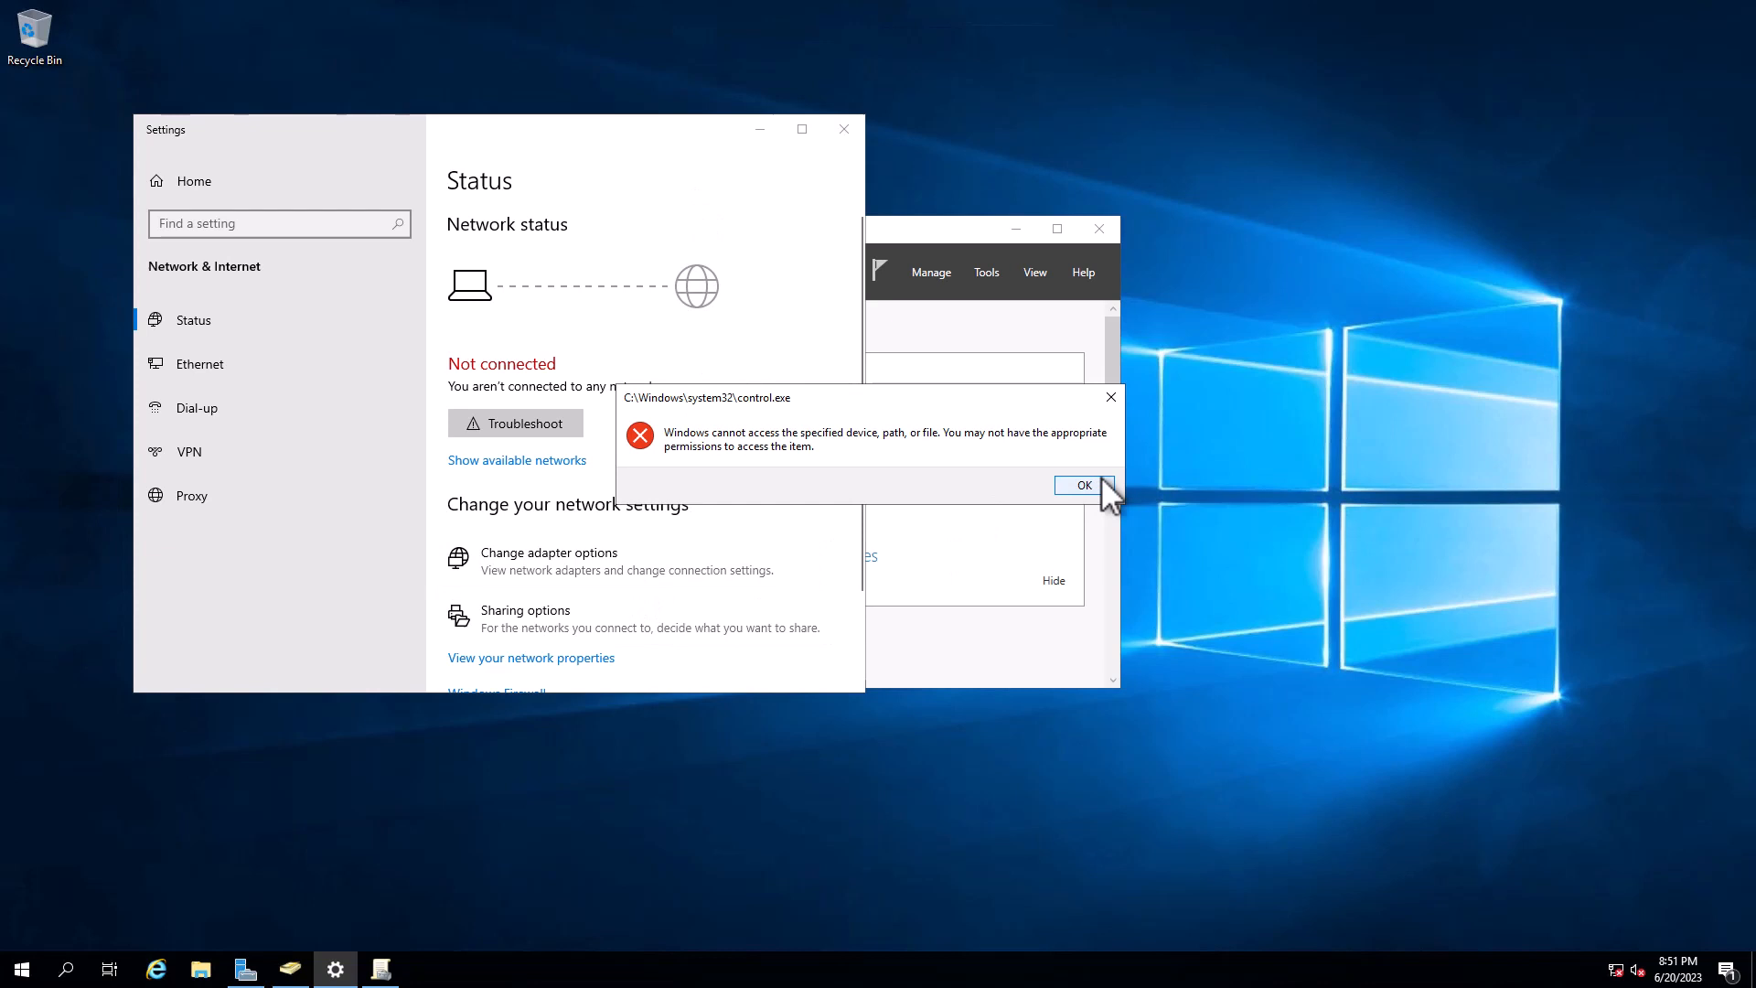
click(1083, 487)
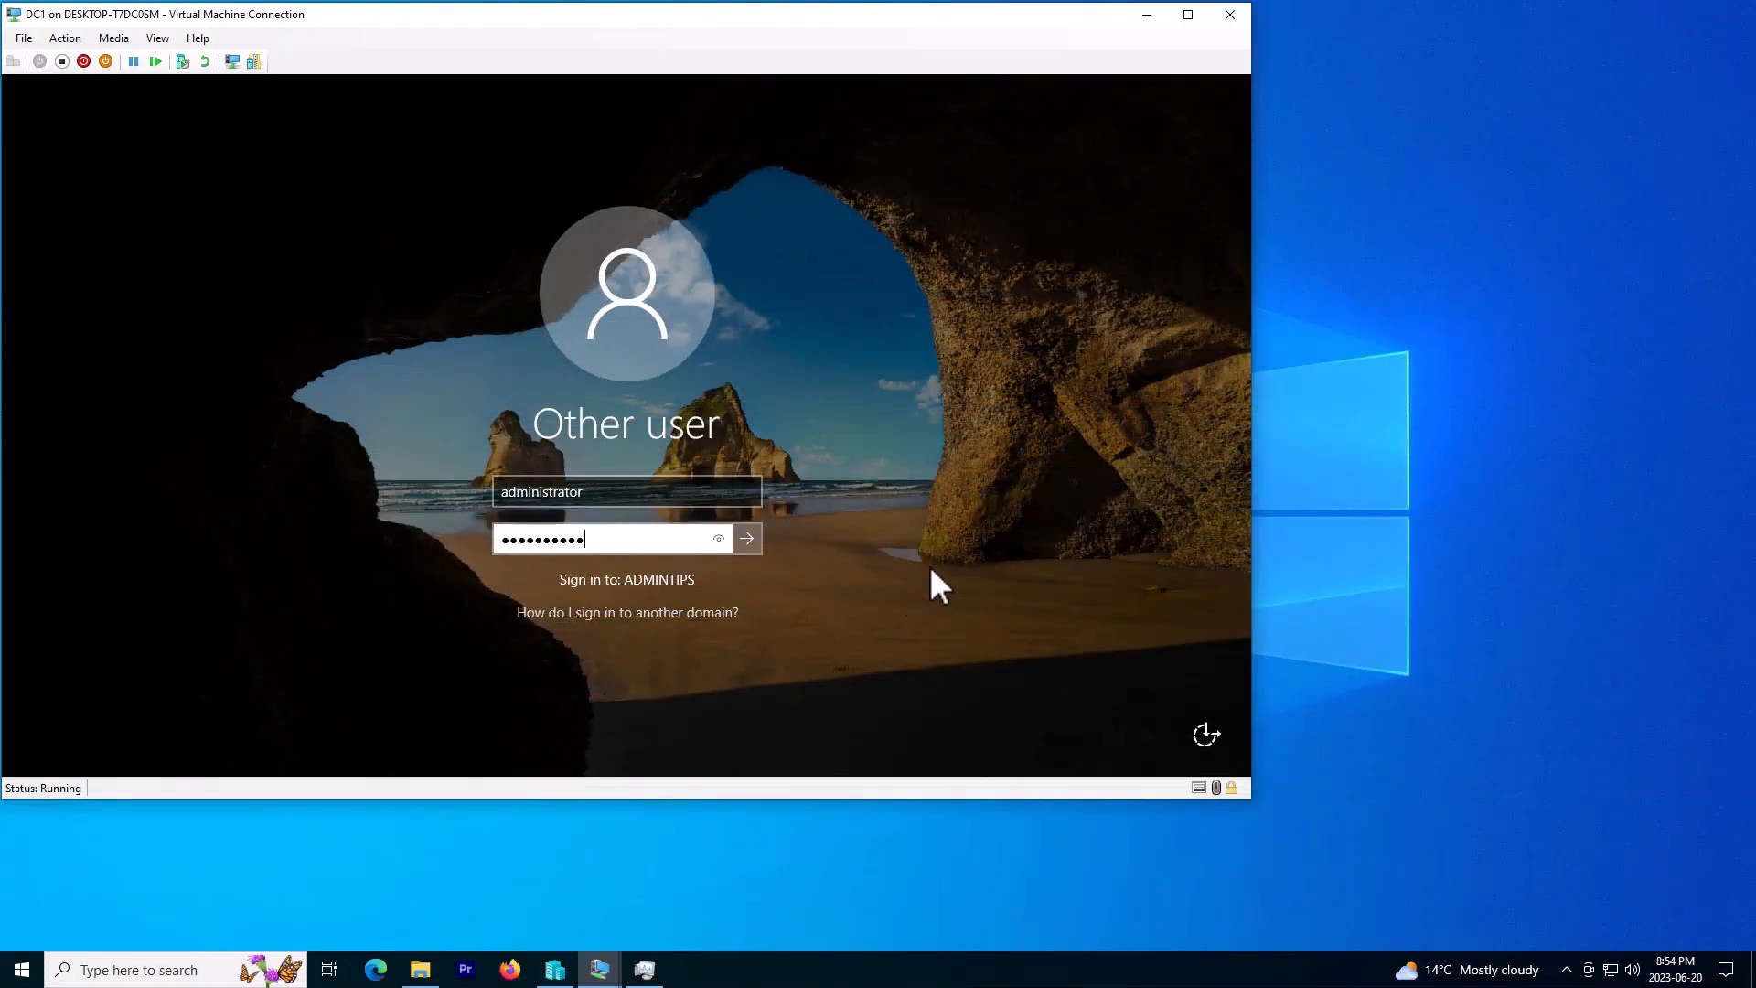
Step: Submit the administrator sign-in to DC1 and switch the connection to full screen
click(746, 538)
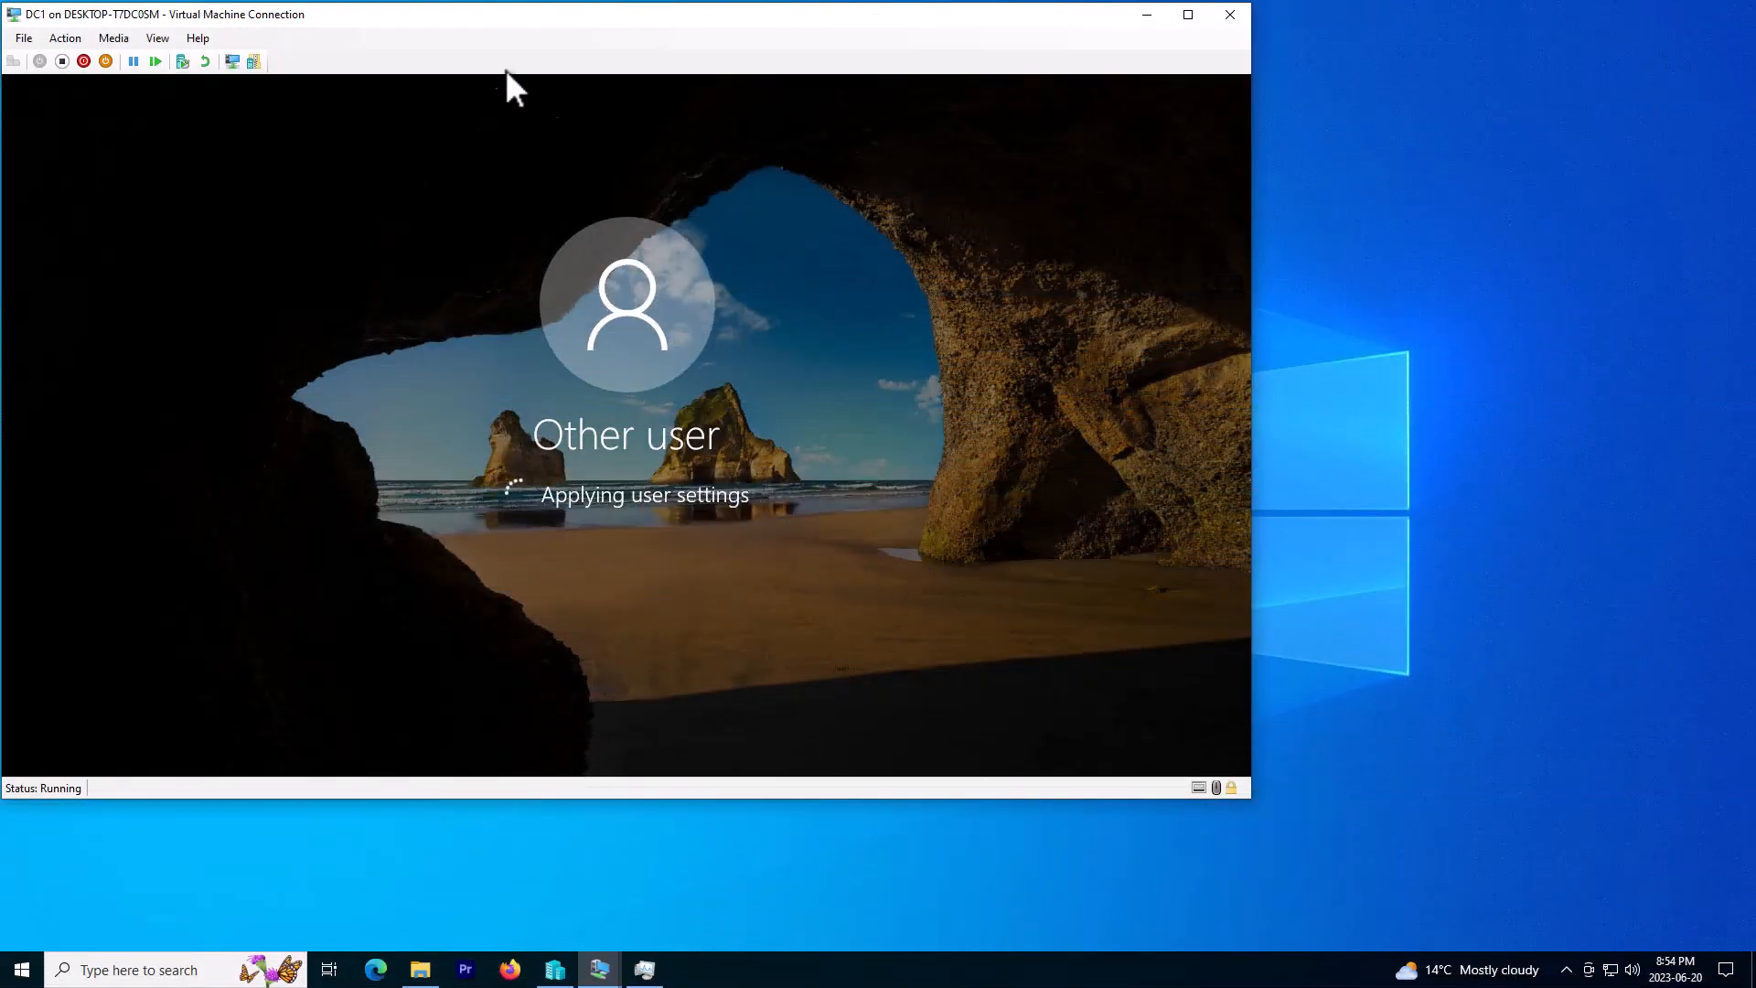
click(1187, 15)
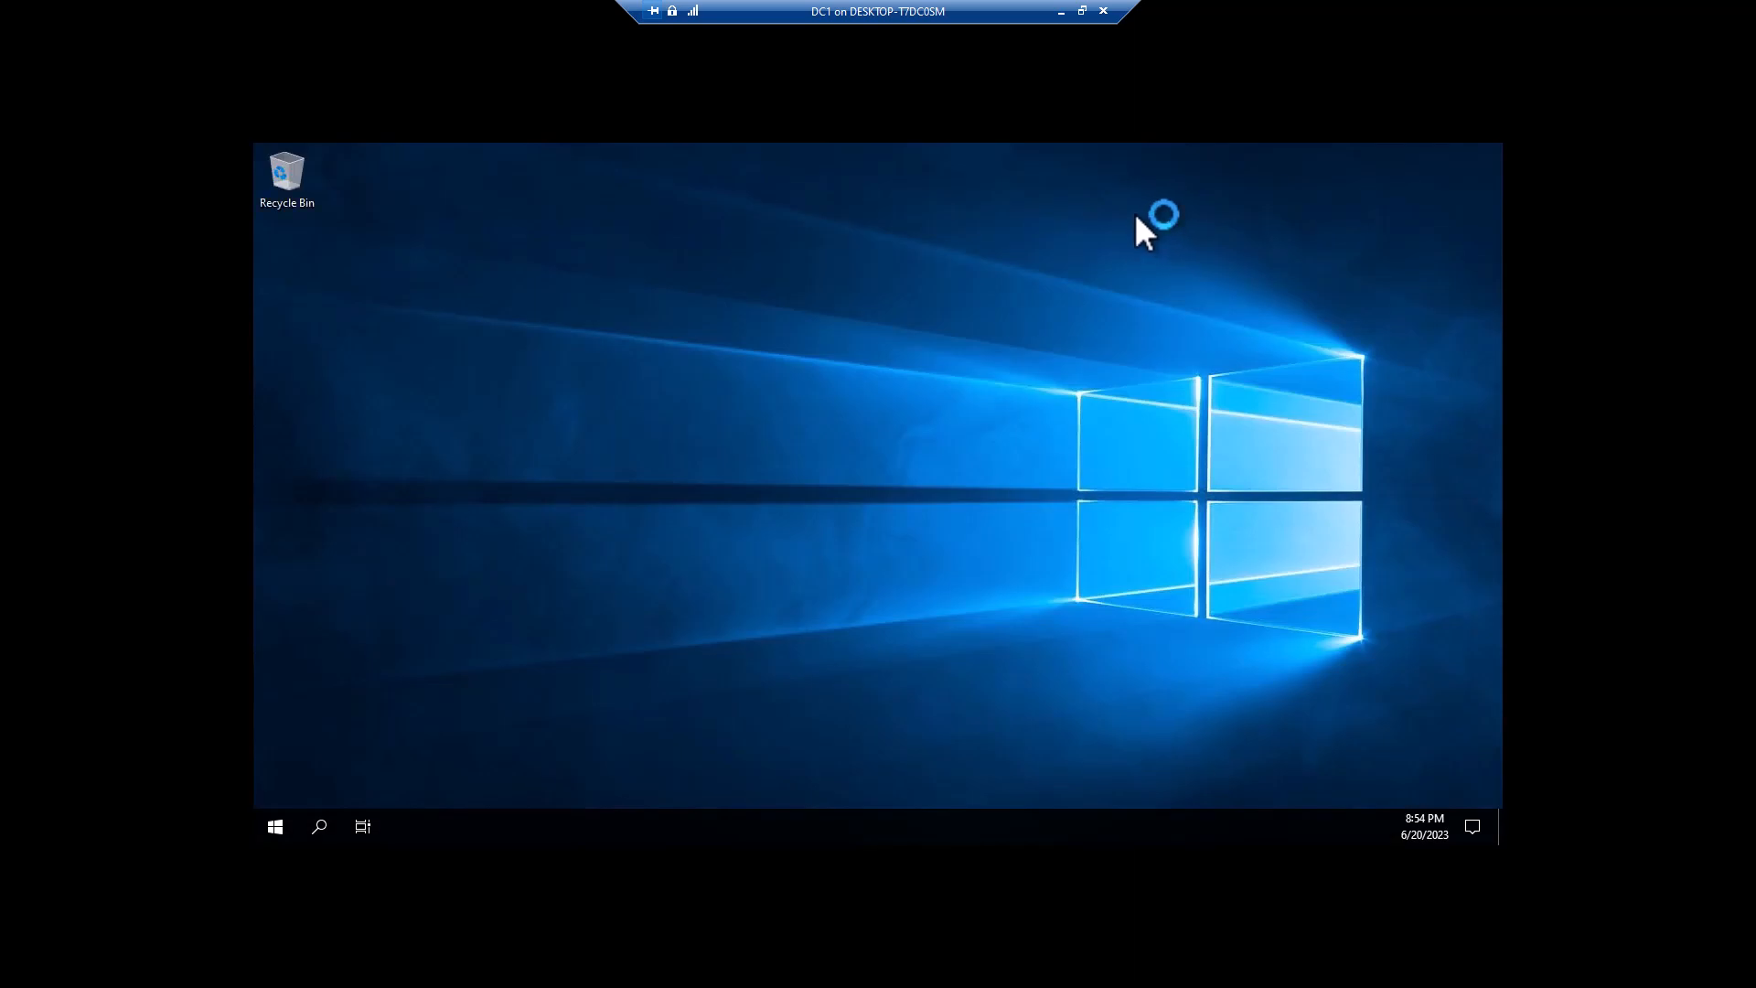
mouse_move(1215, 449)
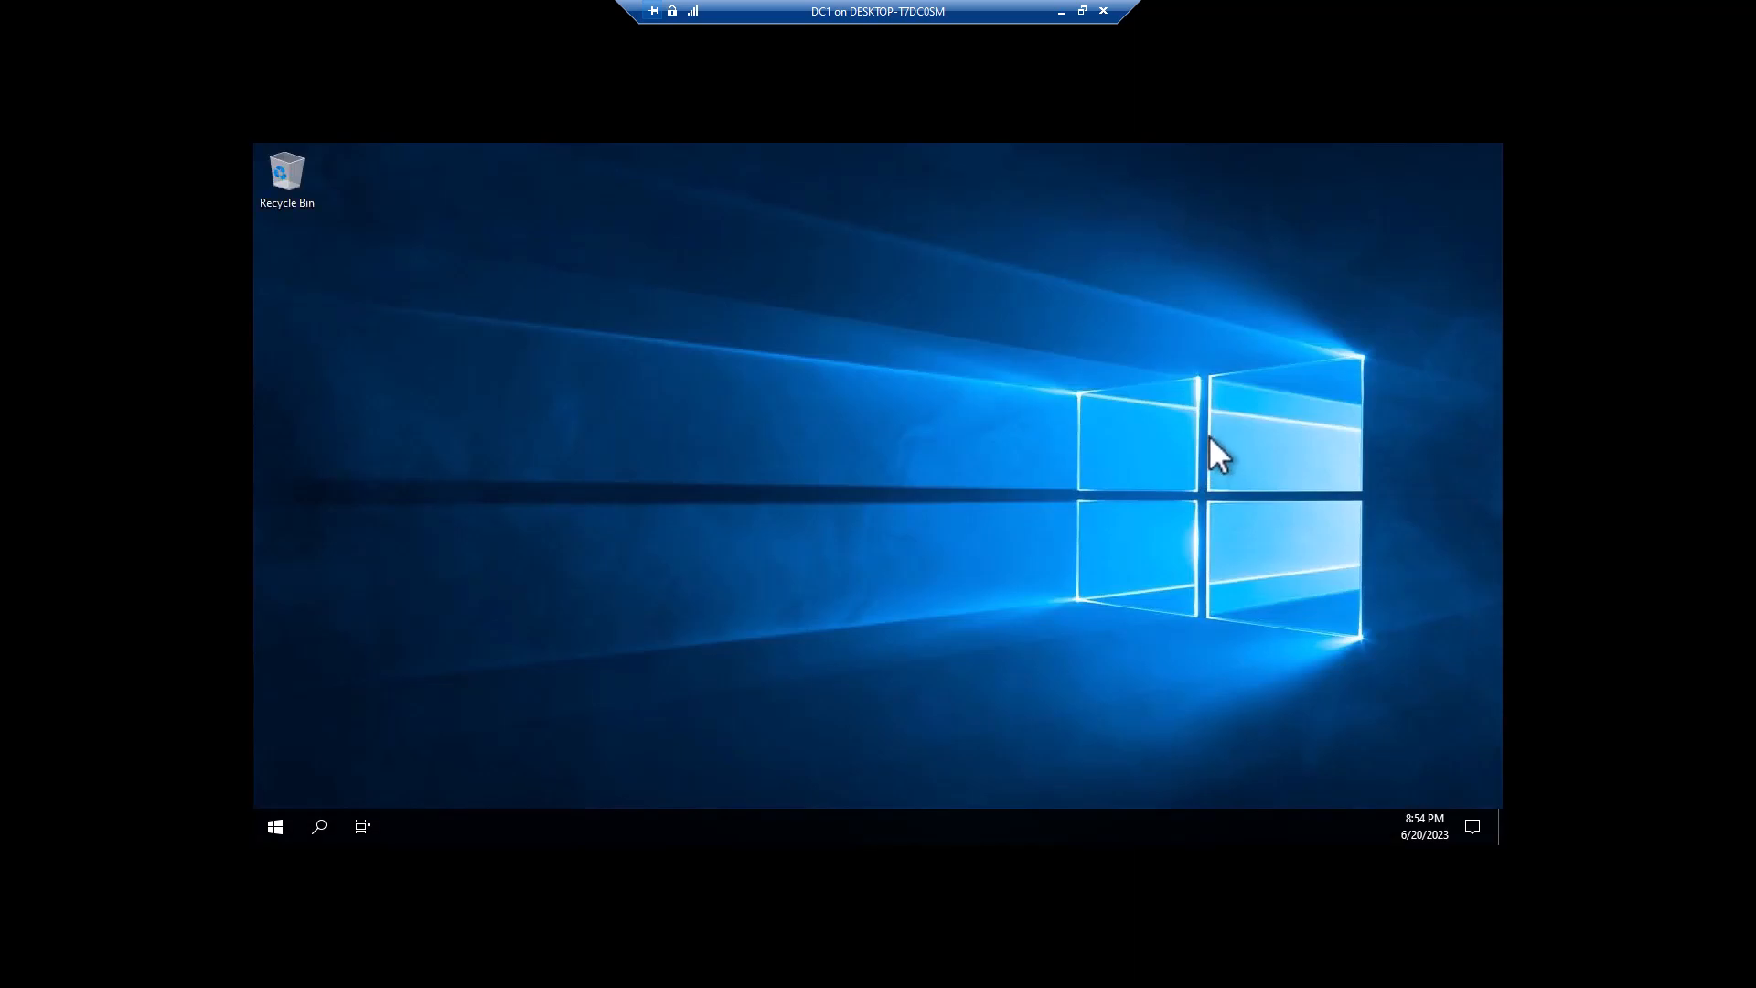
mouse_move(1220, 651)
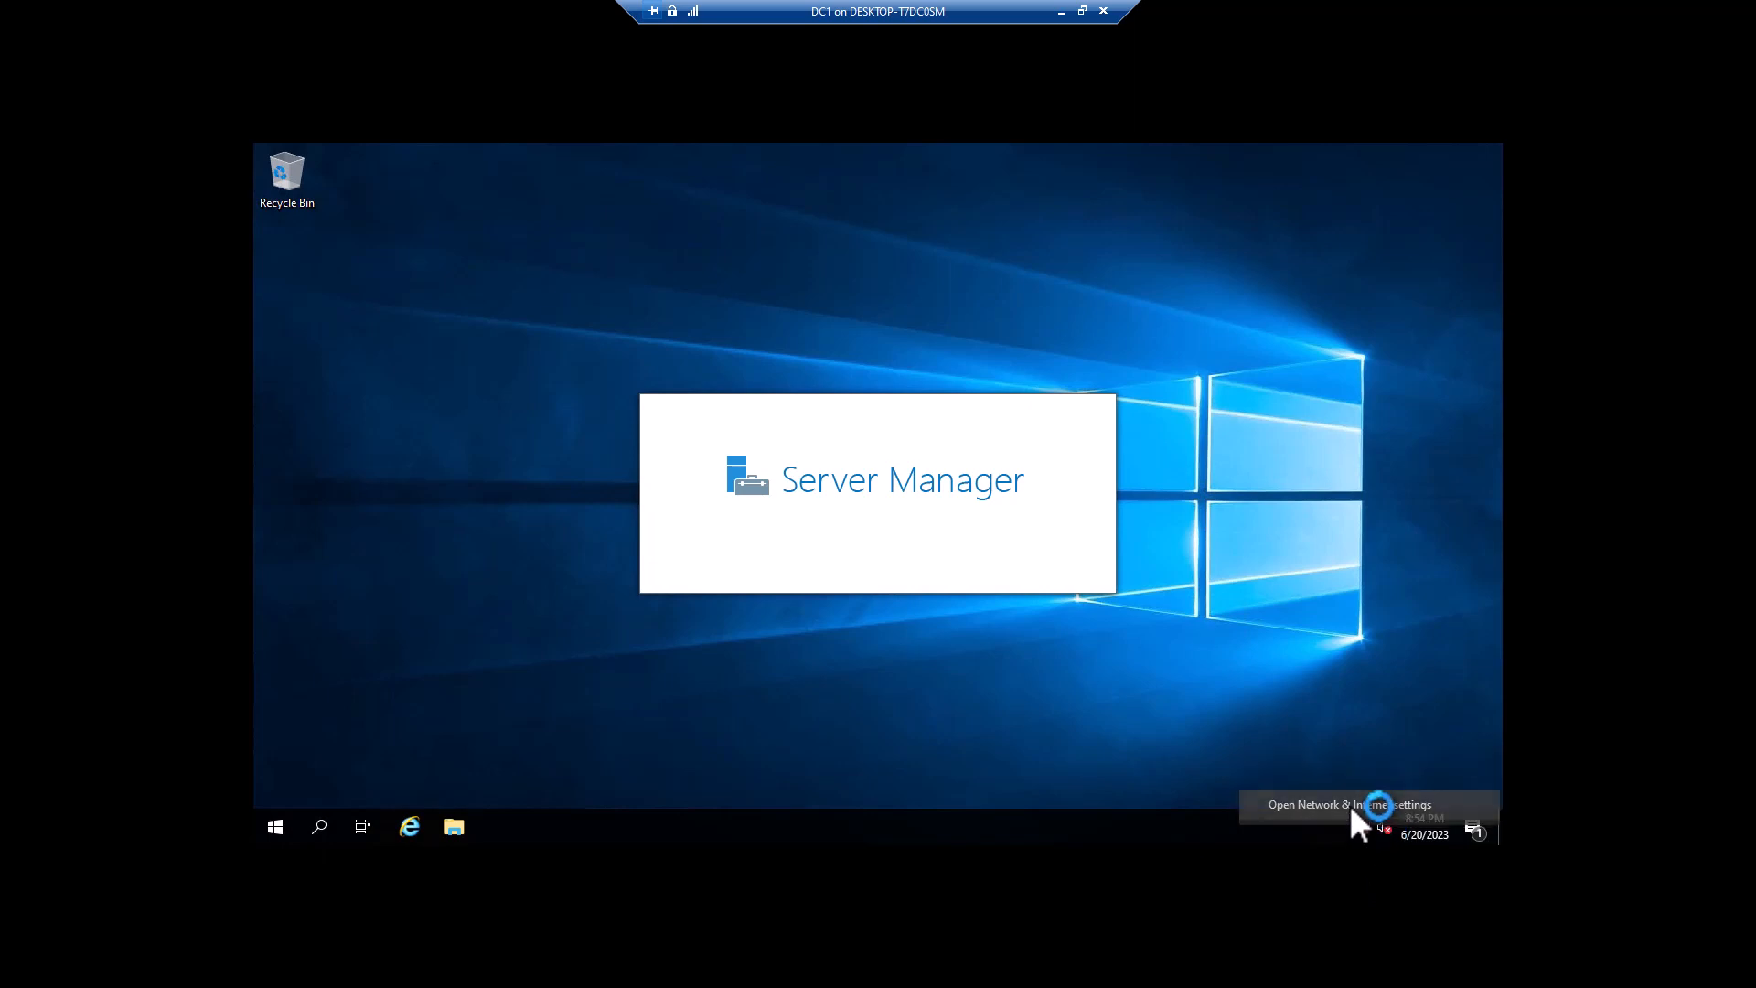
Step: Open Network Connections from Network & Internet settings and show the Ethernet adapter's properties
click(1379, 828)
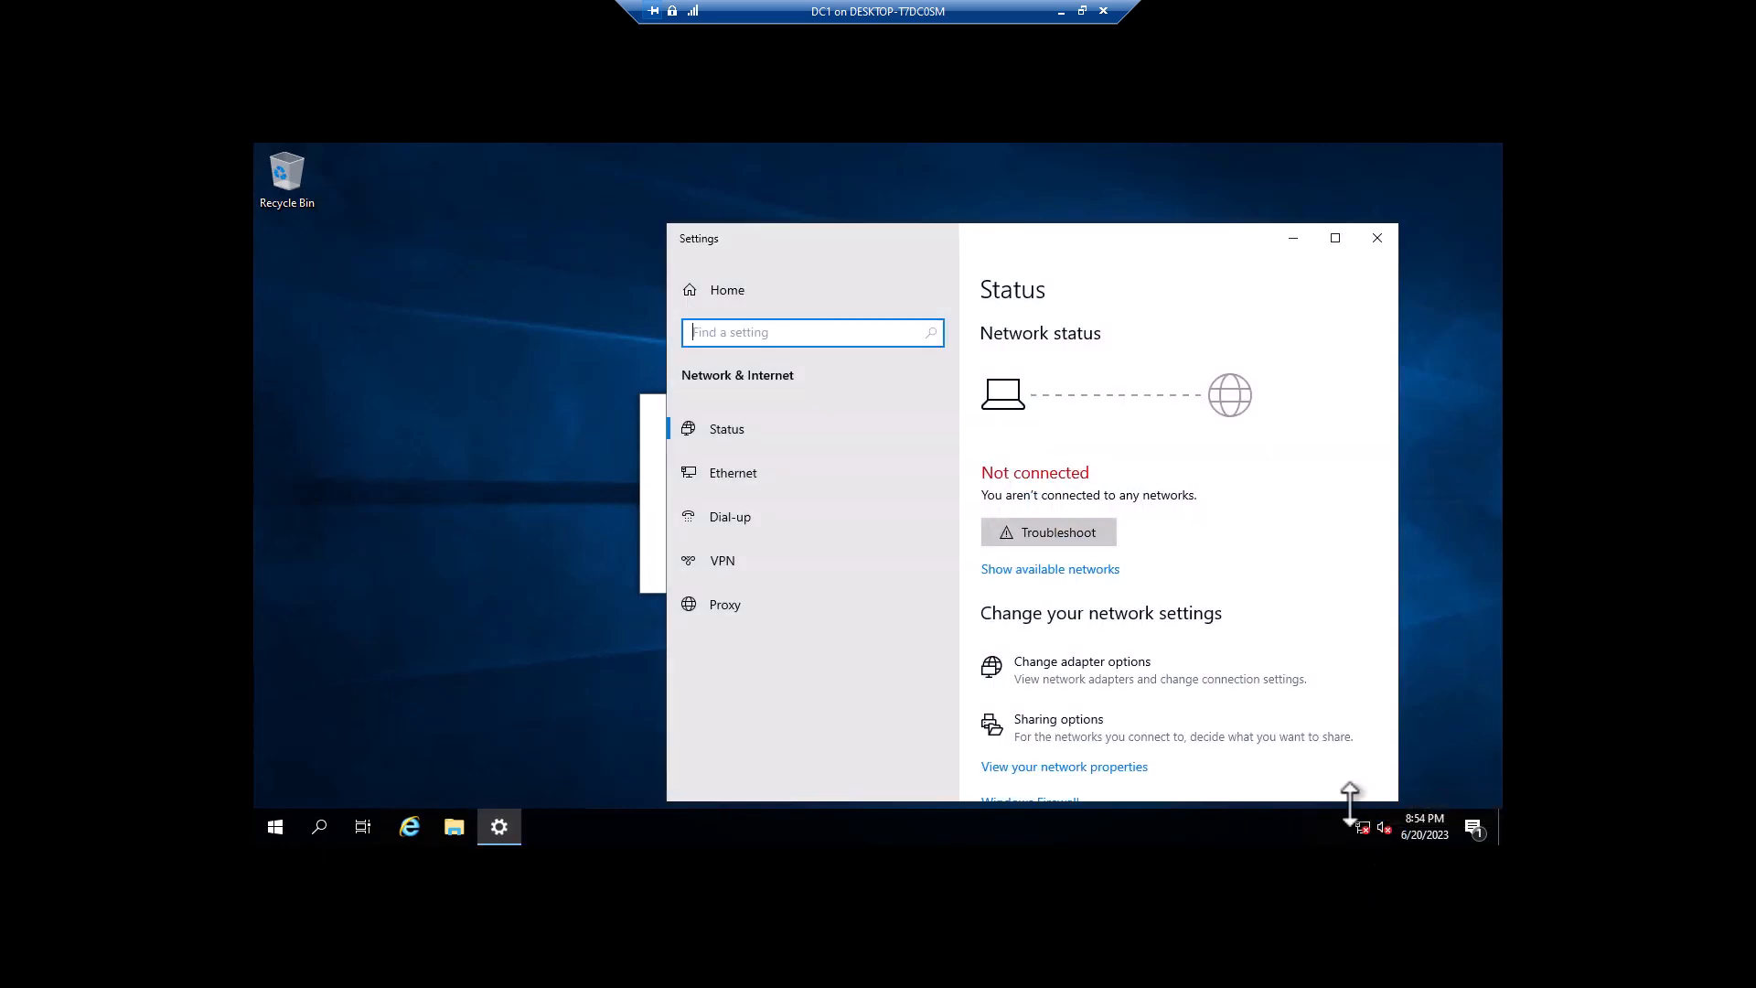
mouse_move(1138, 699)
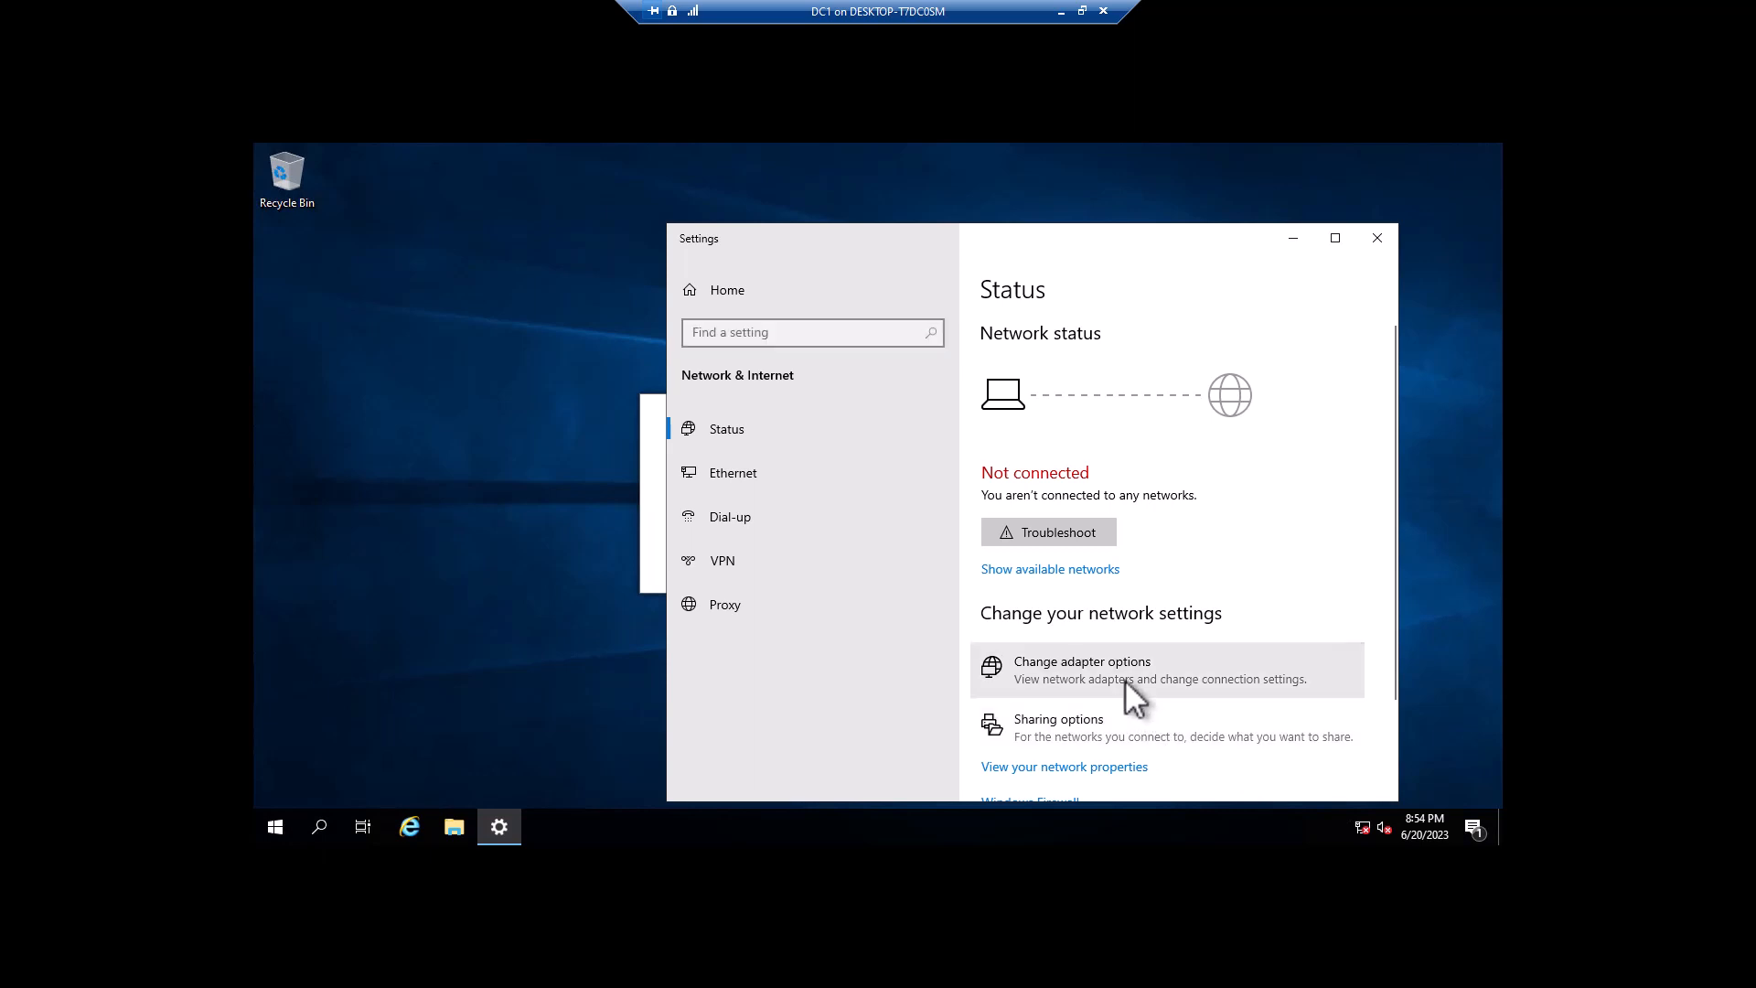
click(1083, 669)
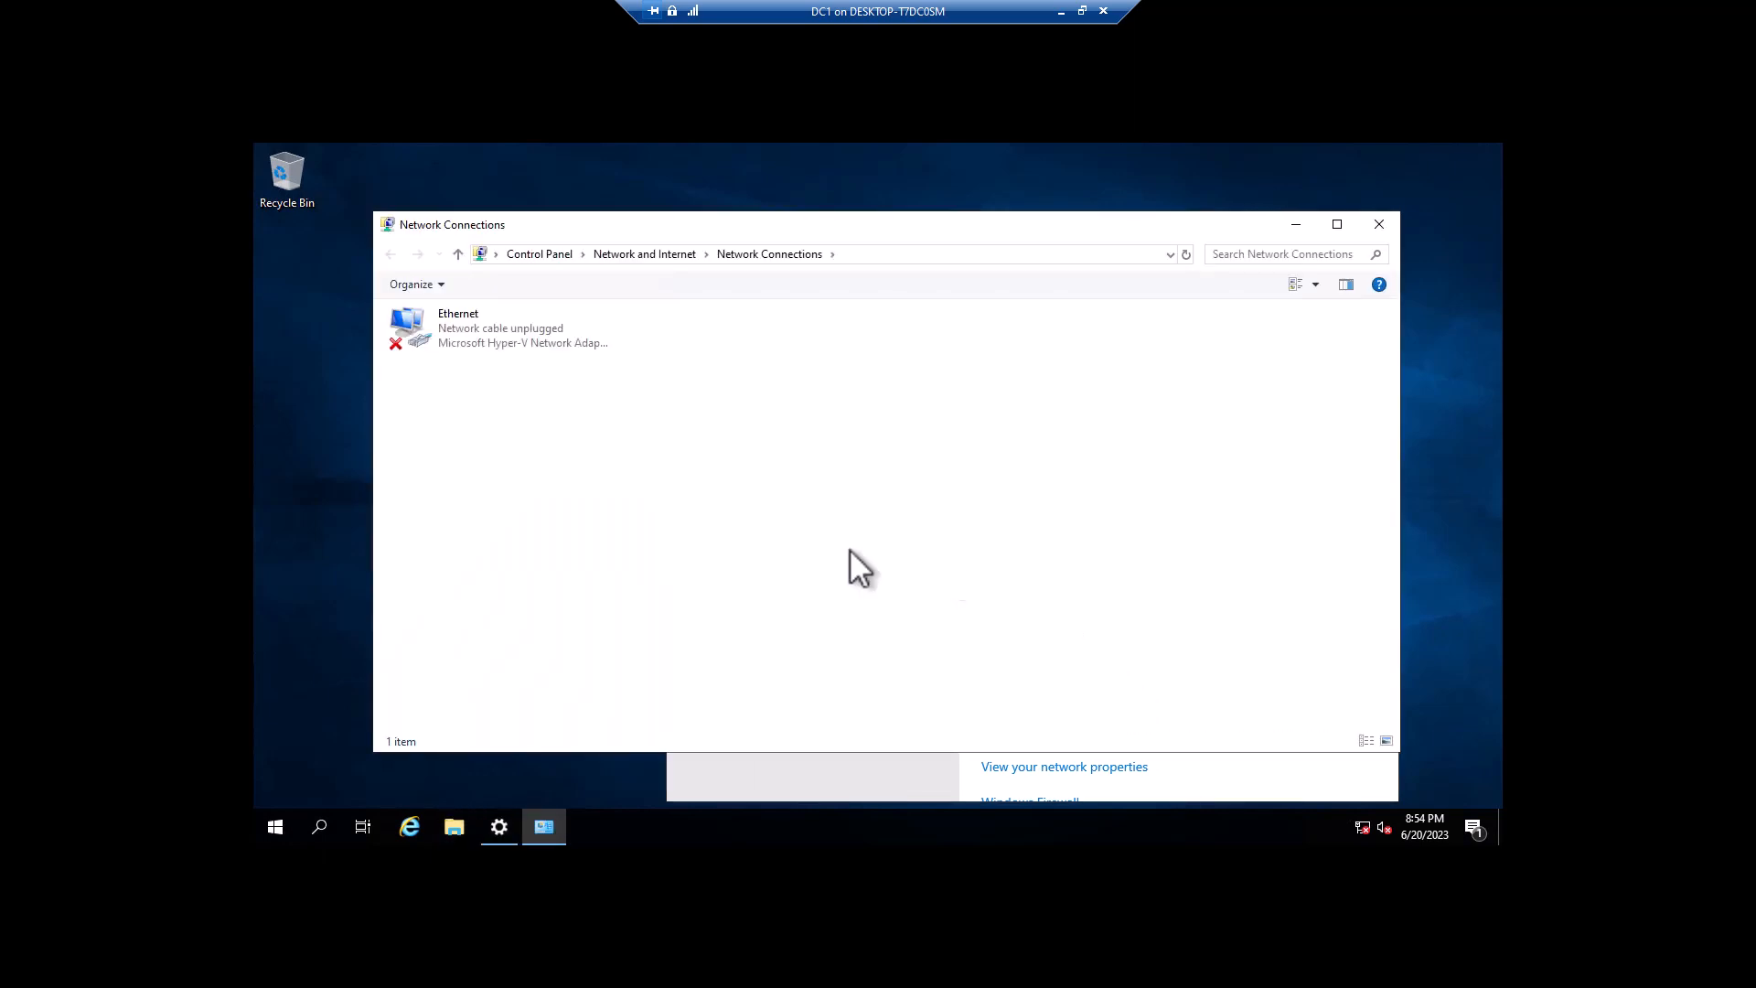
mouse_move(839, 546)
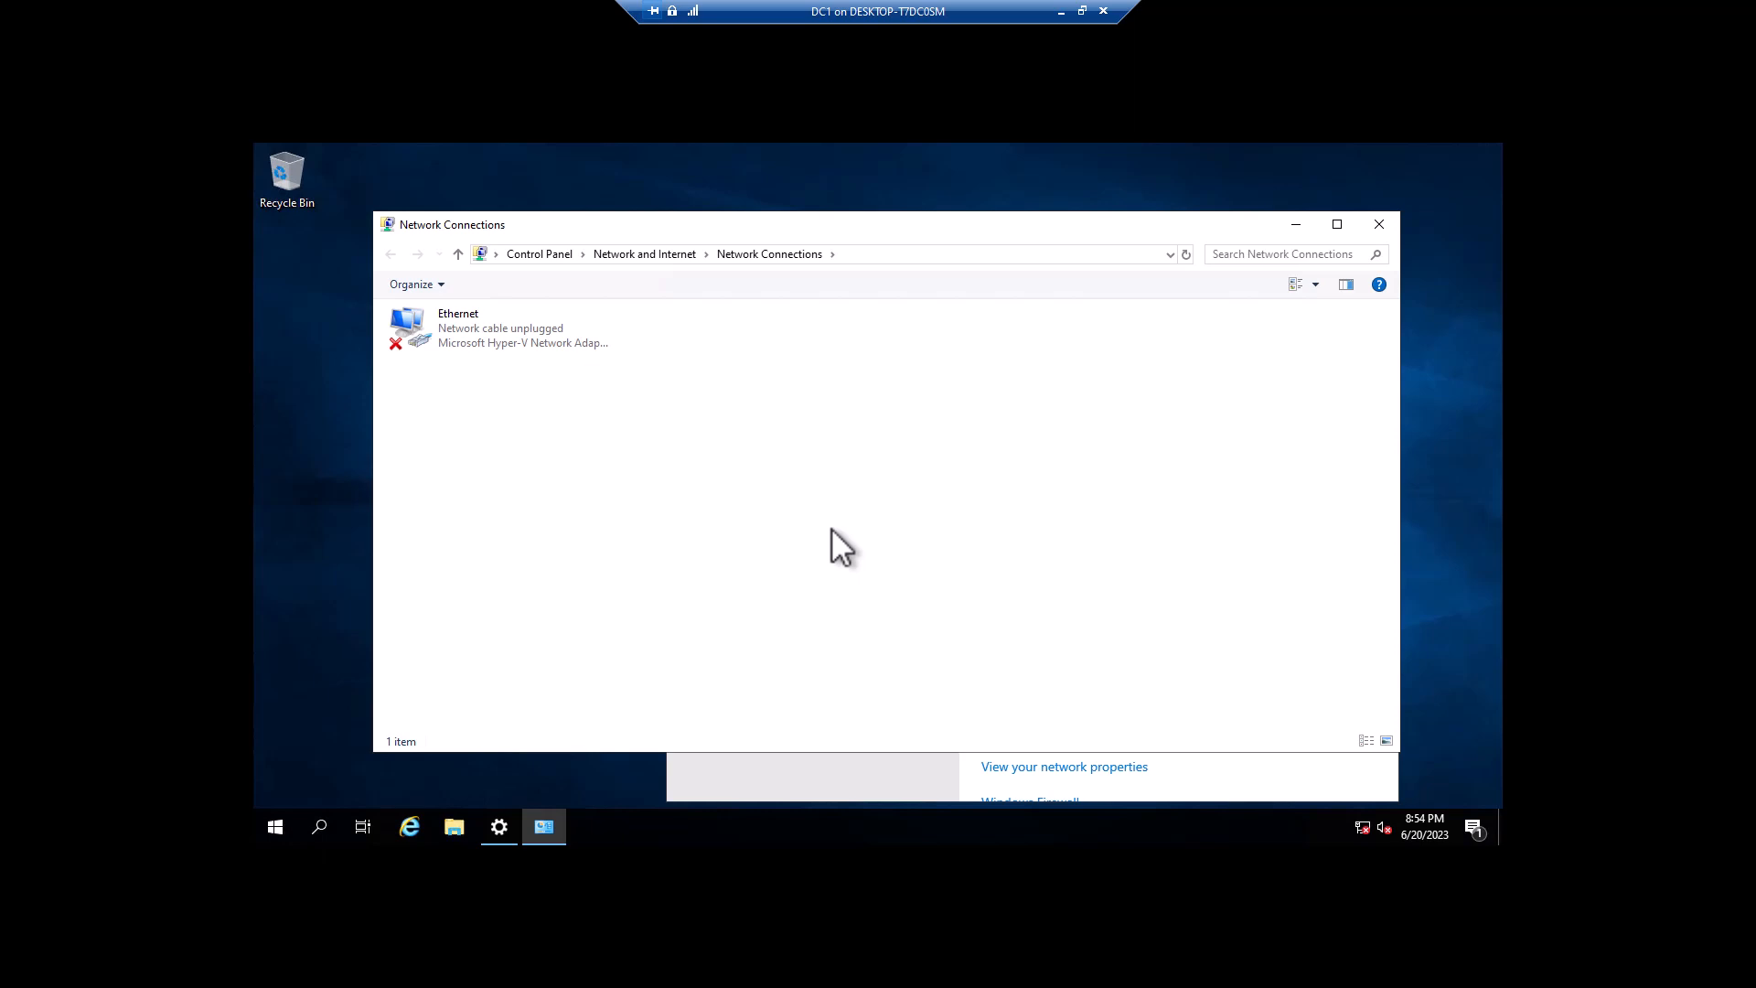
click(501, 327)
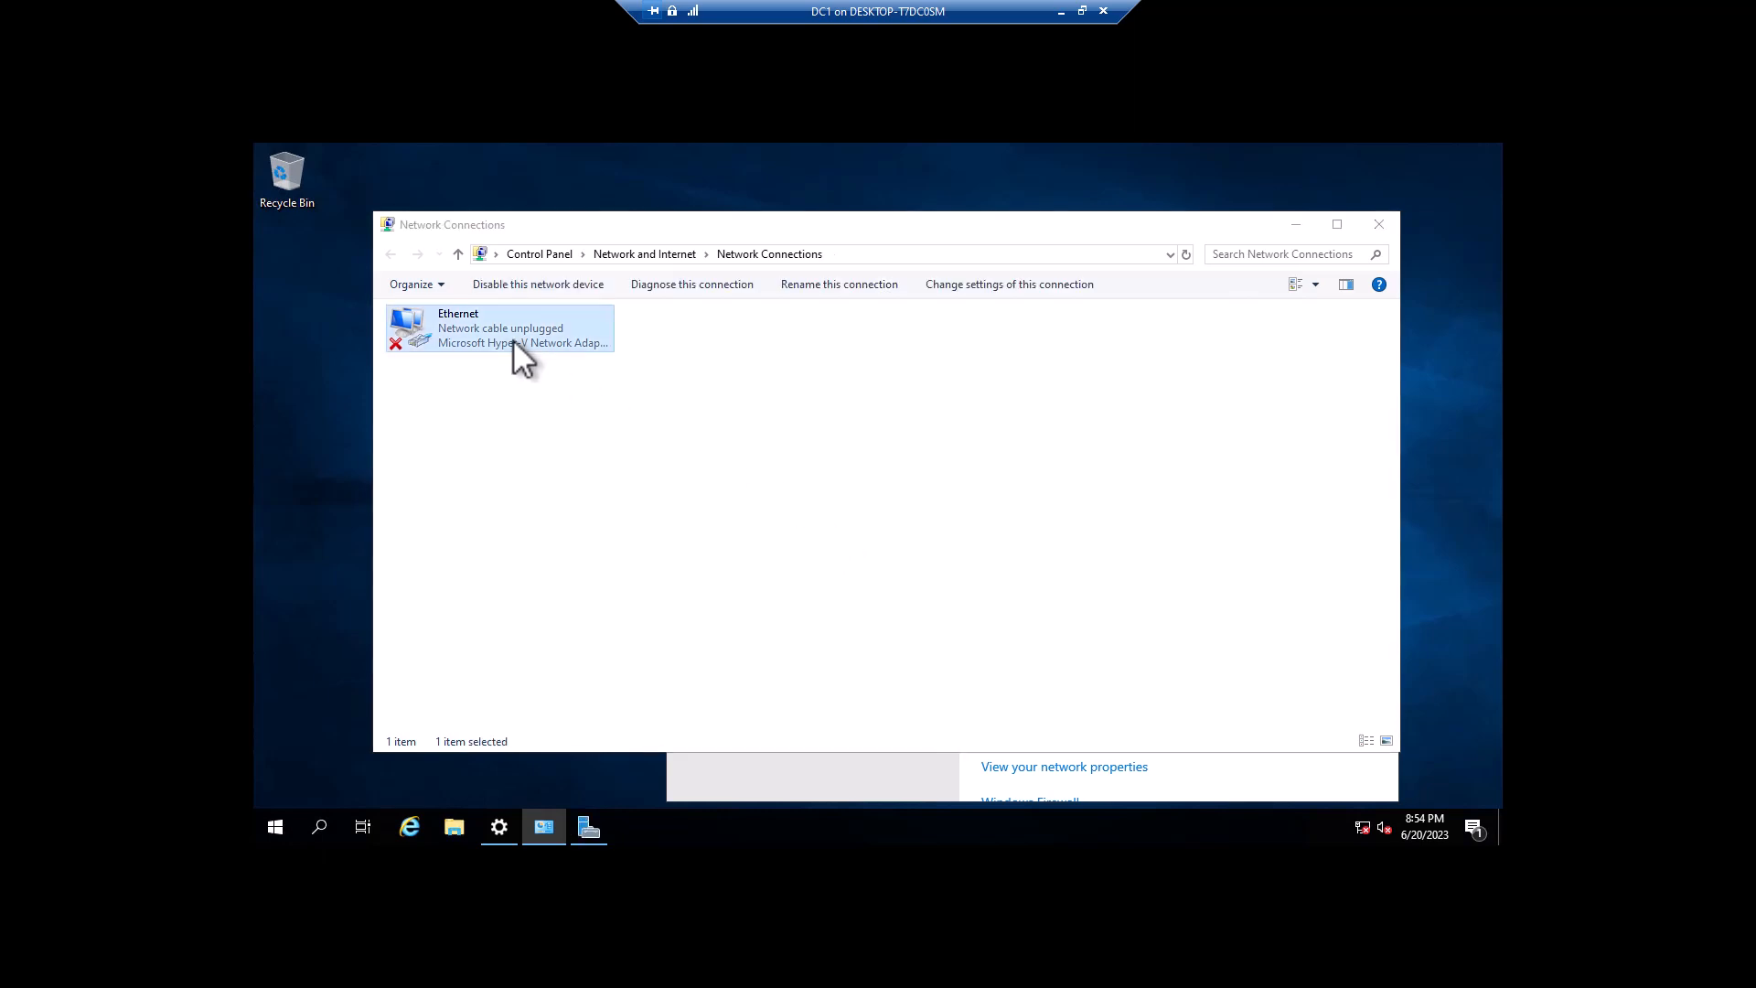
double_click(490, 327)
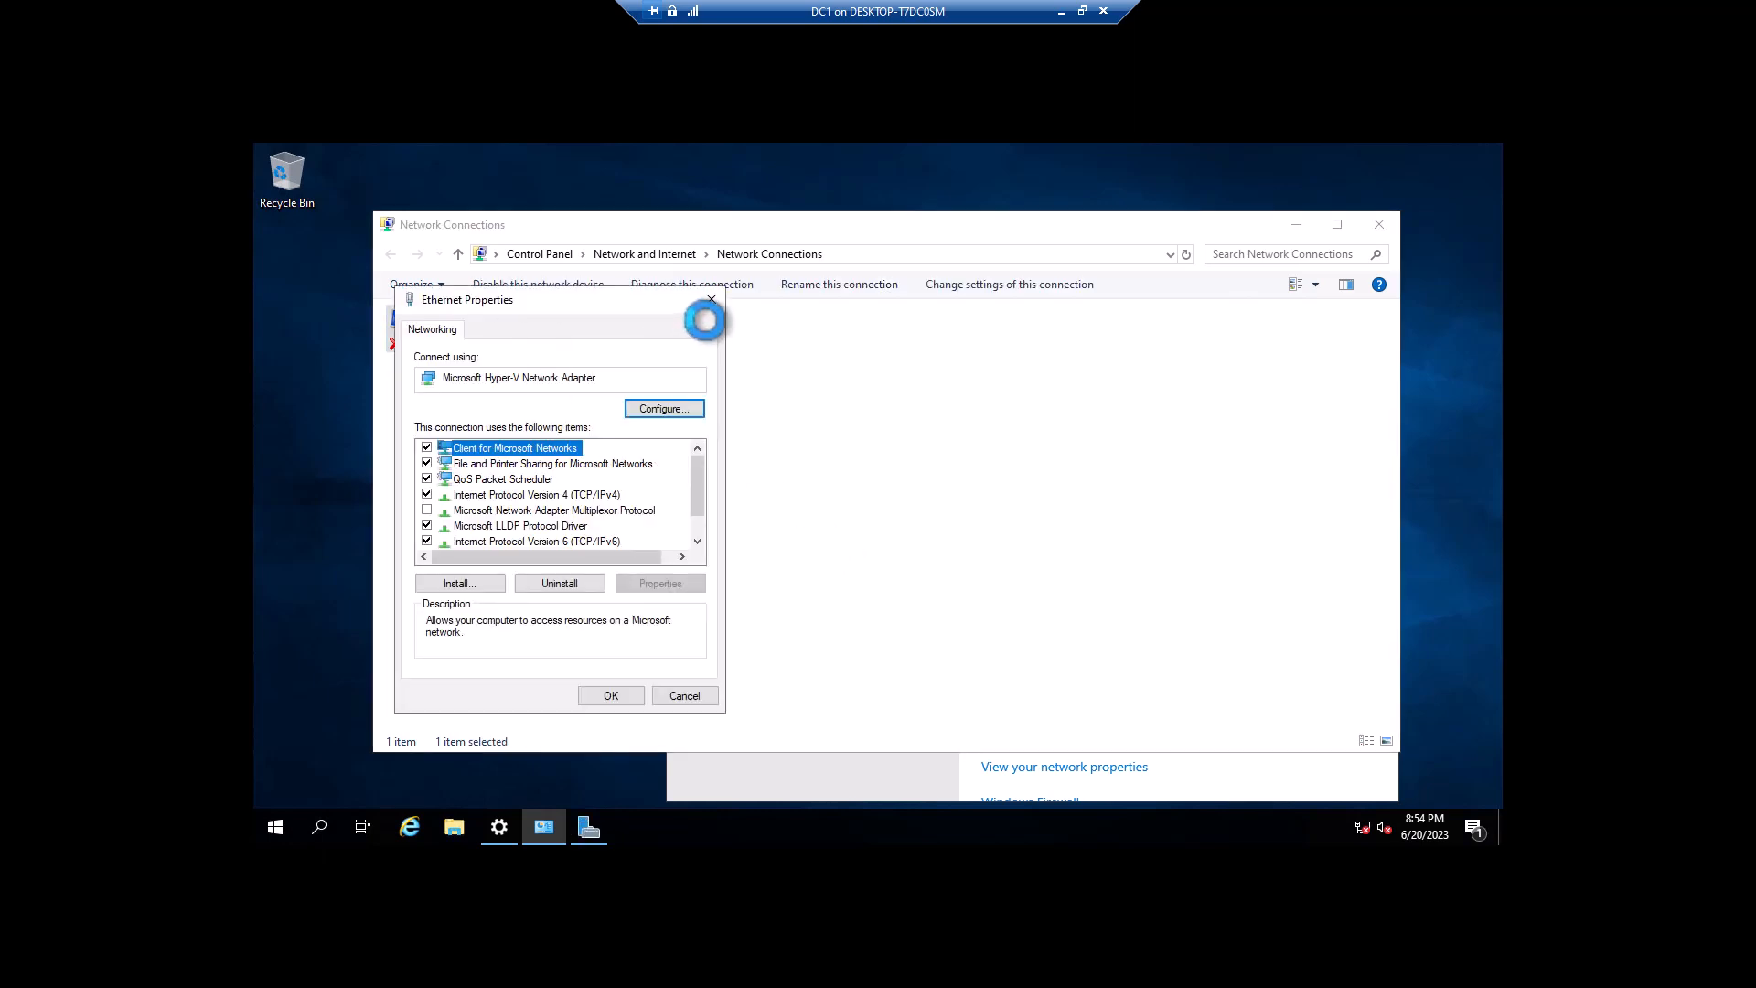